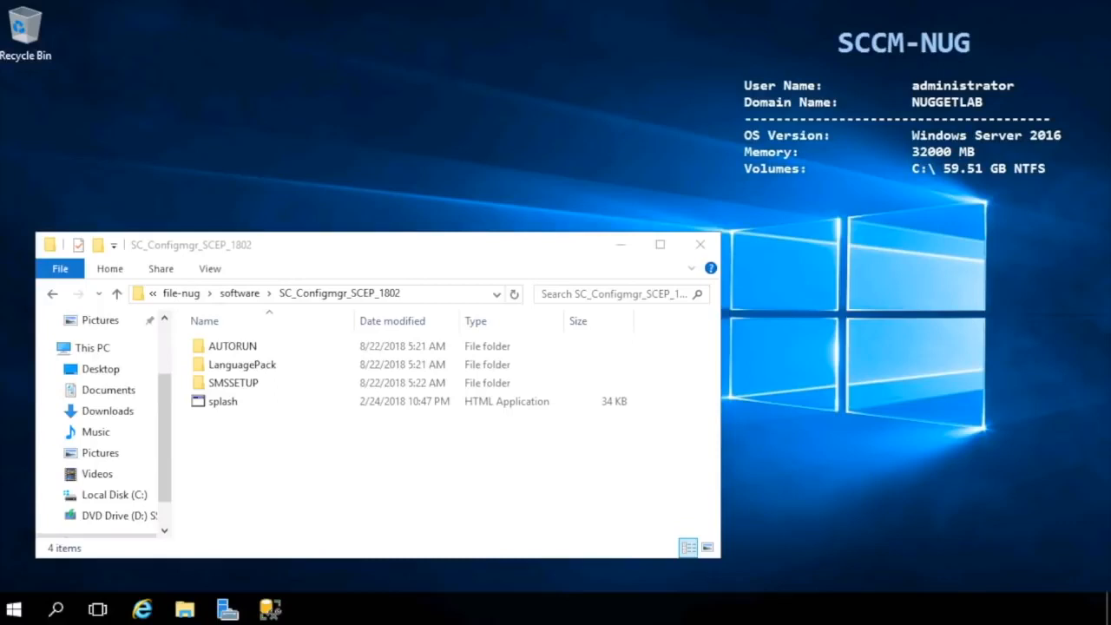
mouse_move(486, 461)
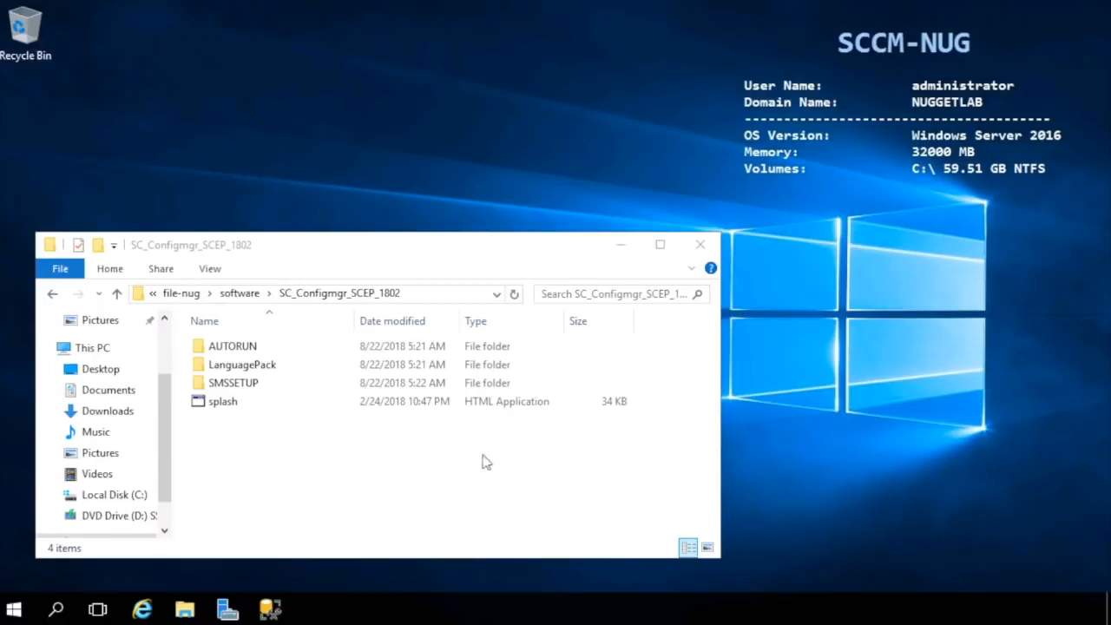
mouse_move(247, 462)
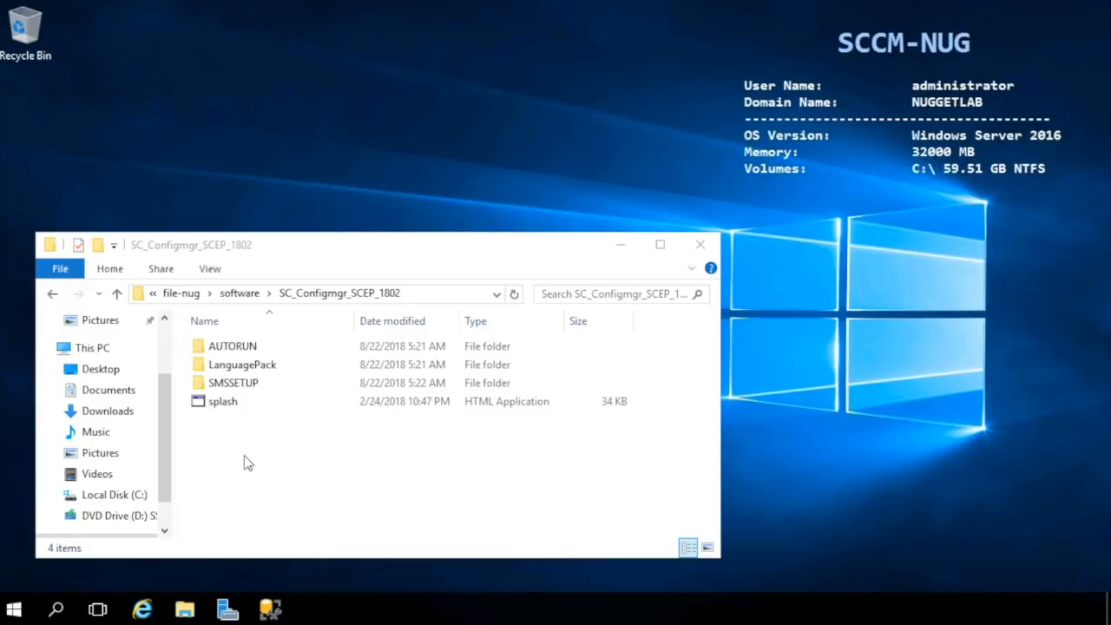
Step: Launch the splash HTML Application in the SC_Configmgr_SCEP_1802 media folder
left_click(222, 401)
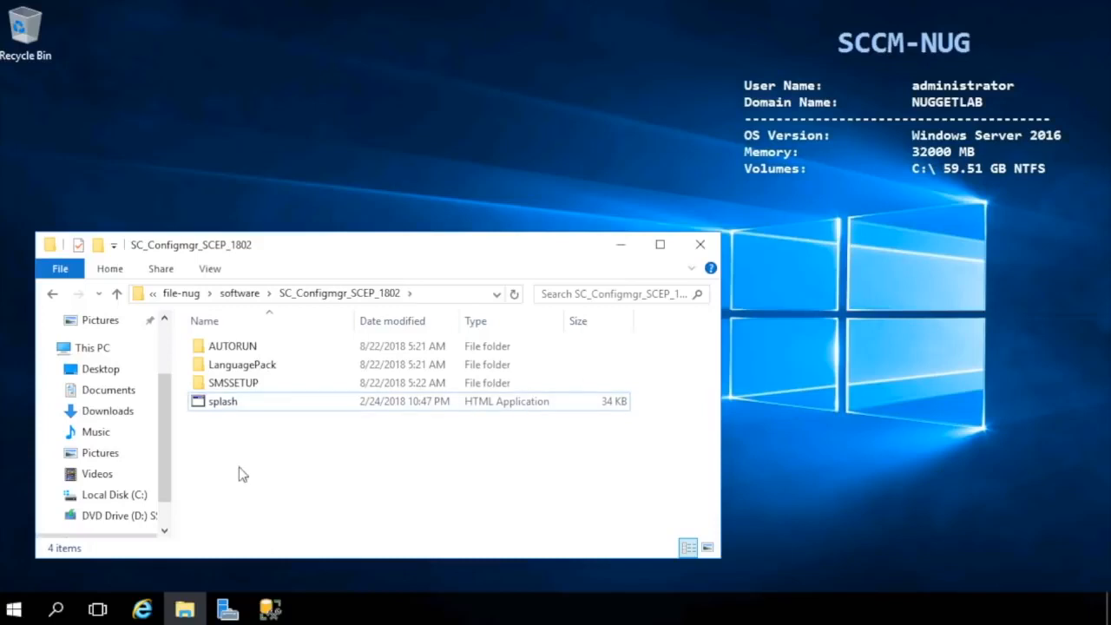
double_click(222, 401)
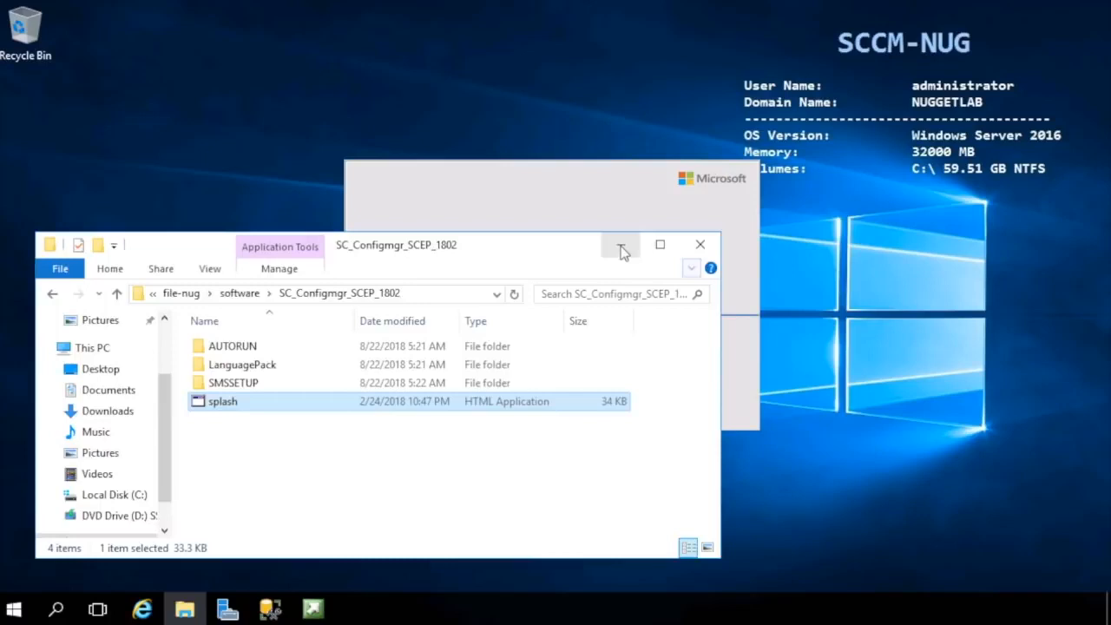
Step: Bring up the Configuration Manager 1802 launcher with its Install link
double_click(222, 401)
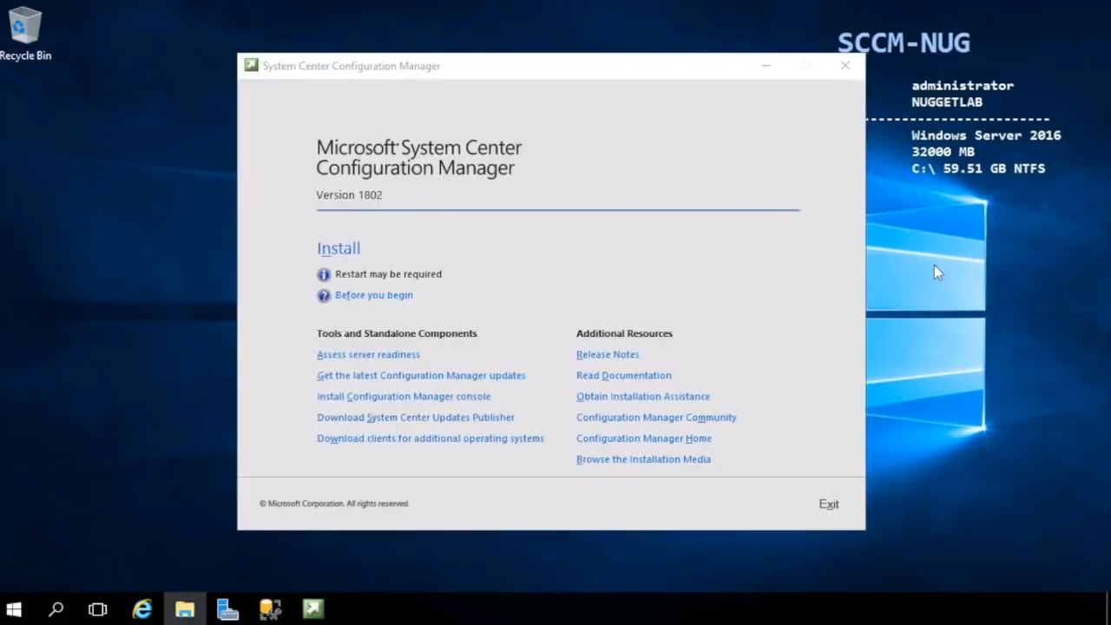
mouse_move(369, 438)
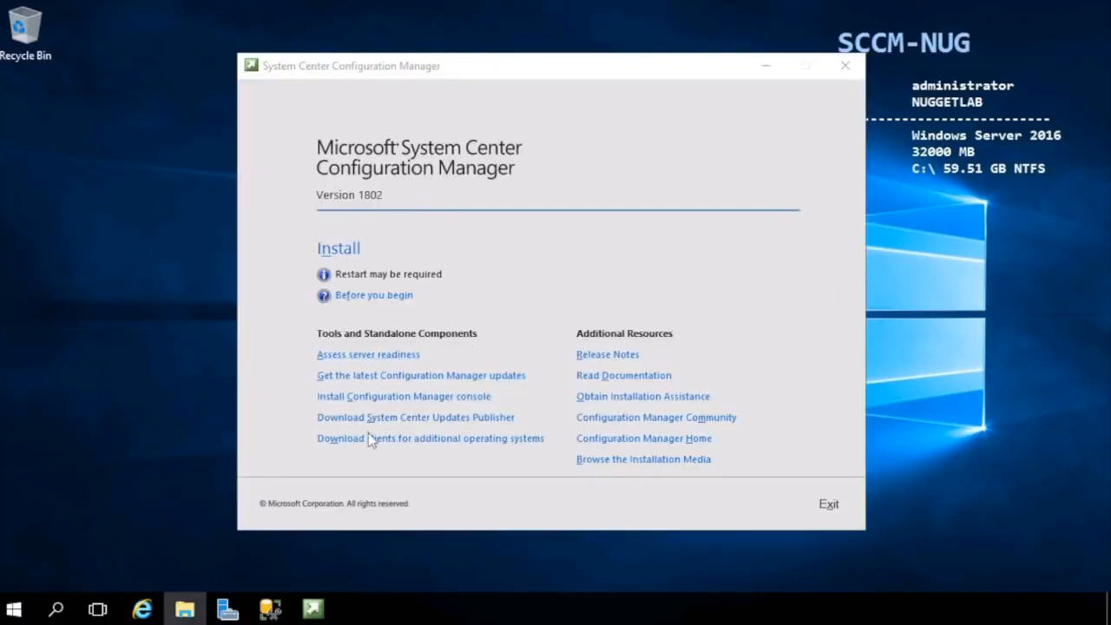
mouse_move(597, 351)
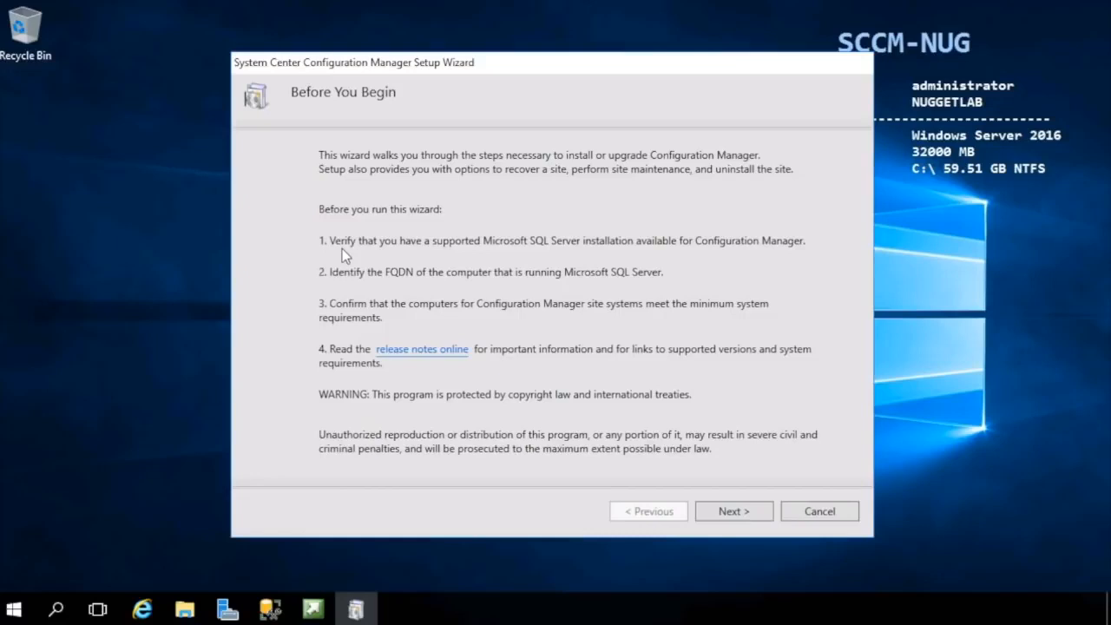
mouse_move(334, 299)
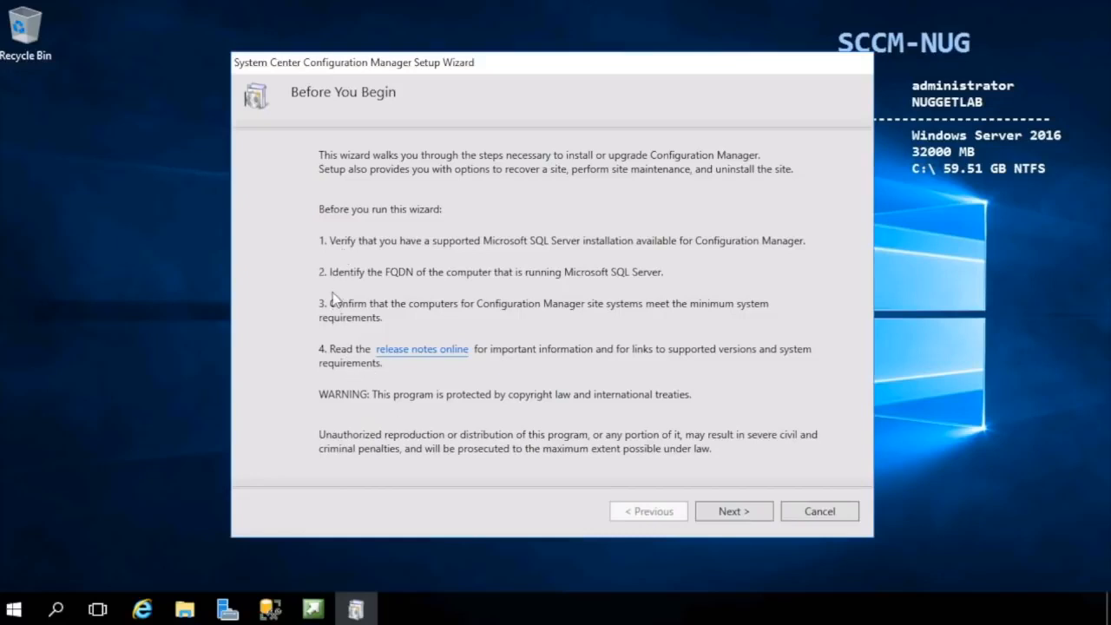
mouse_move(516, 252)
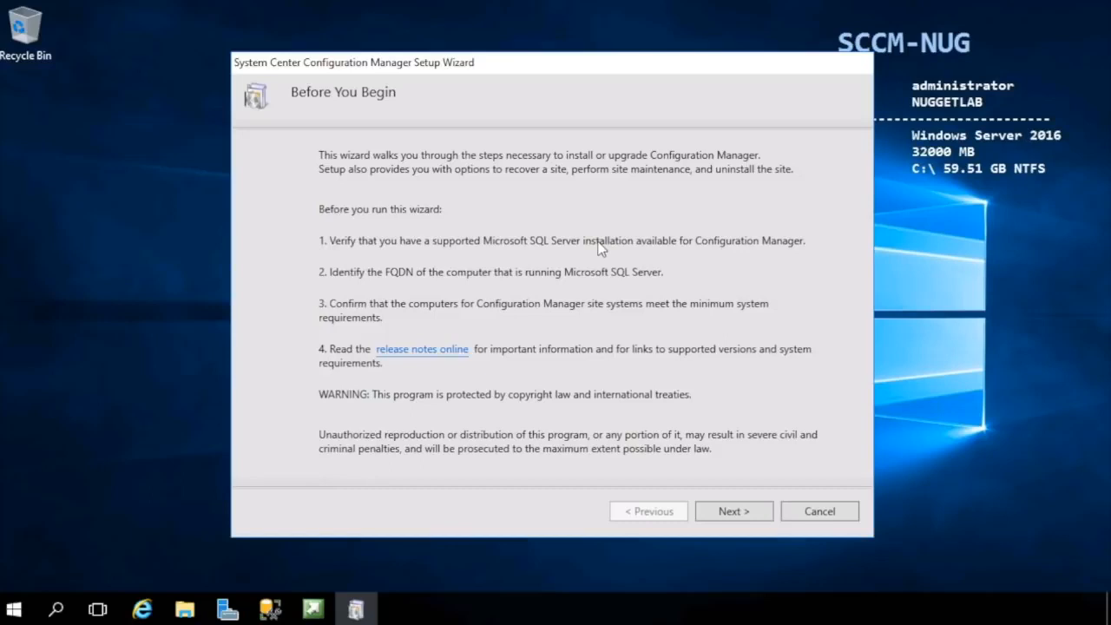
mouse_move(352, 288)
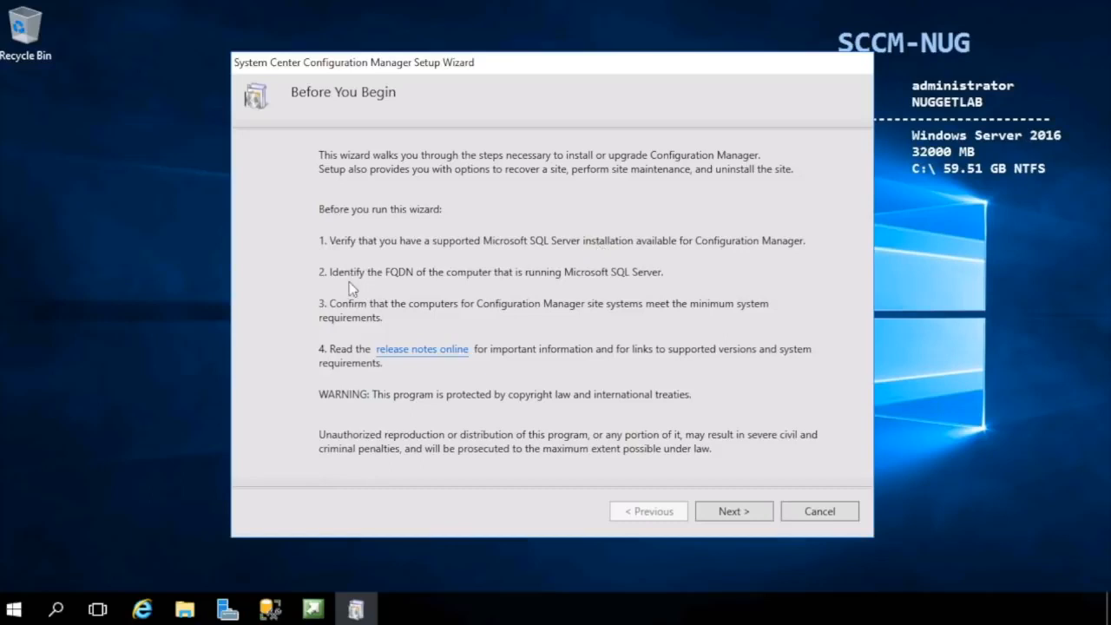
mouse_move(410, 282)
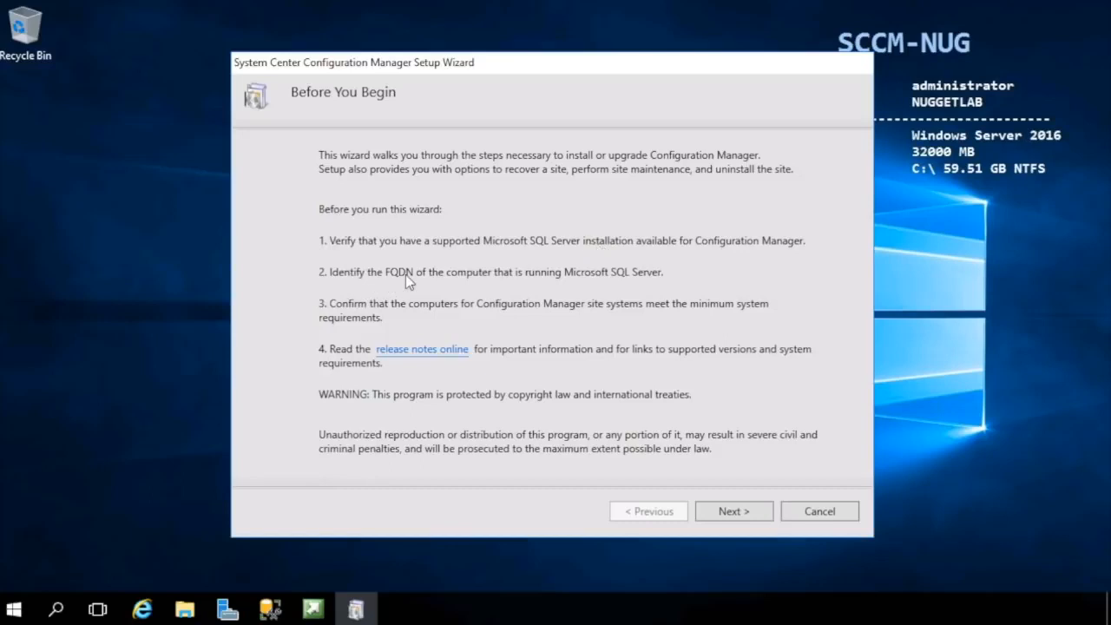
mouse_move(508, 284)
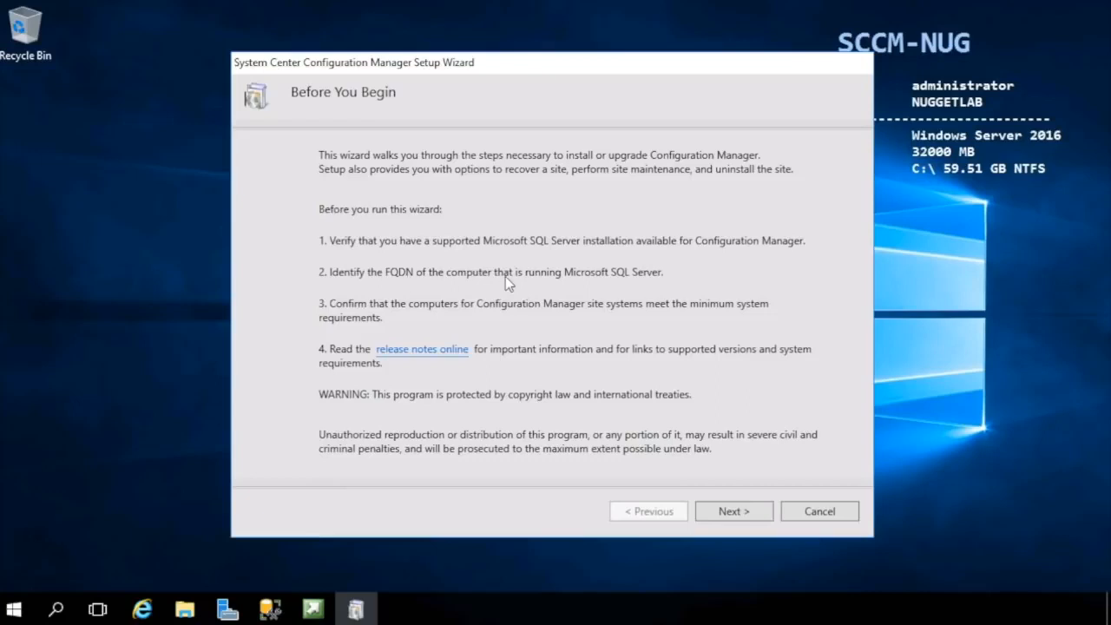
mouse_move(382, 324)
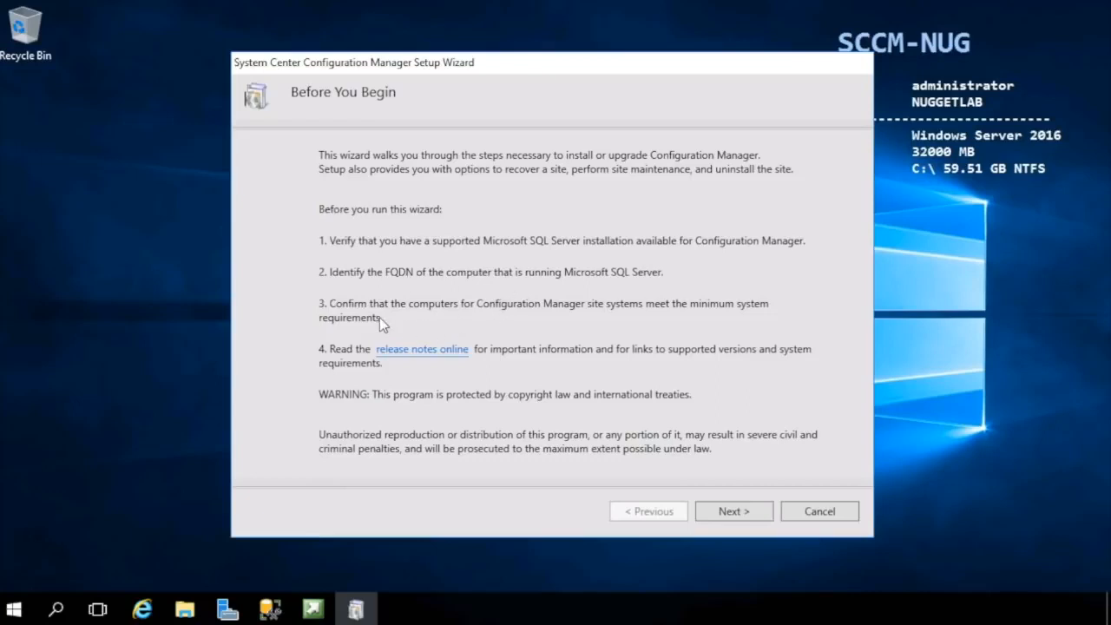
mouse_move(601, 316)
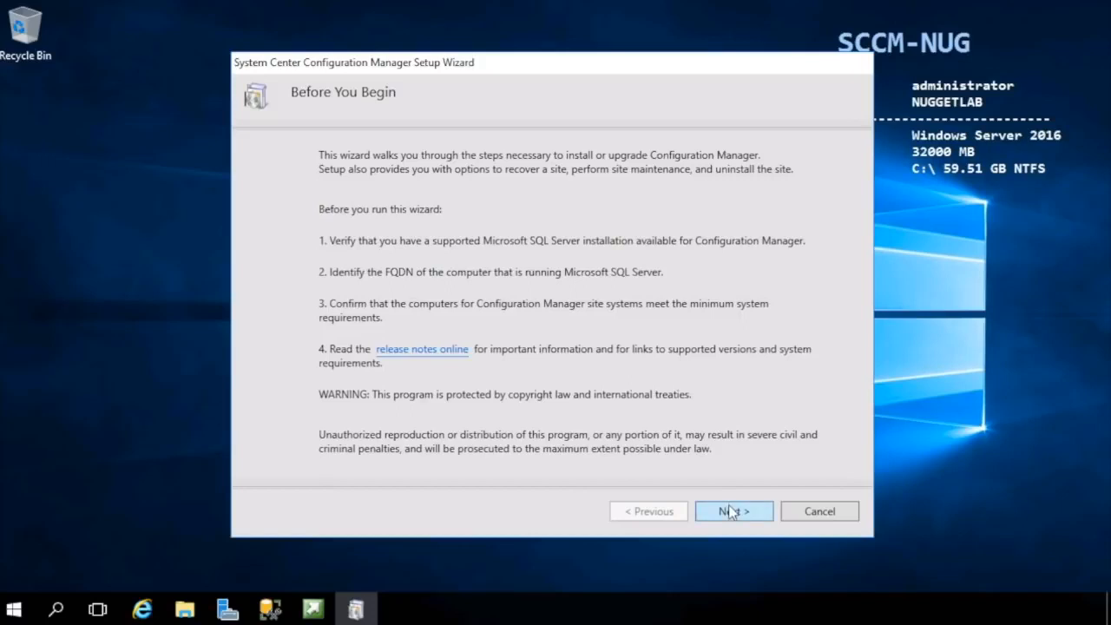
Step: Choose a primary site install on Getting Started, leaving typical installation options unchecked
left_click(733, 511)
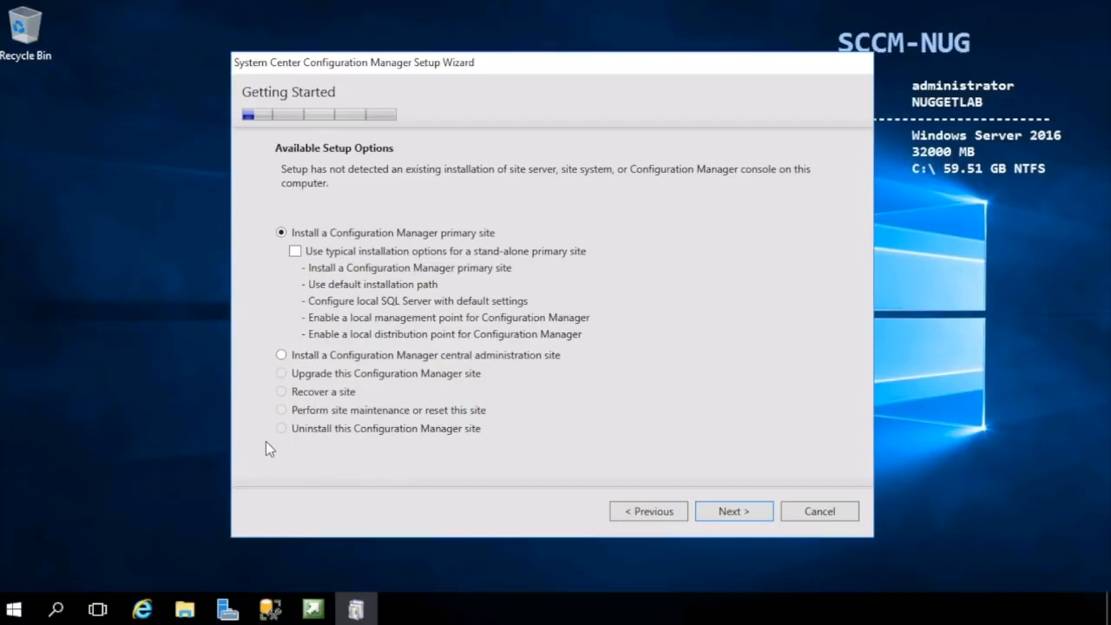
mouse_move(356, 243)
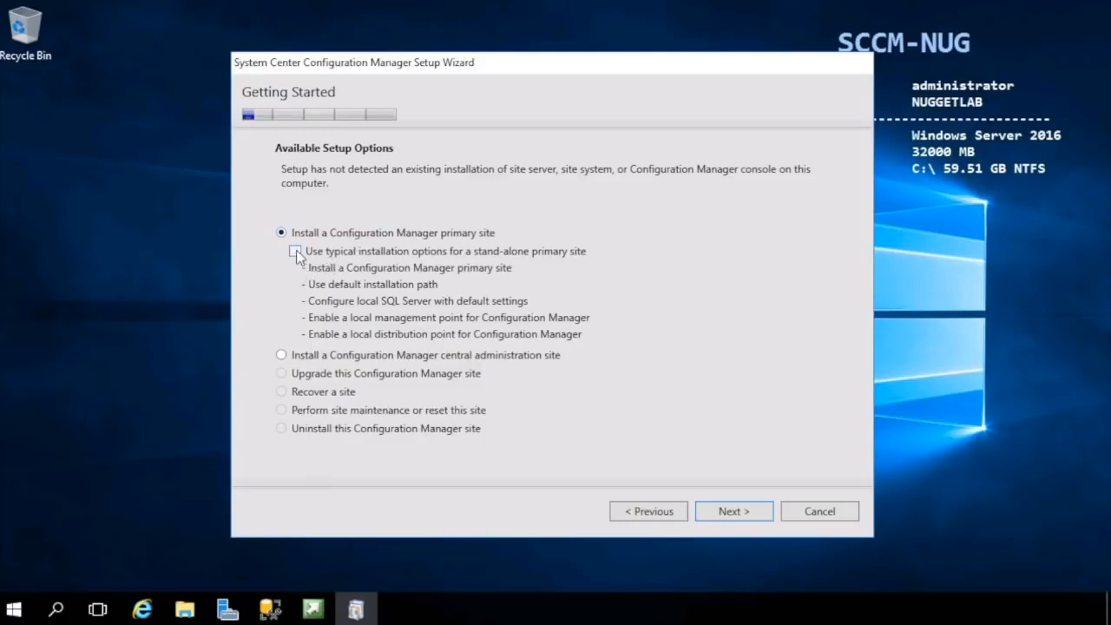
left_click(295, 251)
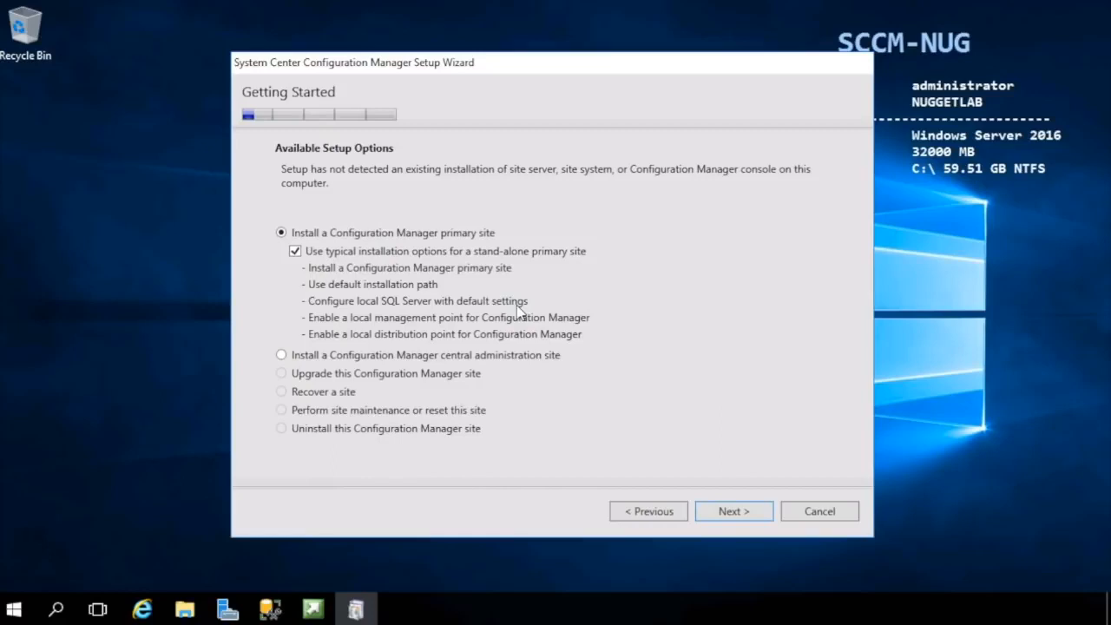
mouse_move(414, 273)
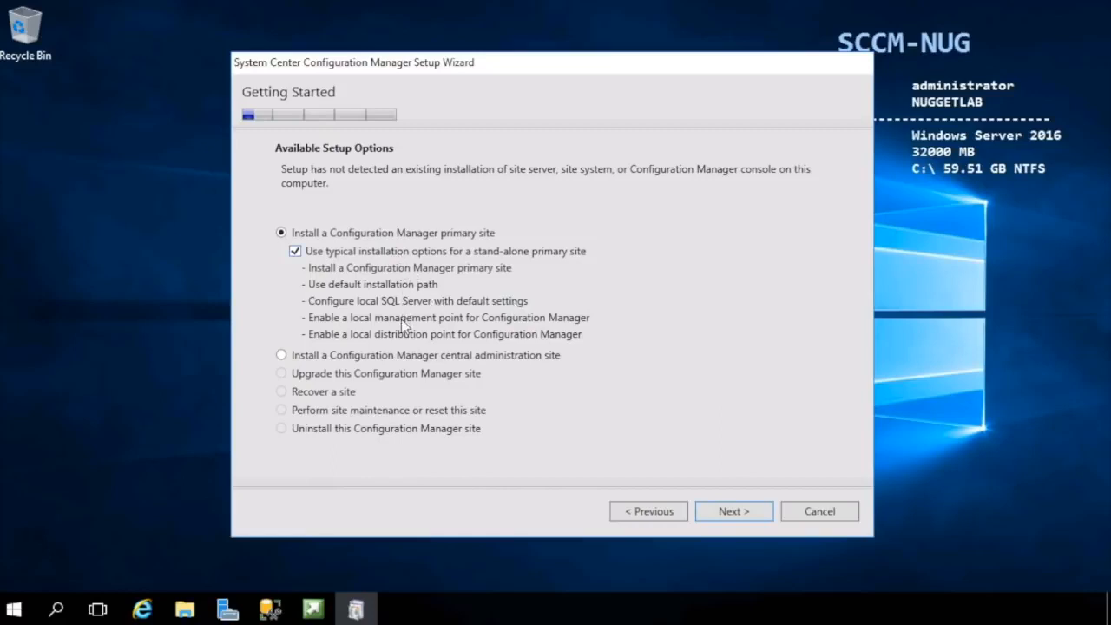
left_click(295, 250)
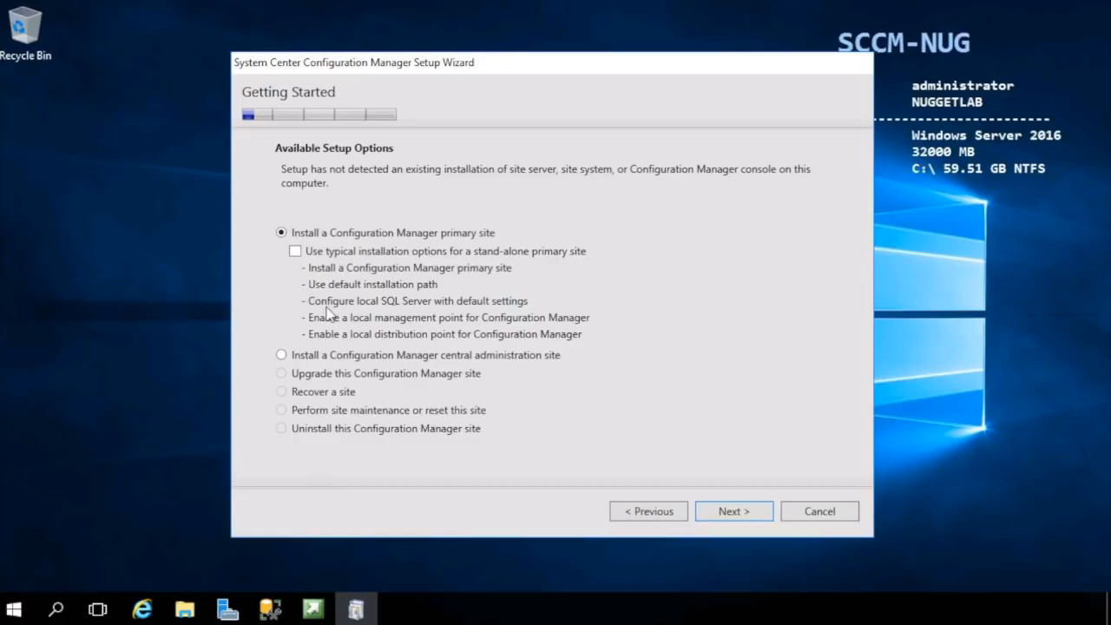
left_click(281, 354)
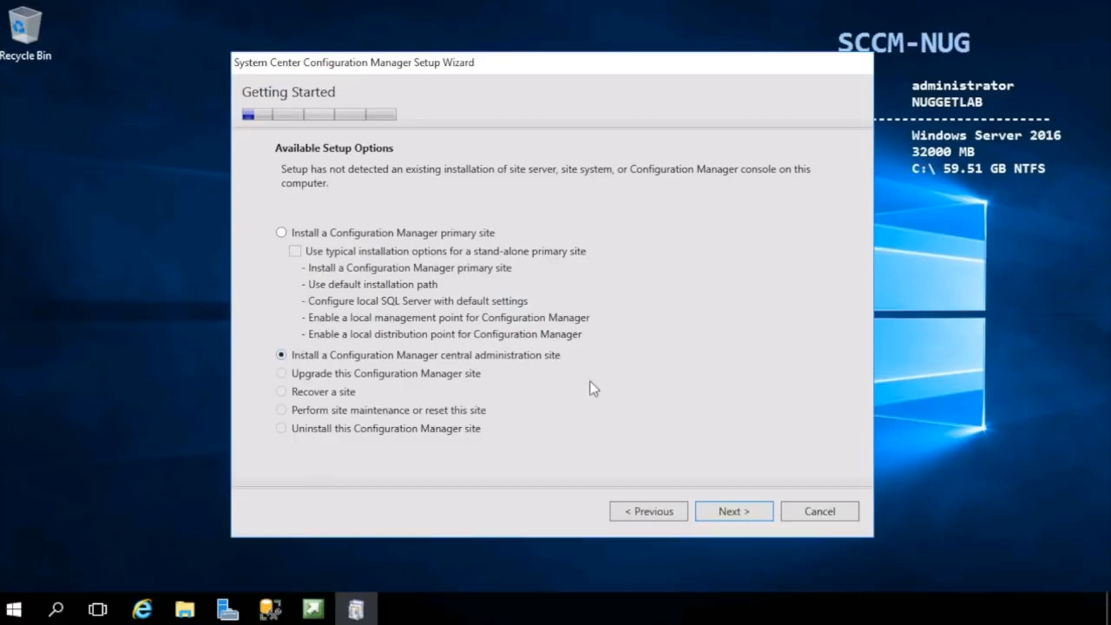
mouse_move(538, 423)
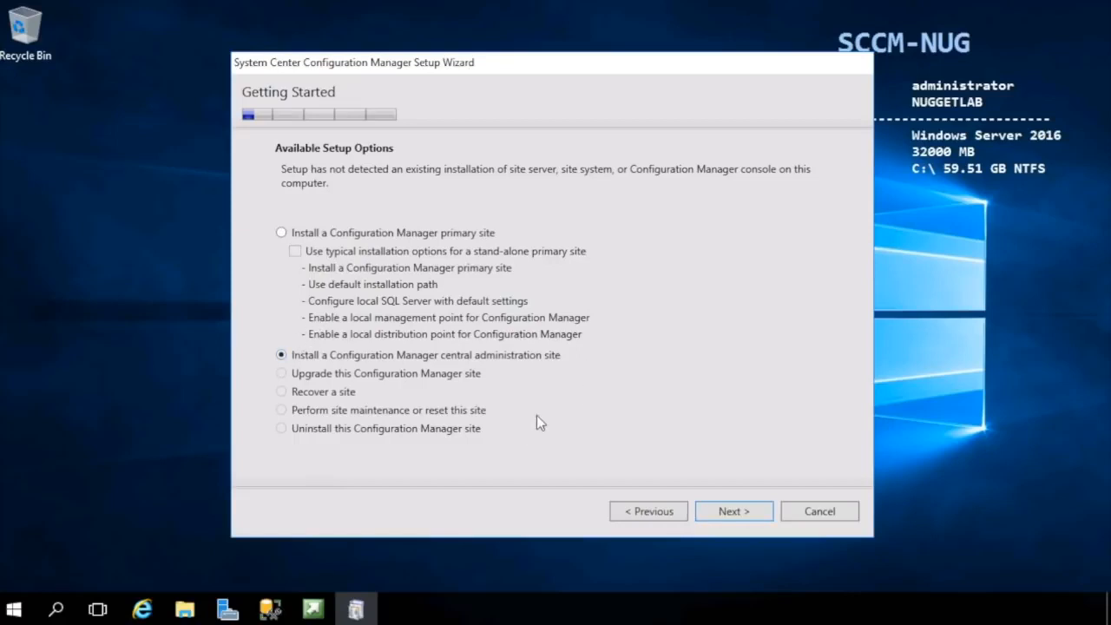
mouse_move(293, 390)
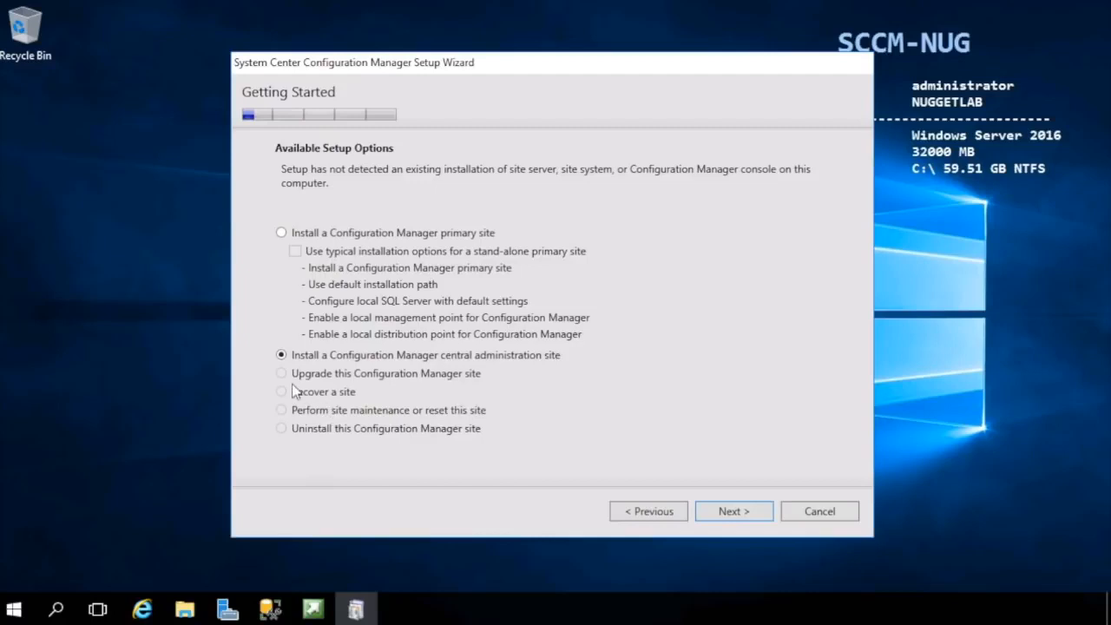
mouse_move(284, 417)
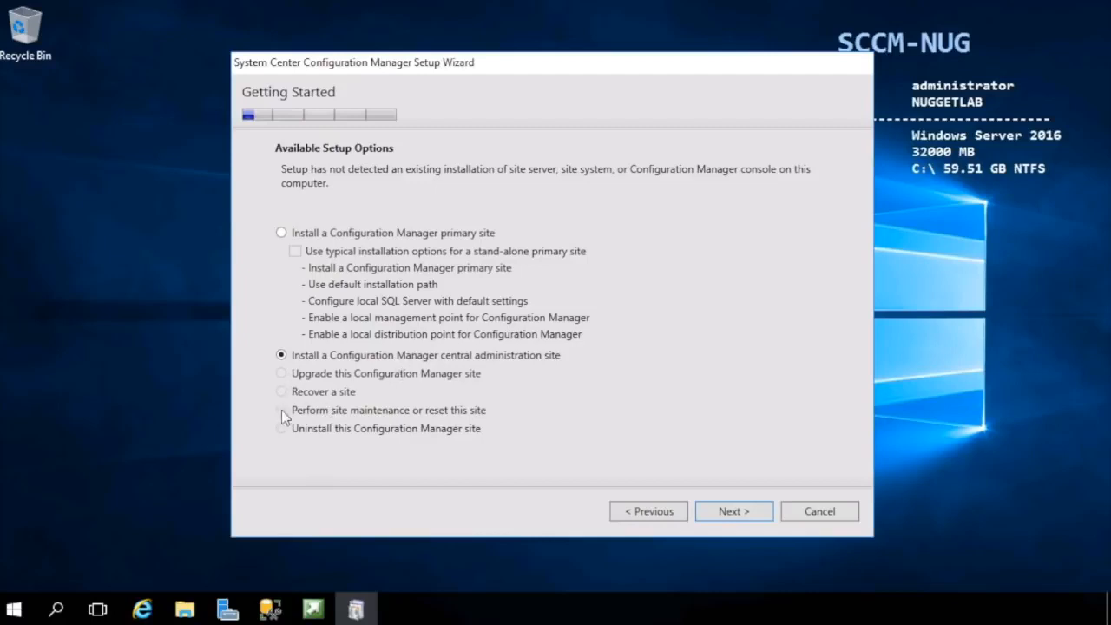
mouse_move(363, 410)
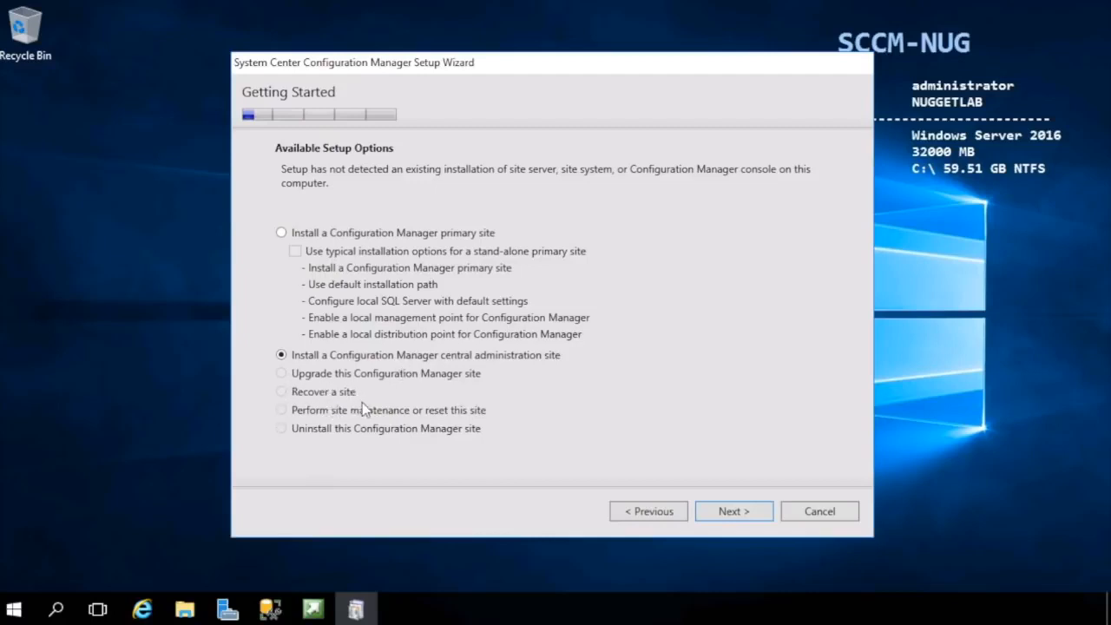
mouse_move(333, 441)
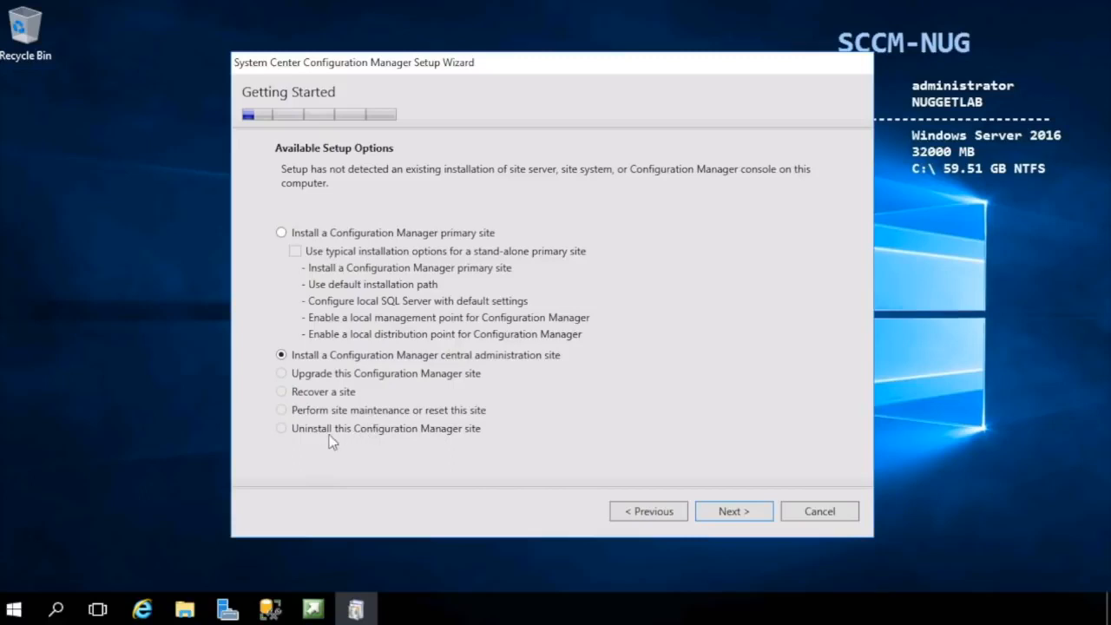
mouse_move(263, 286)
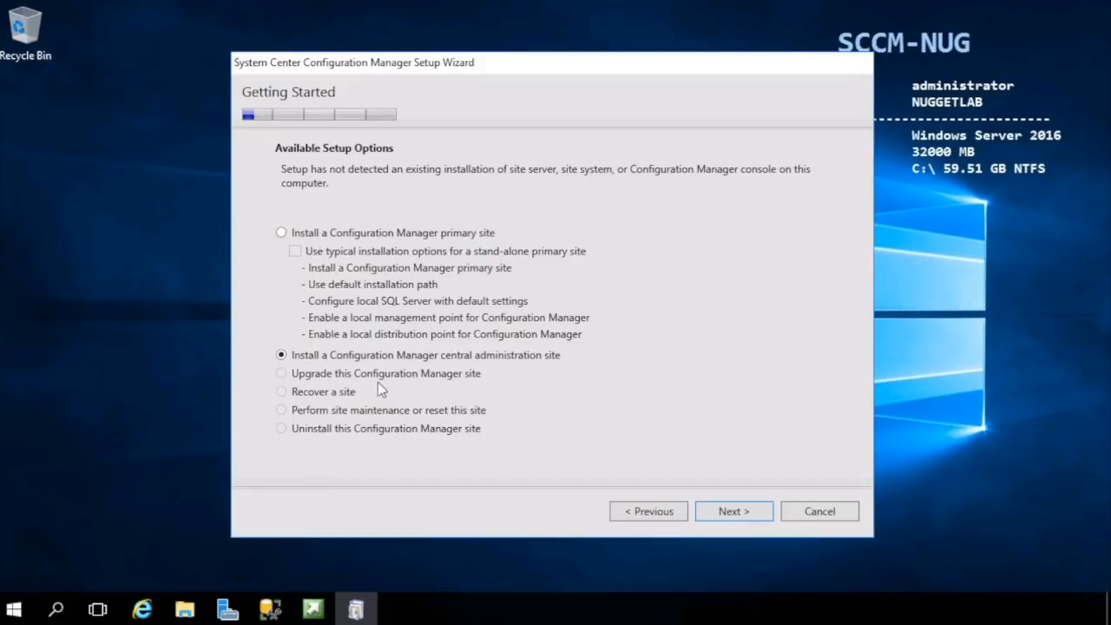
left_click(281, 231)
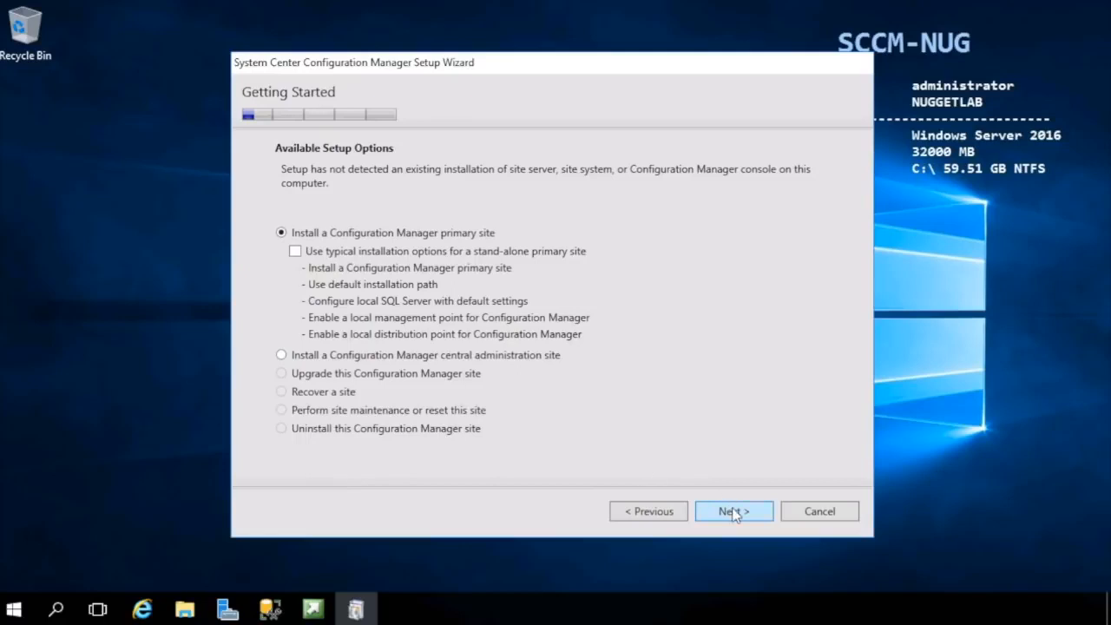
Step: Select the evaluation edition on the Product Key page
left_click(733, 510)
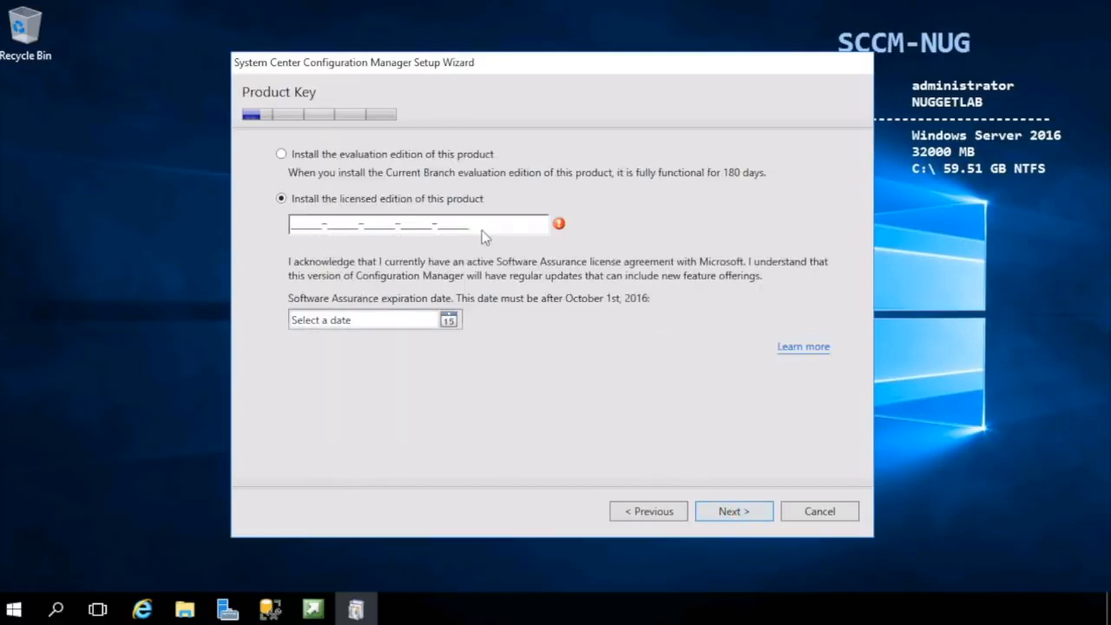
left_click(281, 154)
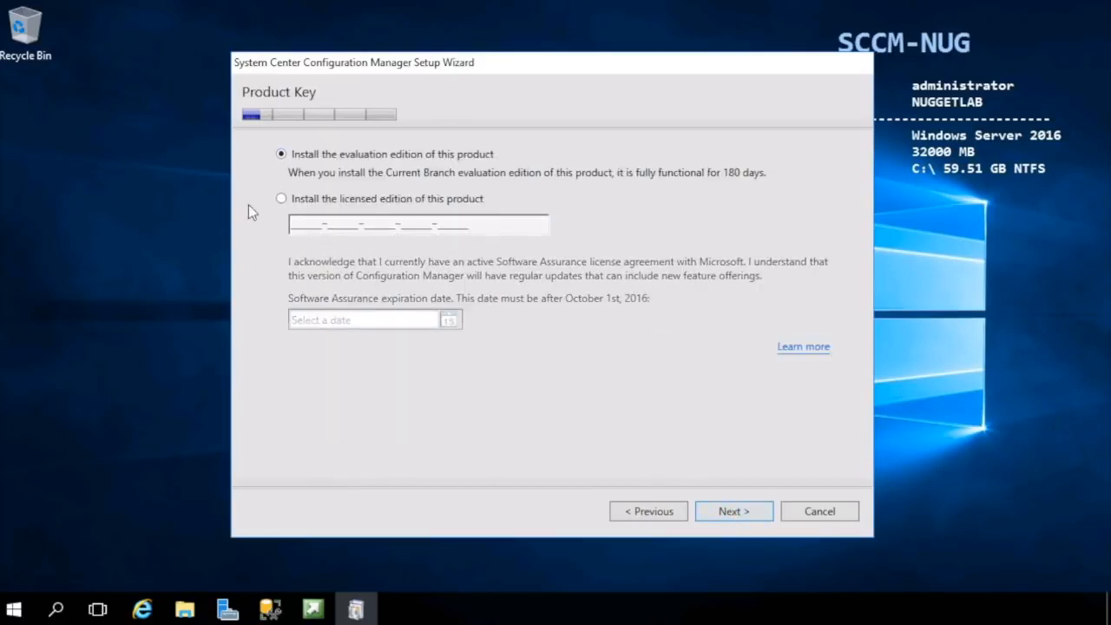
mouse_move(264, 267)
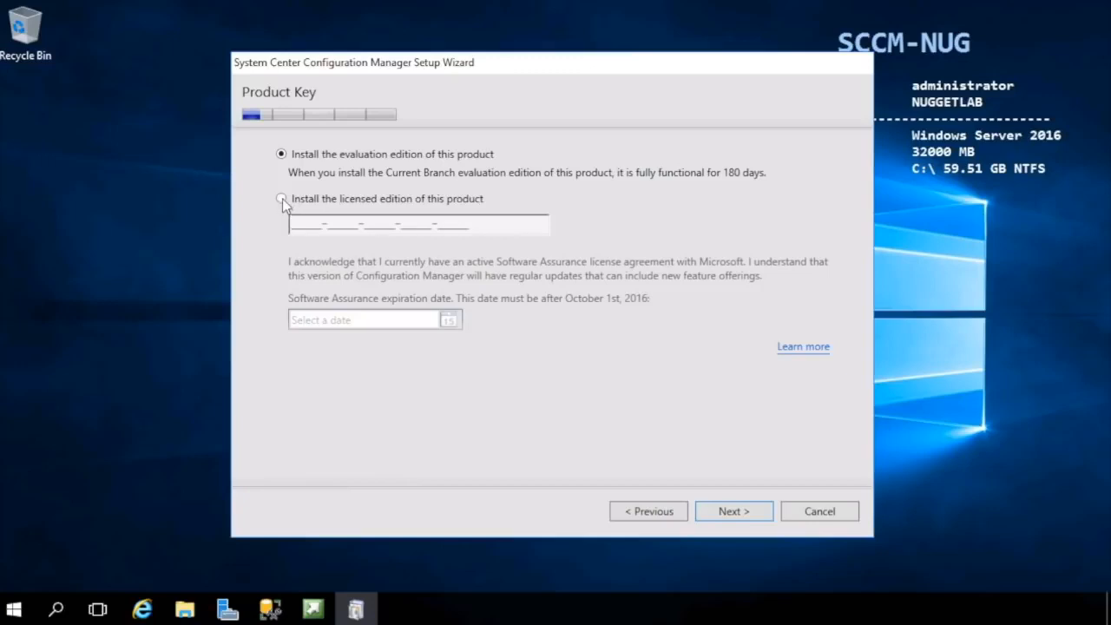
left_click(280, 198)
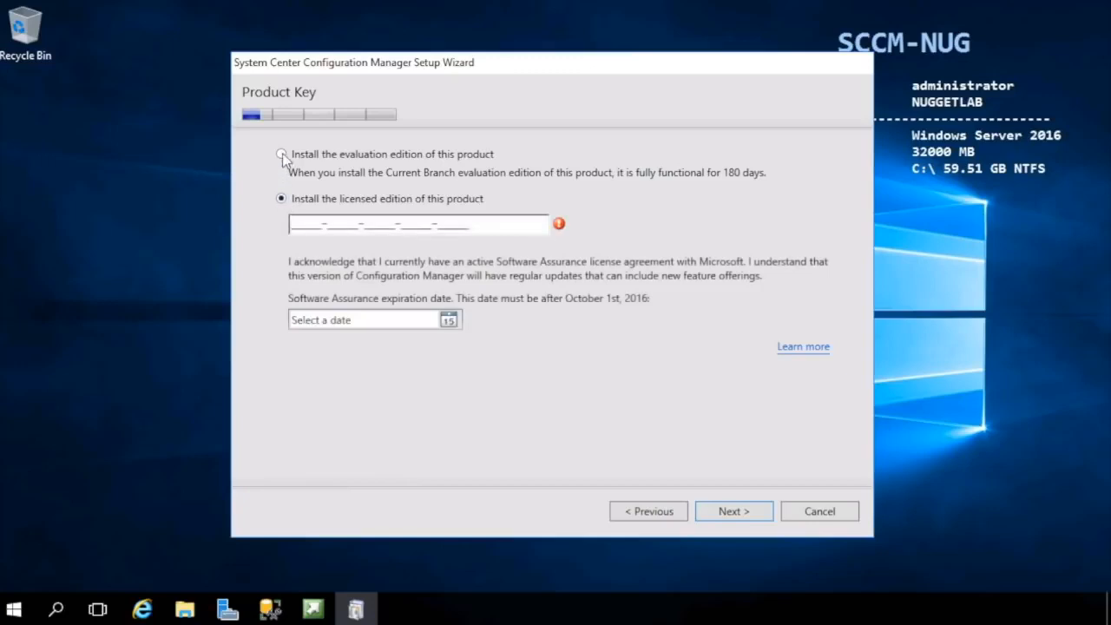
left_click(280, 153)
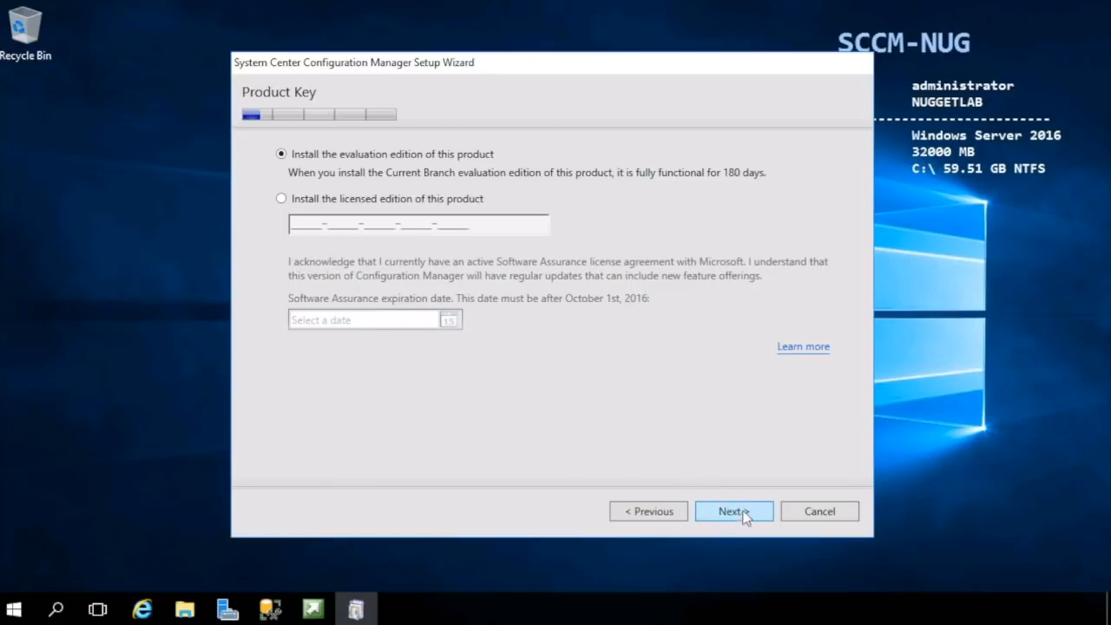
Step: Accept all three license terms and advance to Prerequisite Downloads
left_click(733, 510)
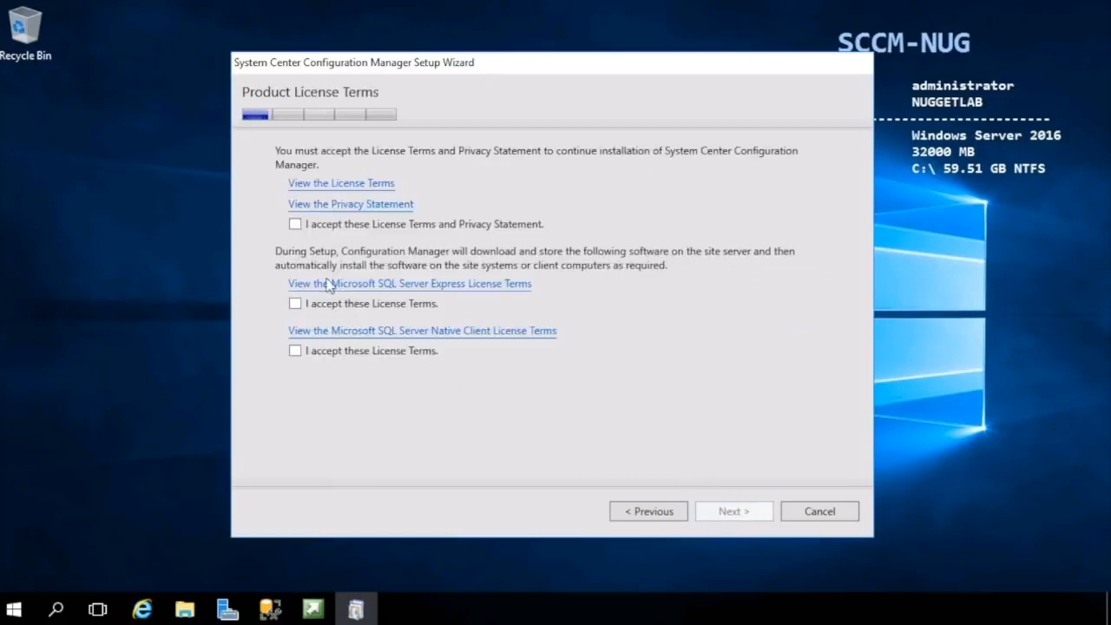
left_click(295, 224)
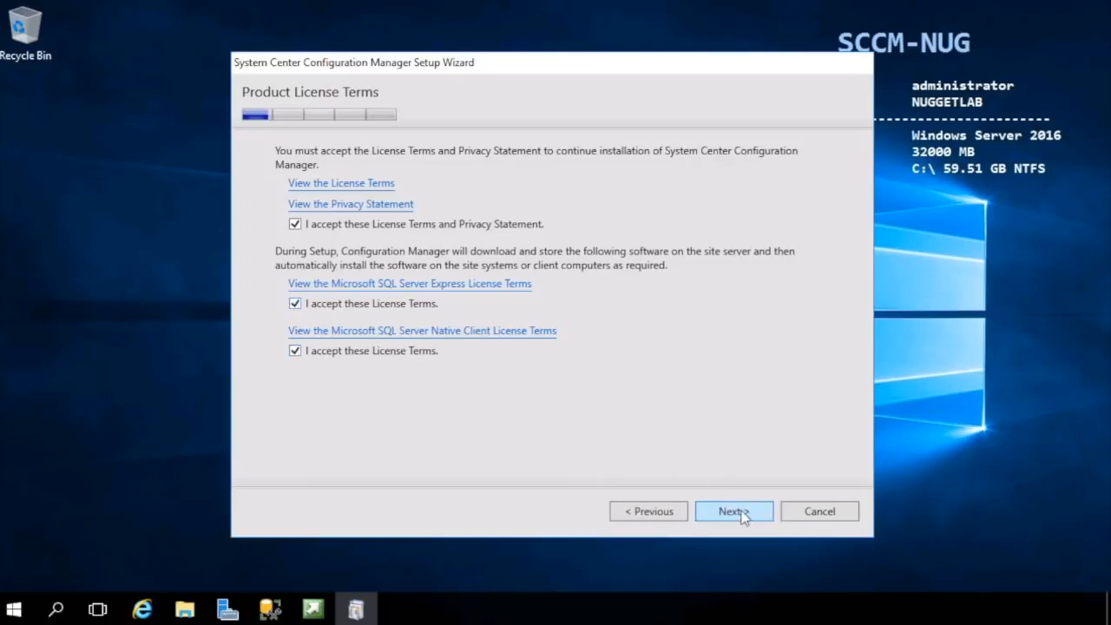
left_click(733, 510)
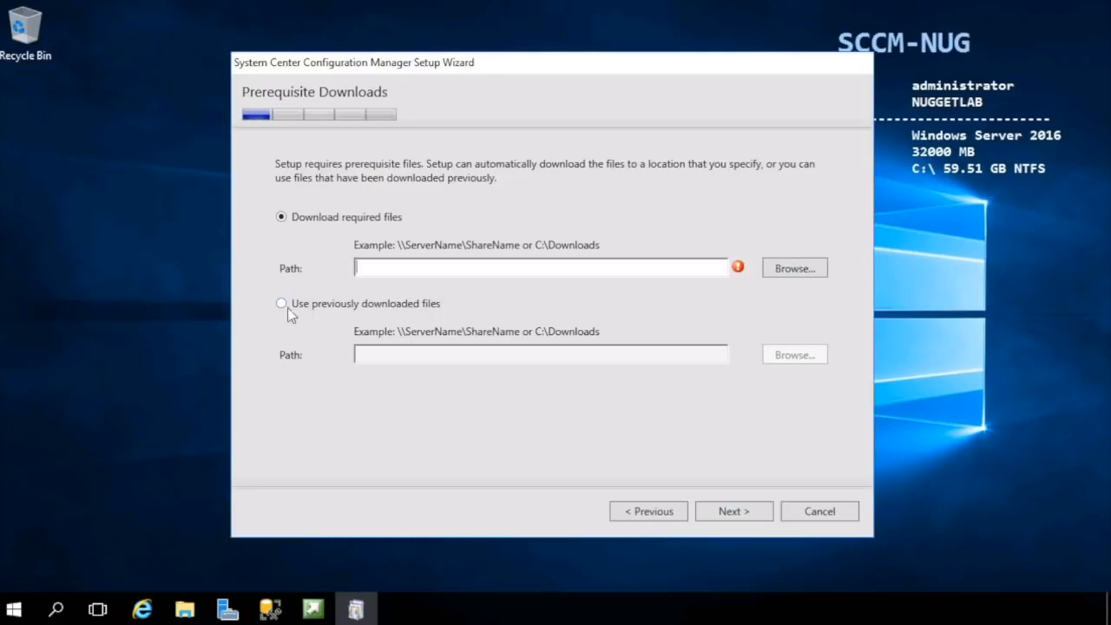
Step: Download required prerequisite files to \\file-nug\software\SCCM Files
left_click(282, 303)
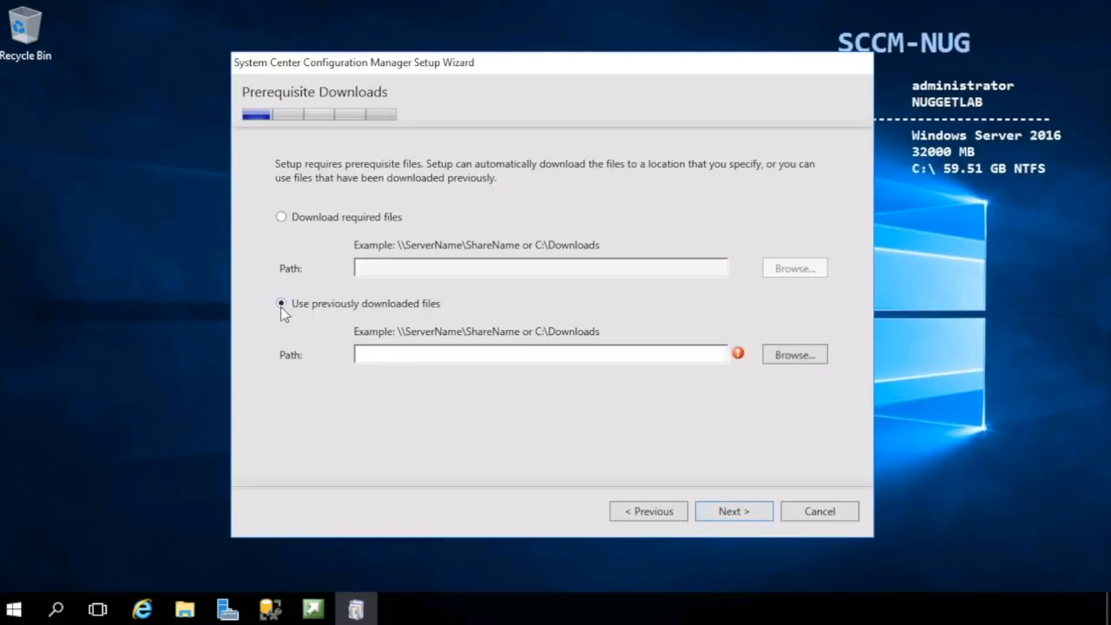
mouse_move(404, 312)
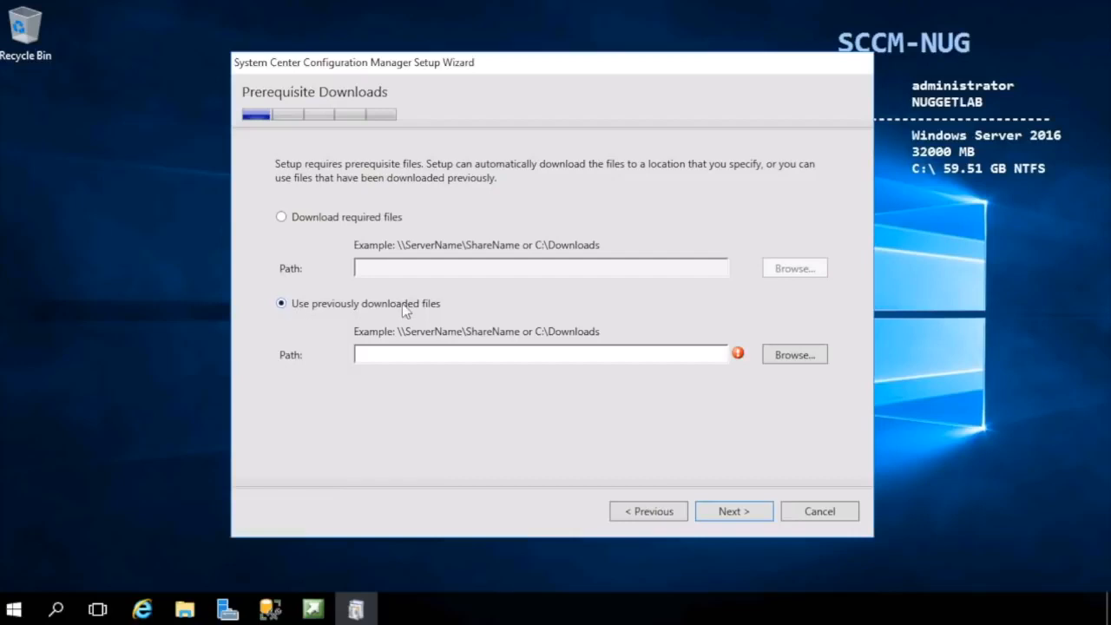
left_click(282, 217)
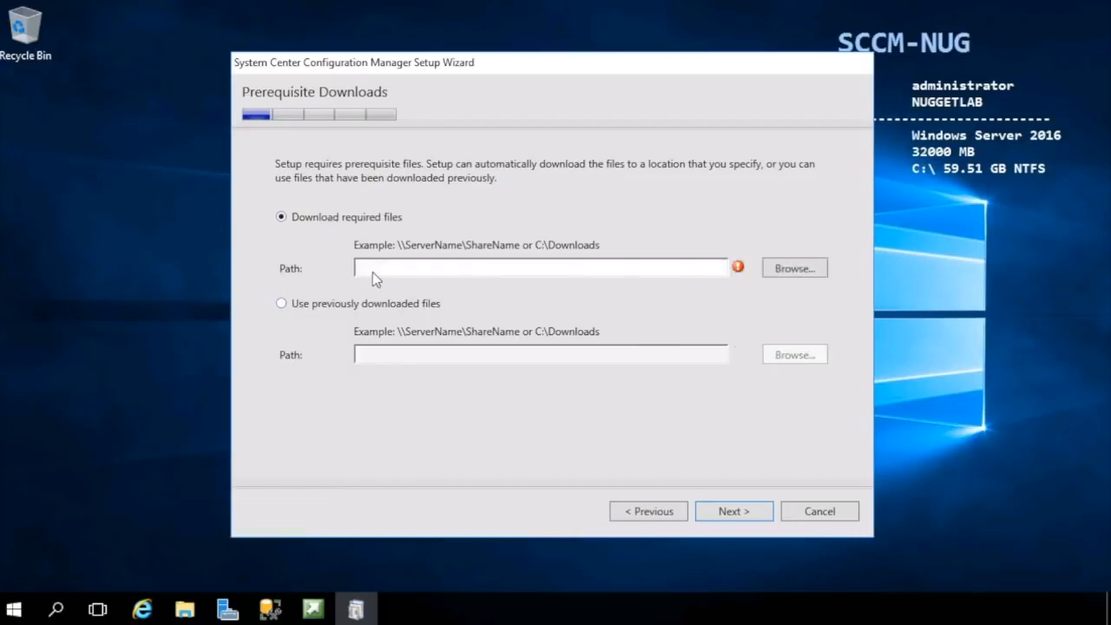
type("\\\\file-nug\\software\\SCCM Files")
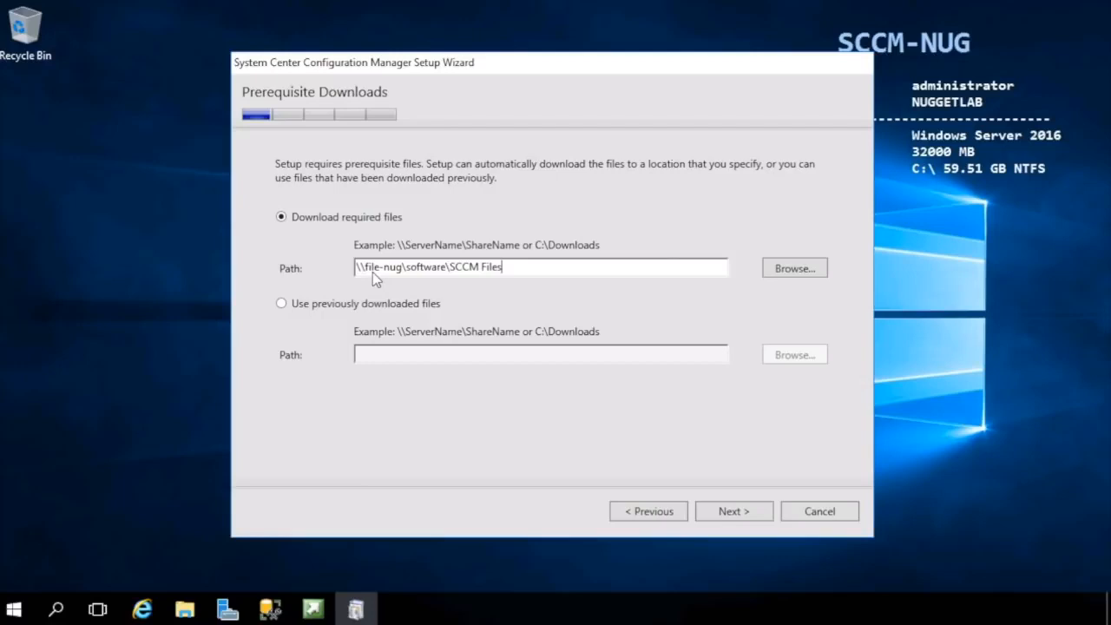
mouse_move(452, 275)
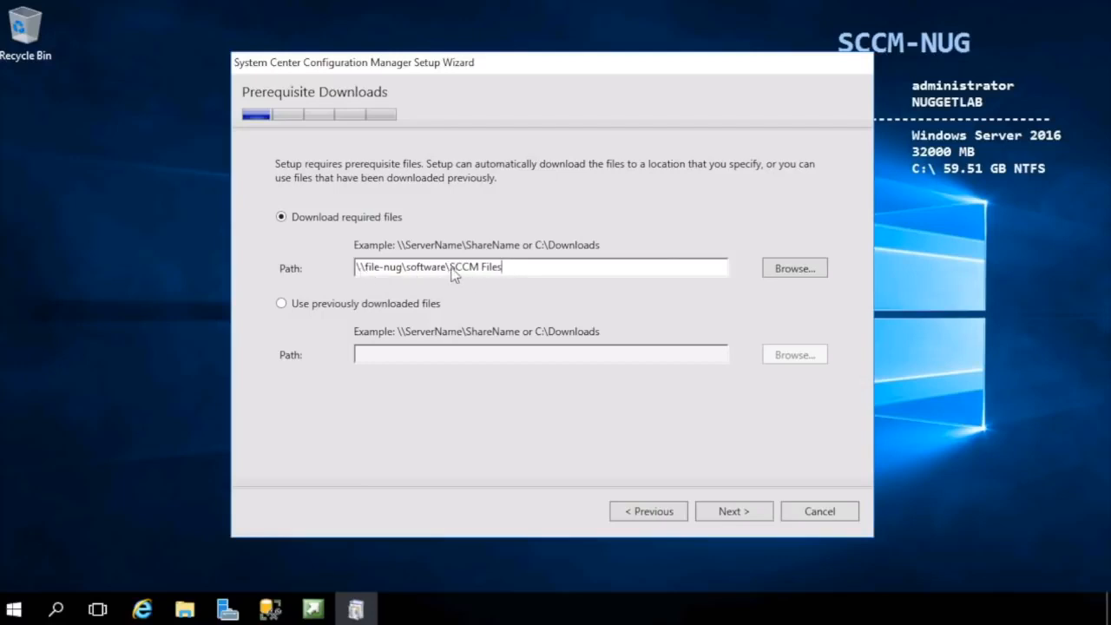
double_click(475, 266)
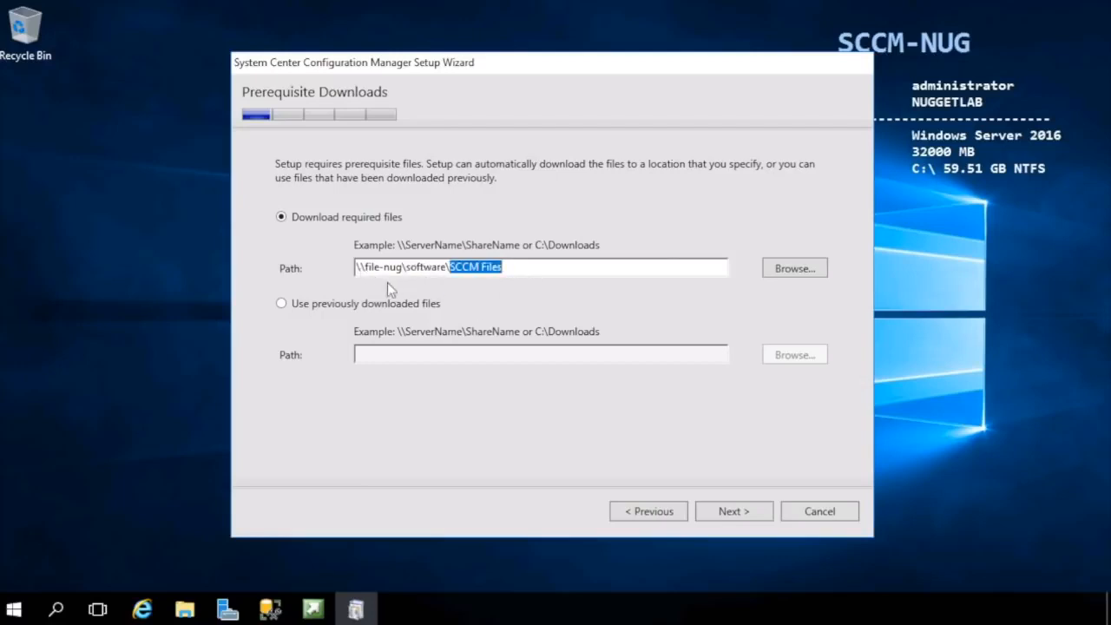
mouse_move(281, 302)
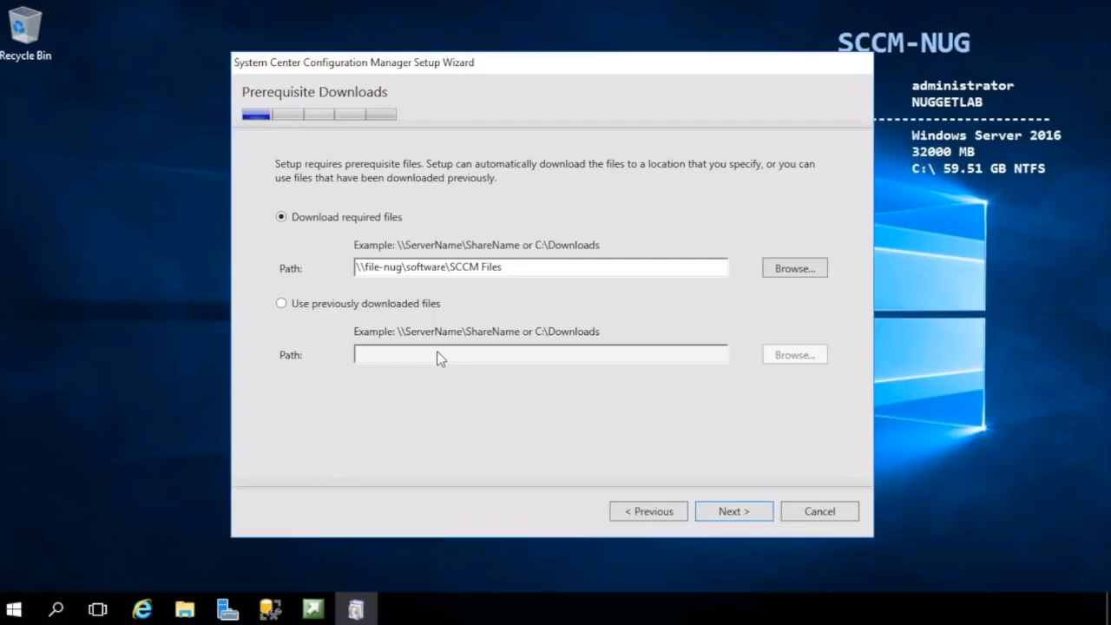
left_click(733, 510)
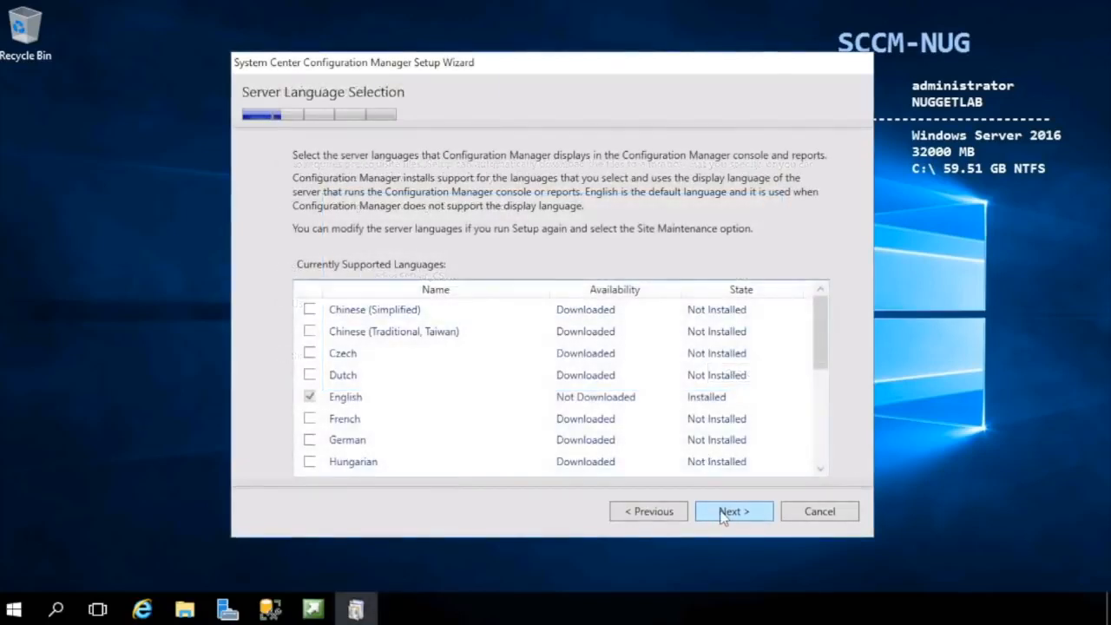
mouse_move(385, 473)
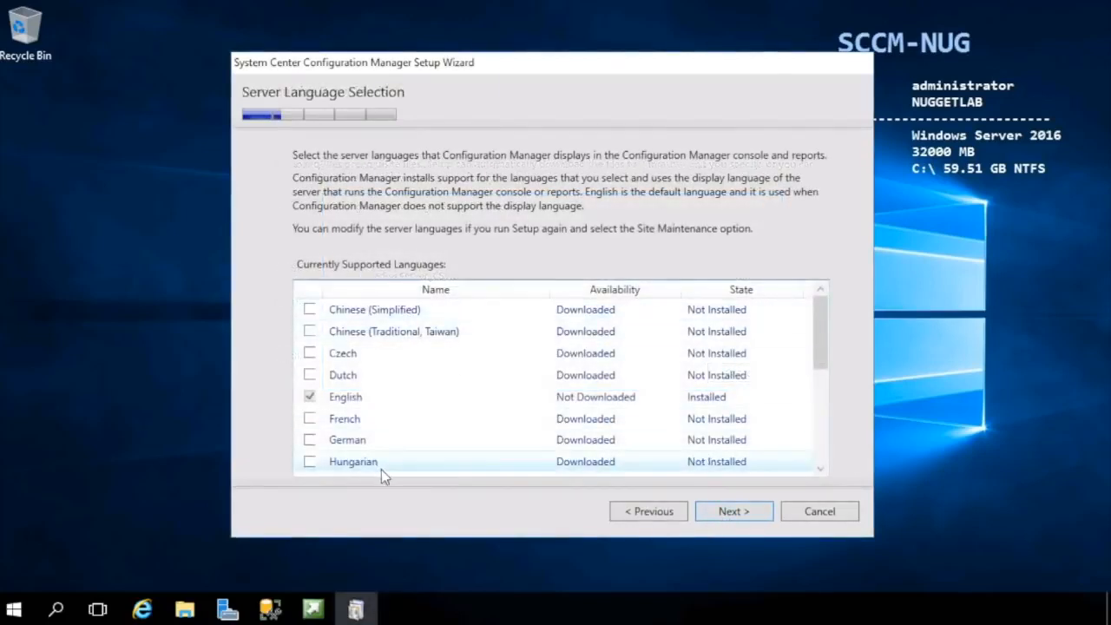
mouse_move(740, 159)
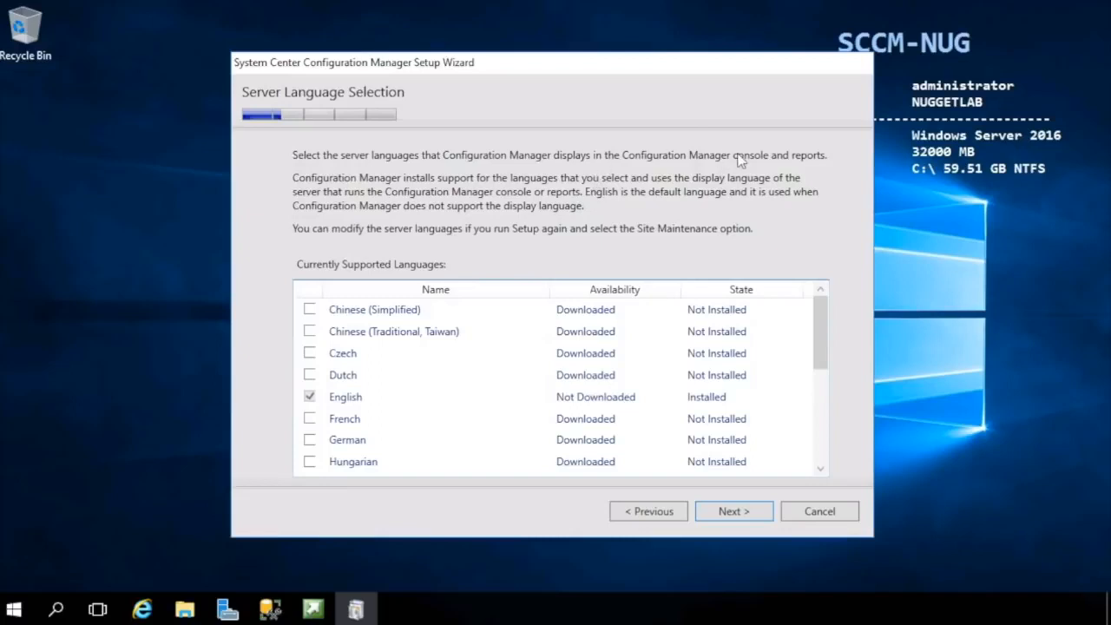
Step: Keep English as the only server and client language
left_click(734, 510)
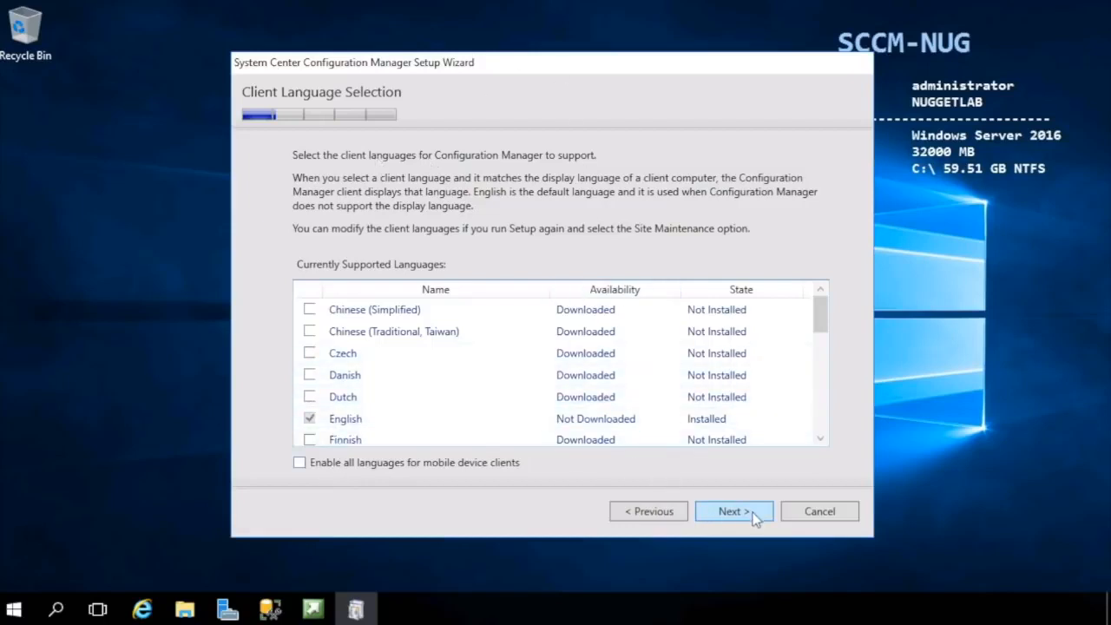
left_click(734, 510)
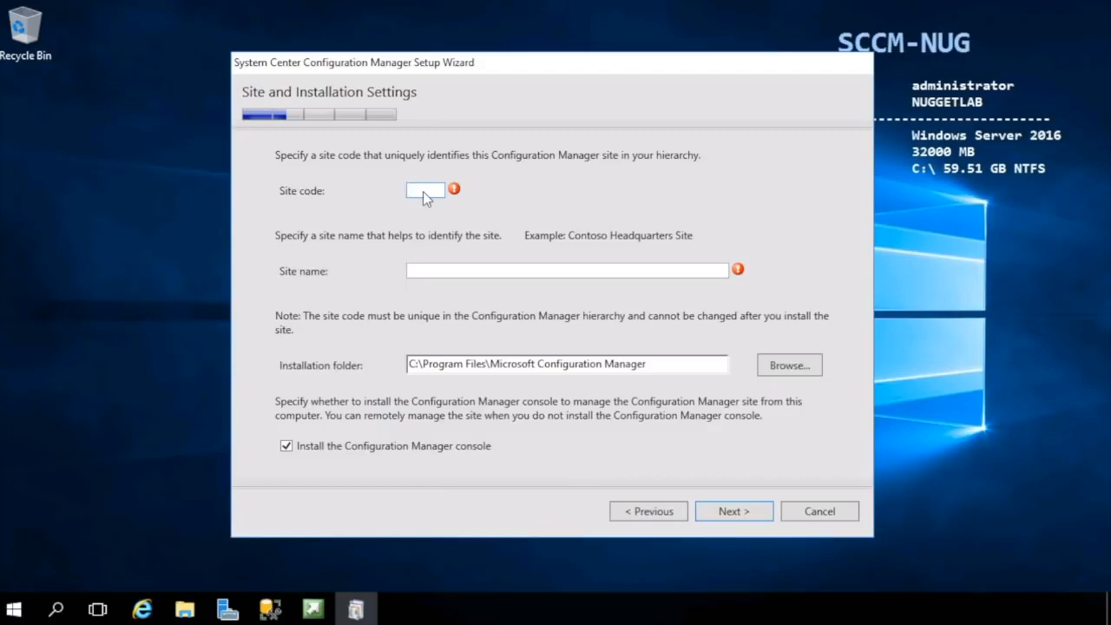
Step: Enter site code NUG and site name NuggetLab Site, keeping the console install
type("NUG")
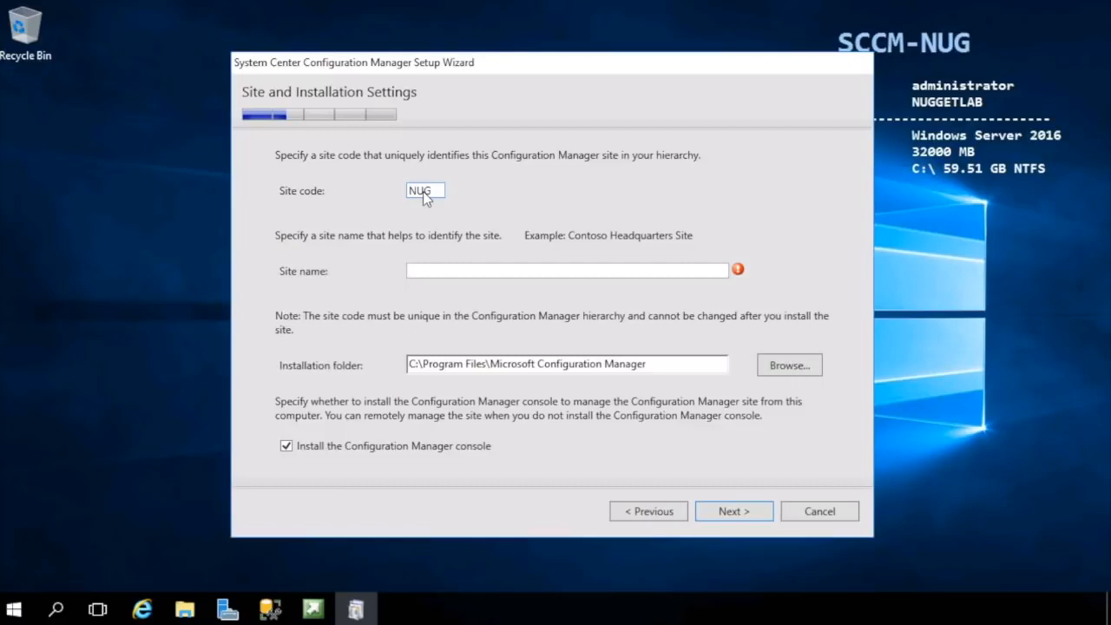
type("N")
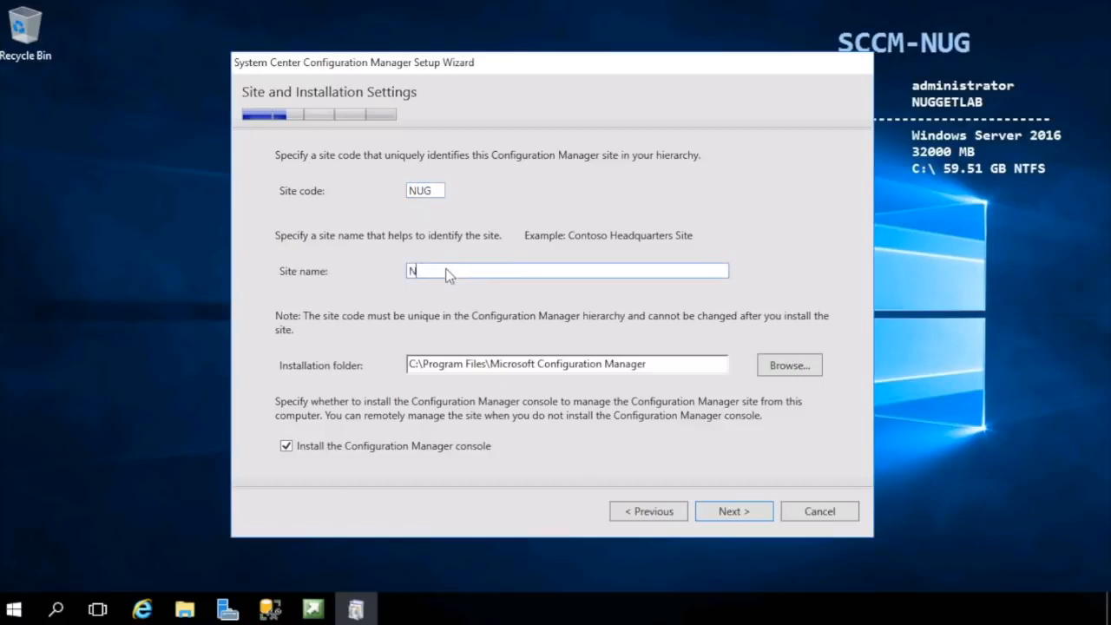
type("NuggetLab Site")
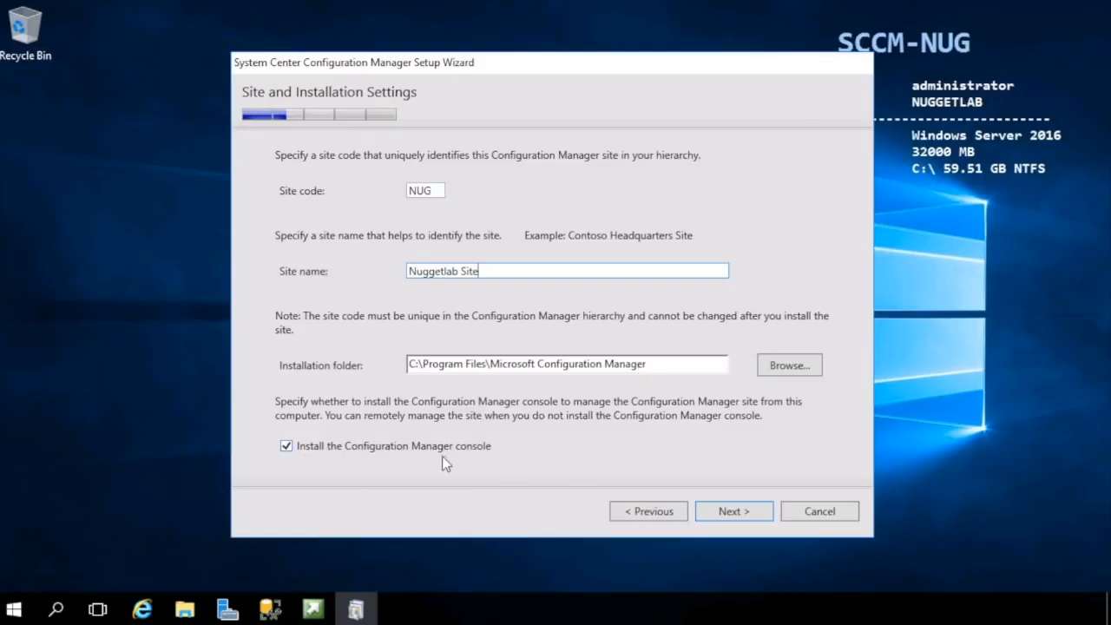
mouse_move(451, 463)
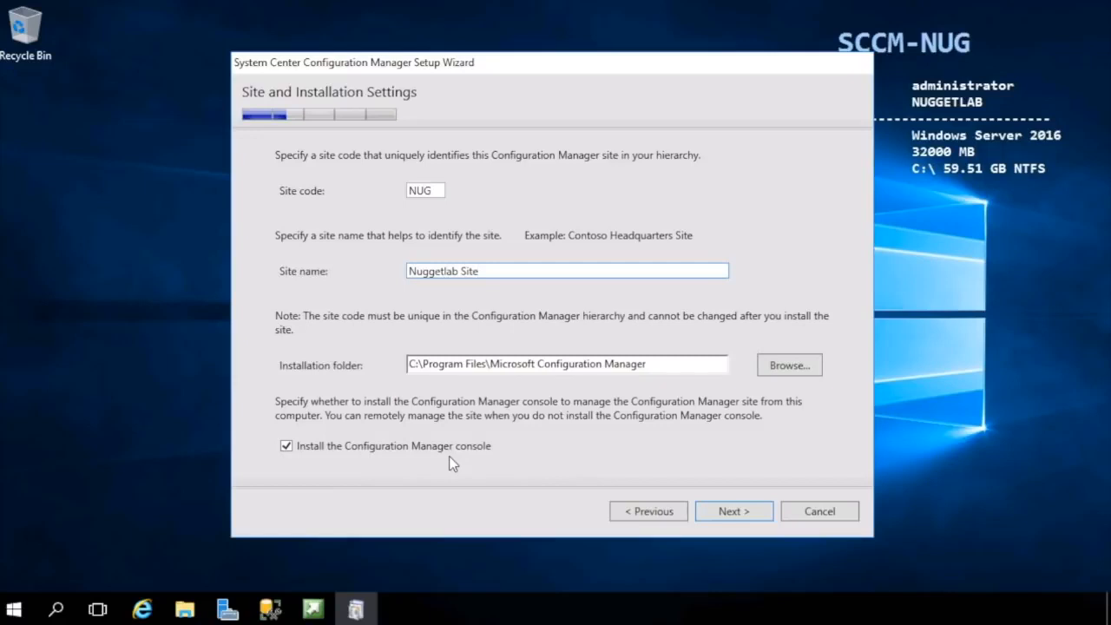
mouse_move(543, 419)
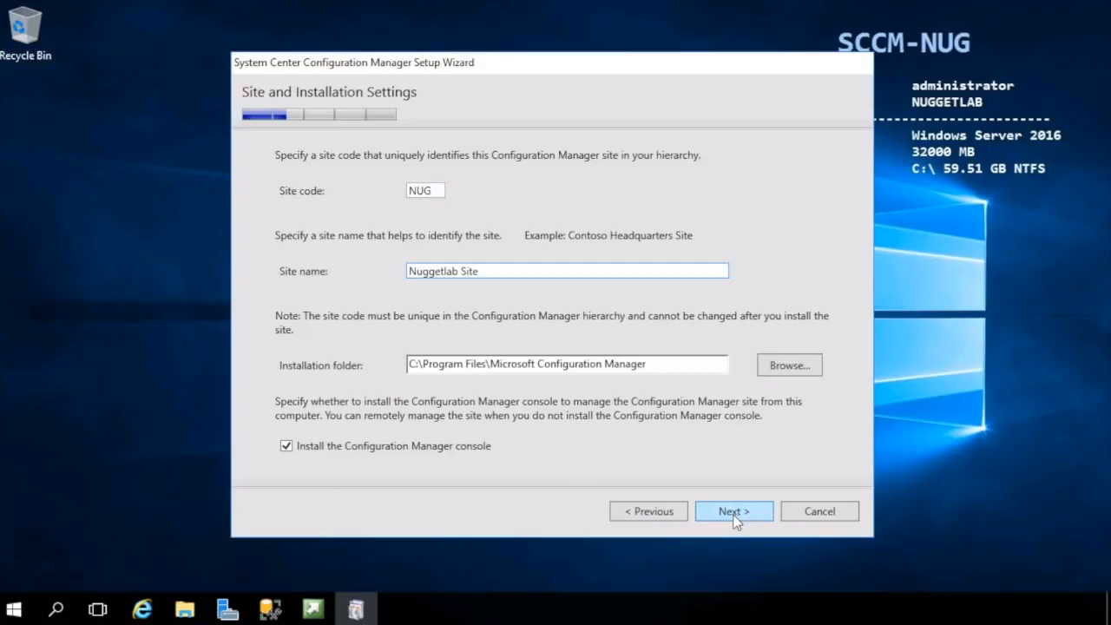
left_click(733, 510)
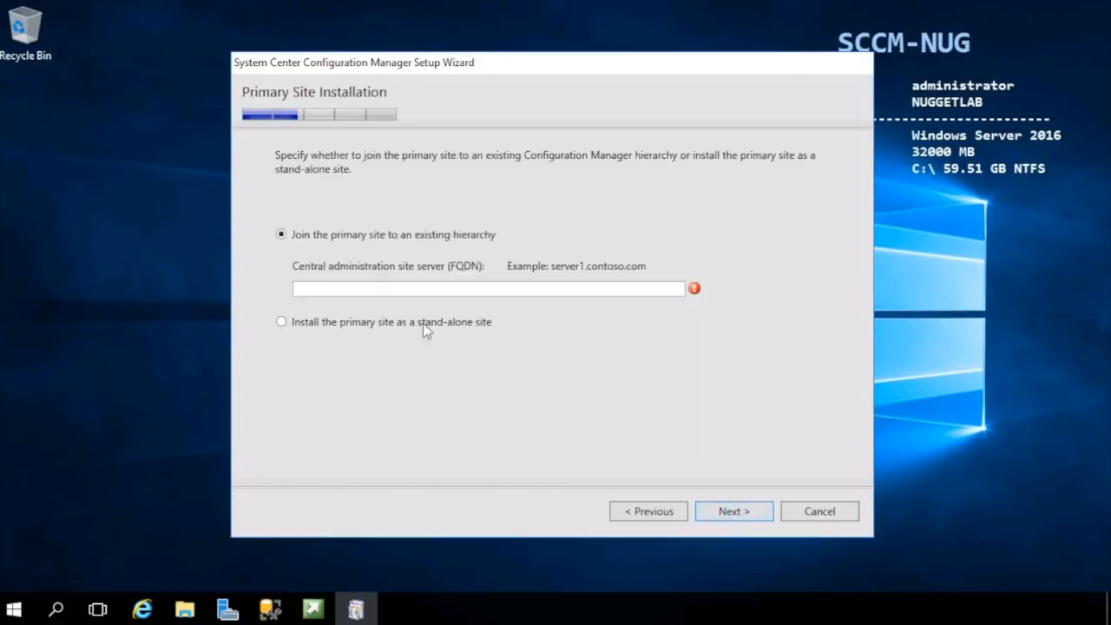
mouse_move(410, 256)
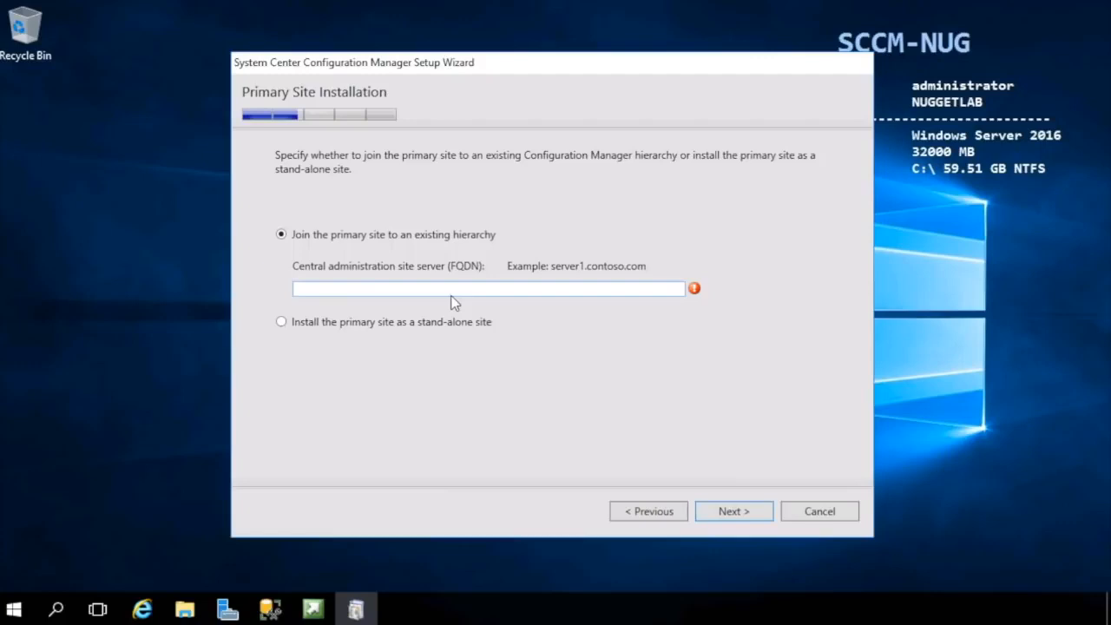
mouse_move(440, 297)
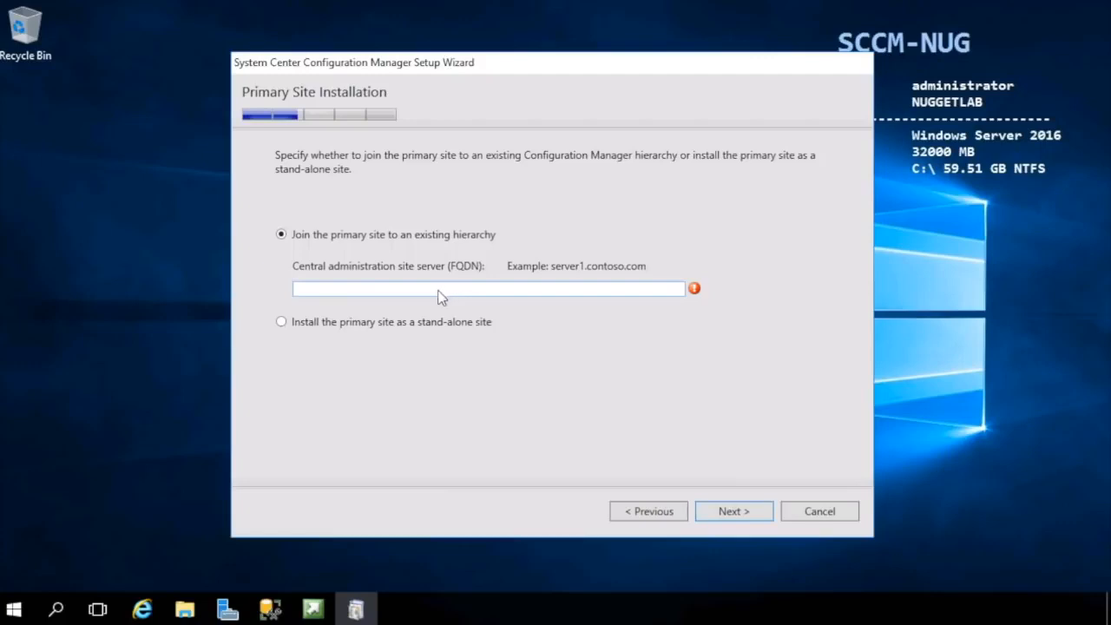
mouse_move(289, 330)
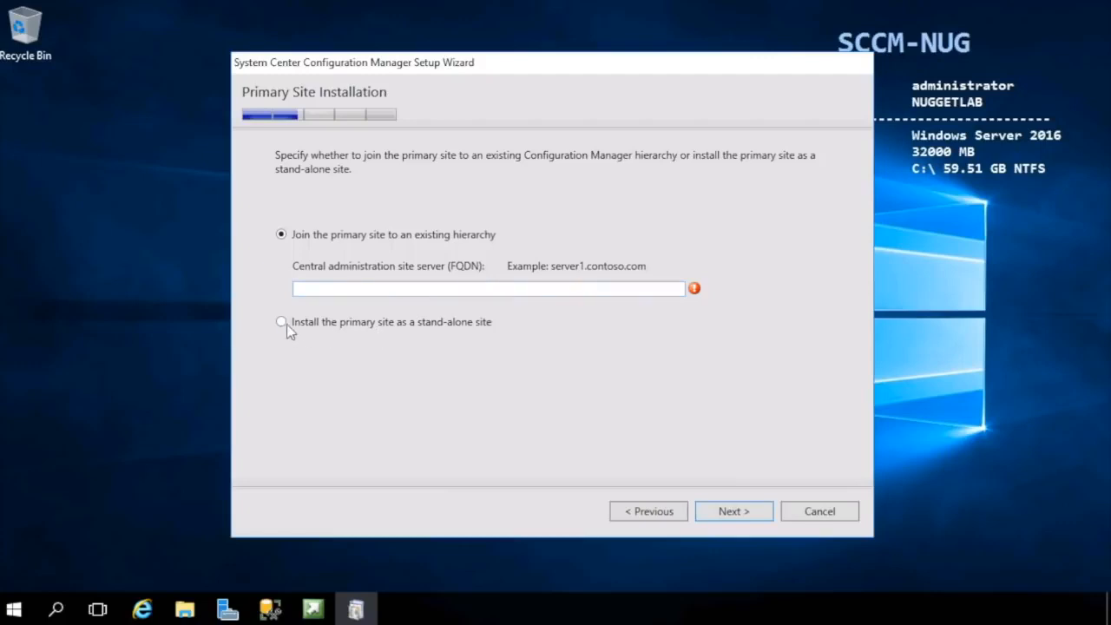
Step: Select and confirm installing the primary site as a stand-alone site
left_click(281, 322)
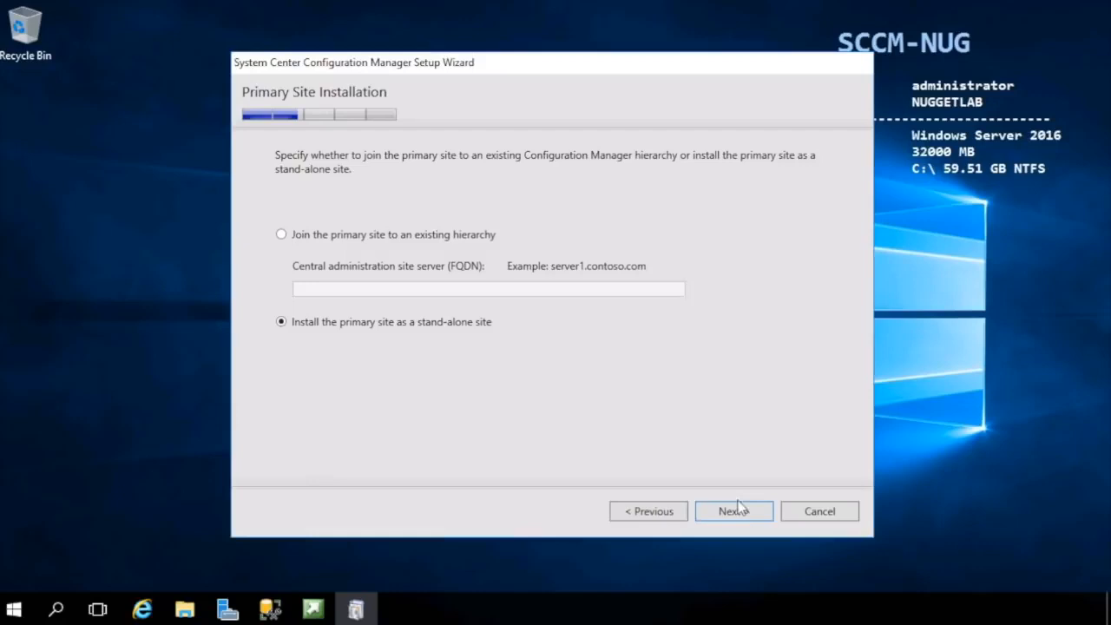
left_click(732, 510)
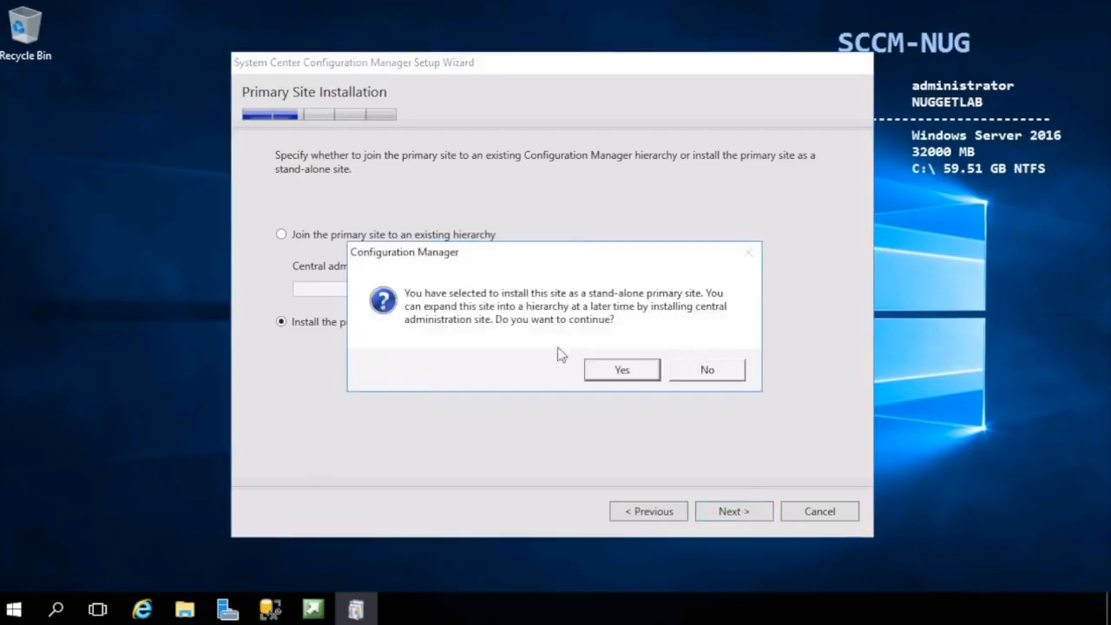
mouse_move(611, 315)
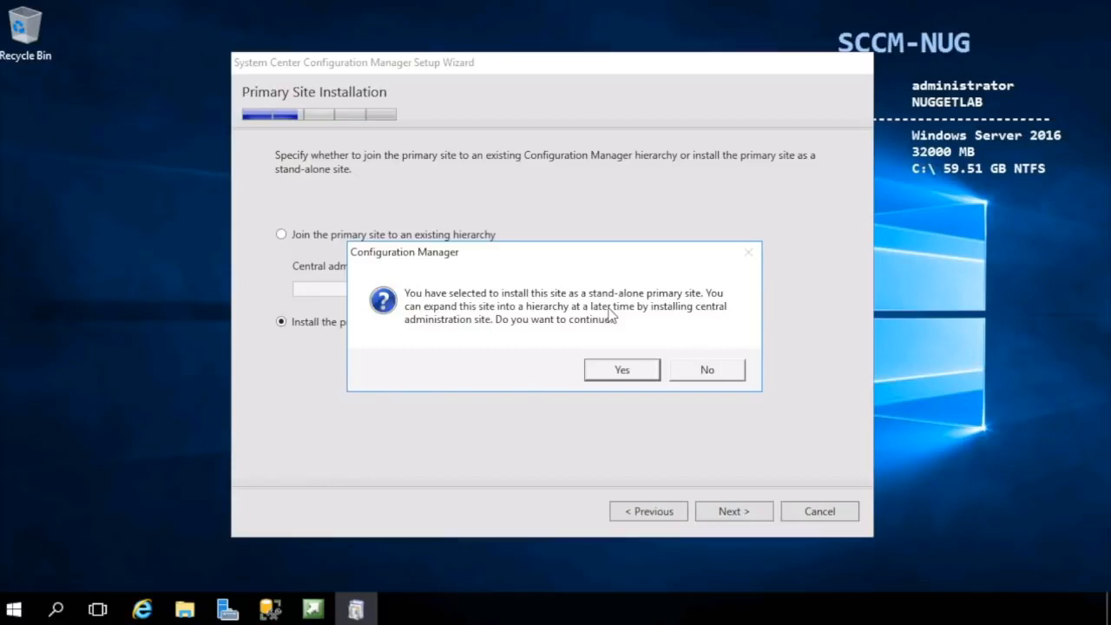
mouse_move(302, 345)
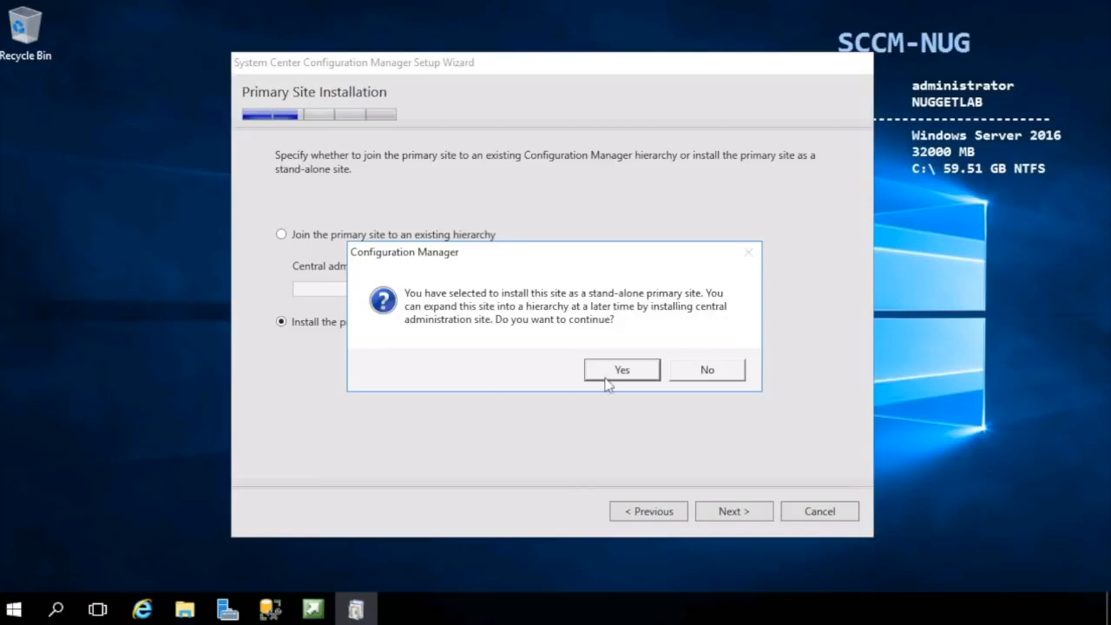
left_click(622, 370)
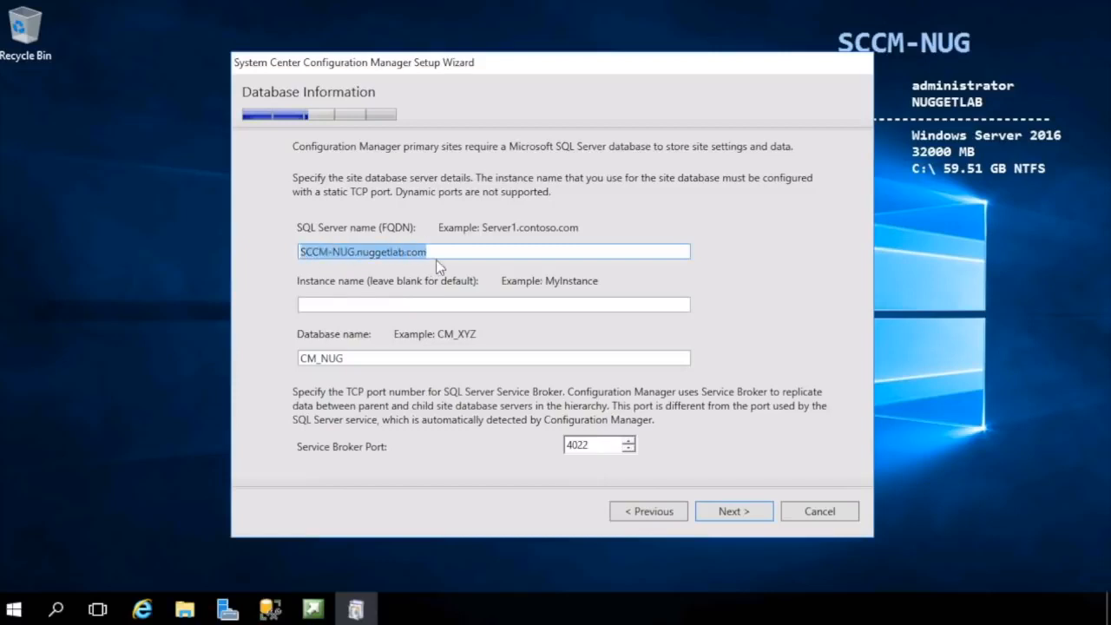
Step: Accept database CM_NUG on SCCM-NUG.nuggetlab.com with default instance and port 4022
left_click(492, 251)
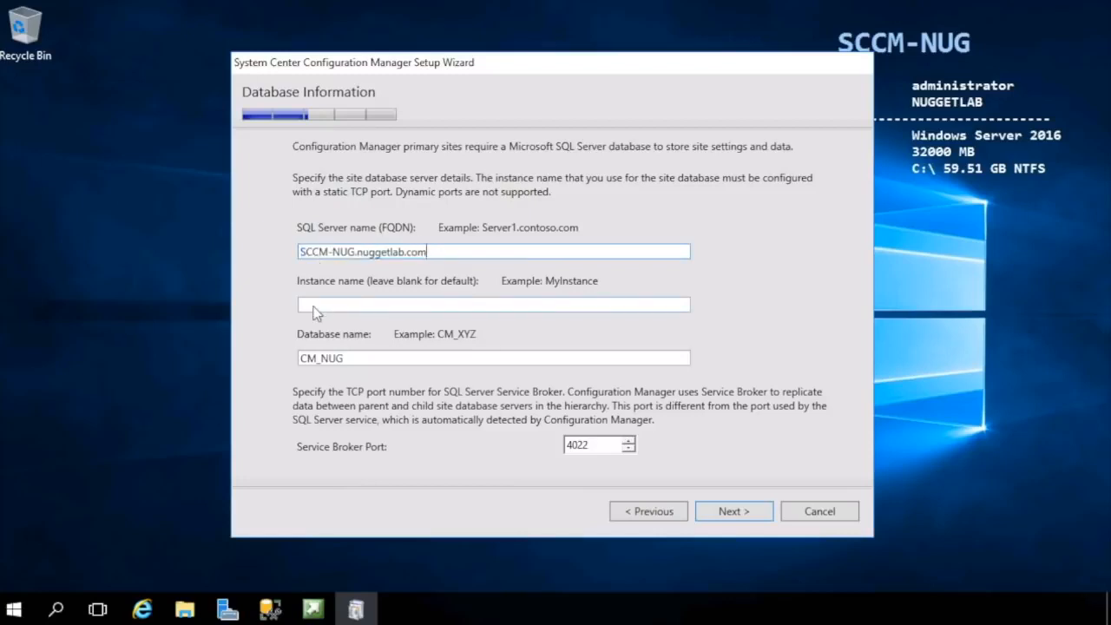
left_click(492, 304)
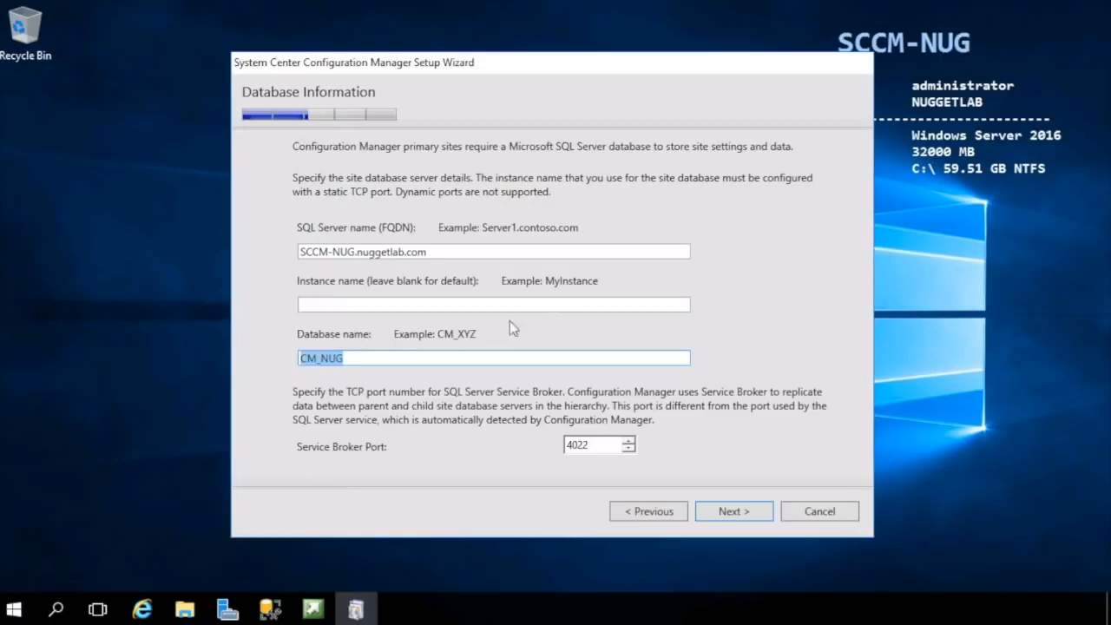
left_click(315, 357)
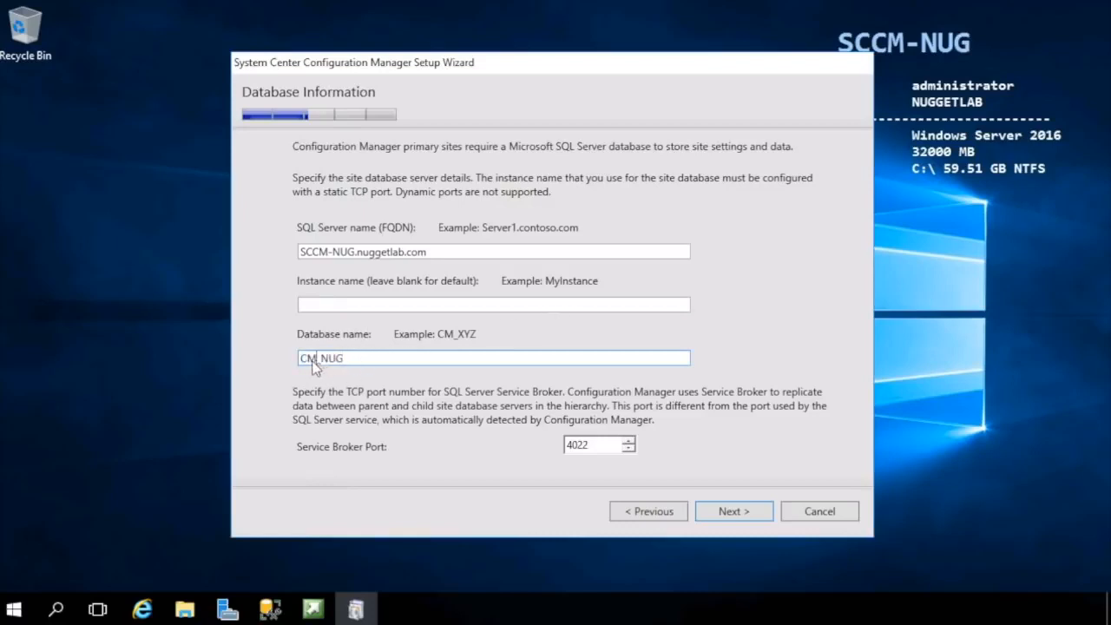
double_click(320, 358)
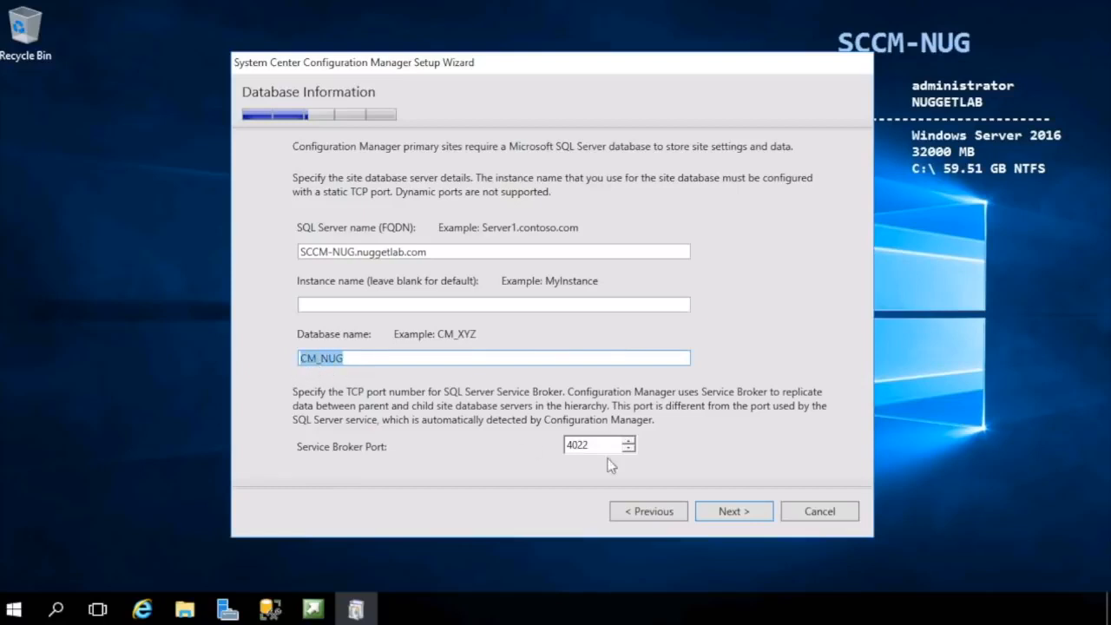
mouse_move(716, 416)
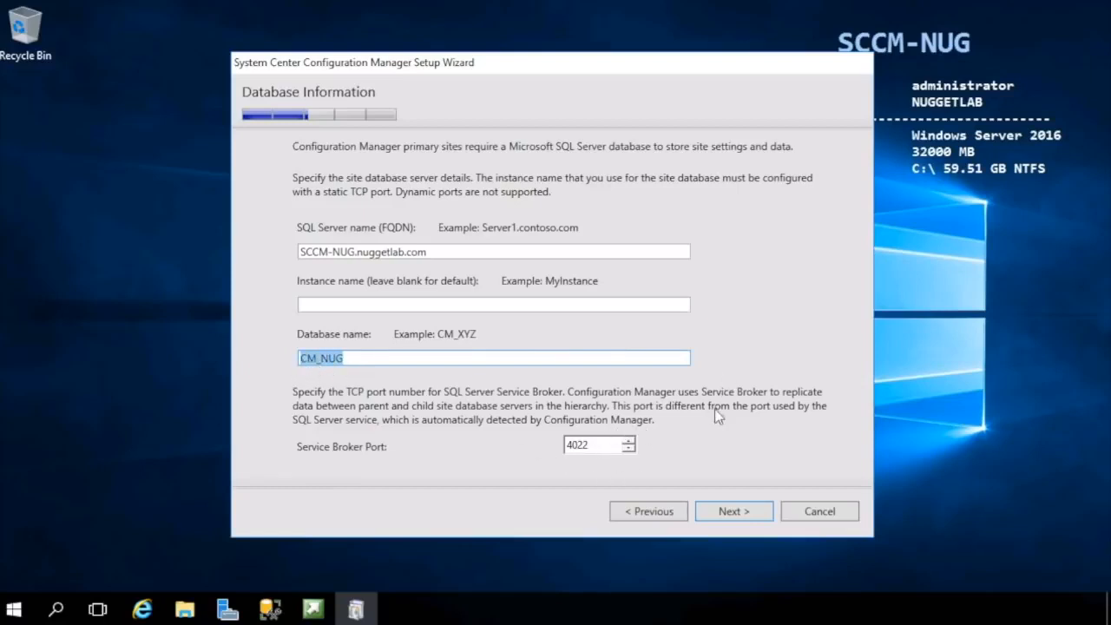
mouse_move(737, 484)
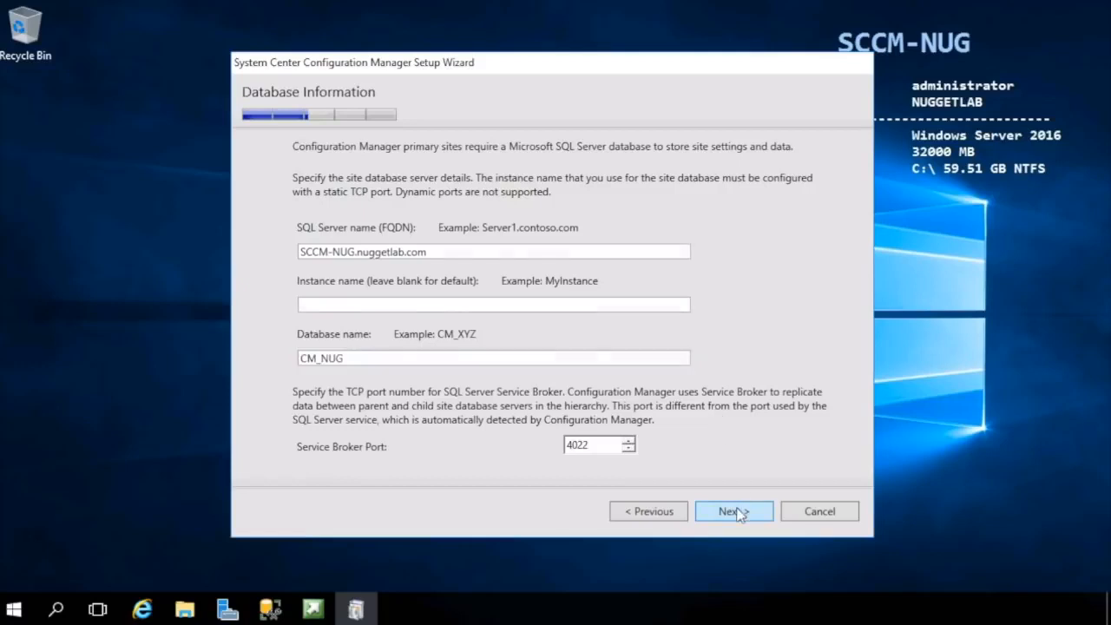
left_click(733, 511)
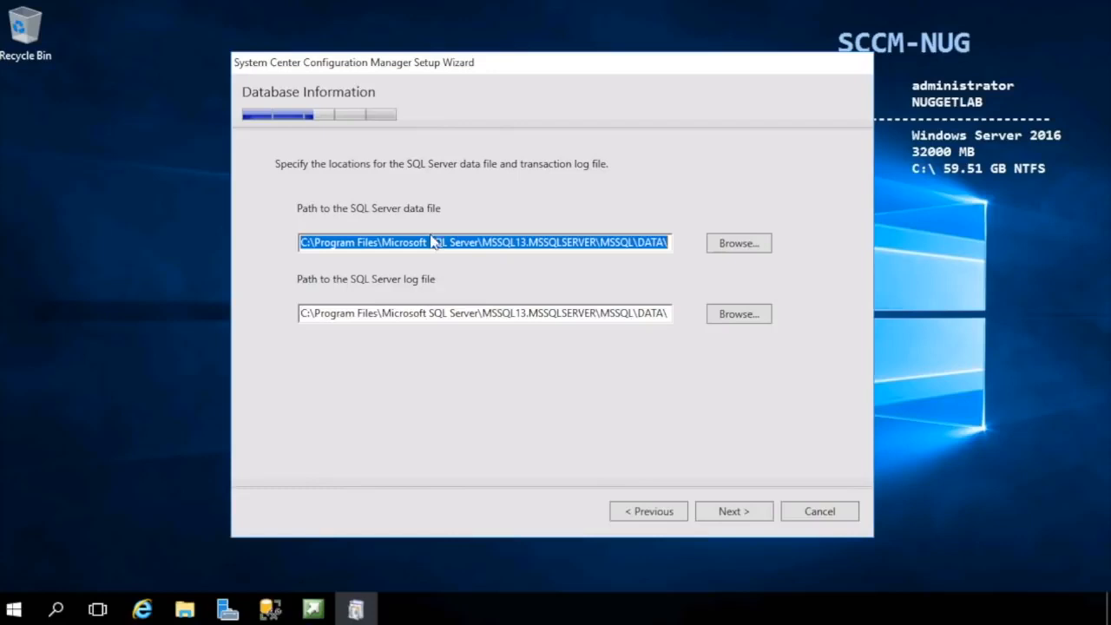
mouse_move(483, 274)
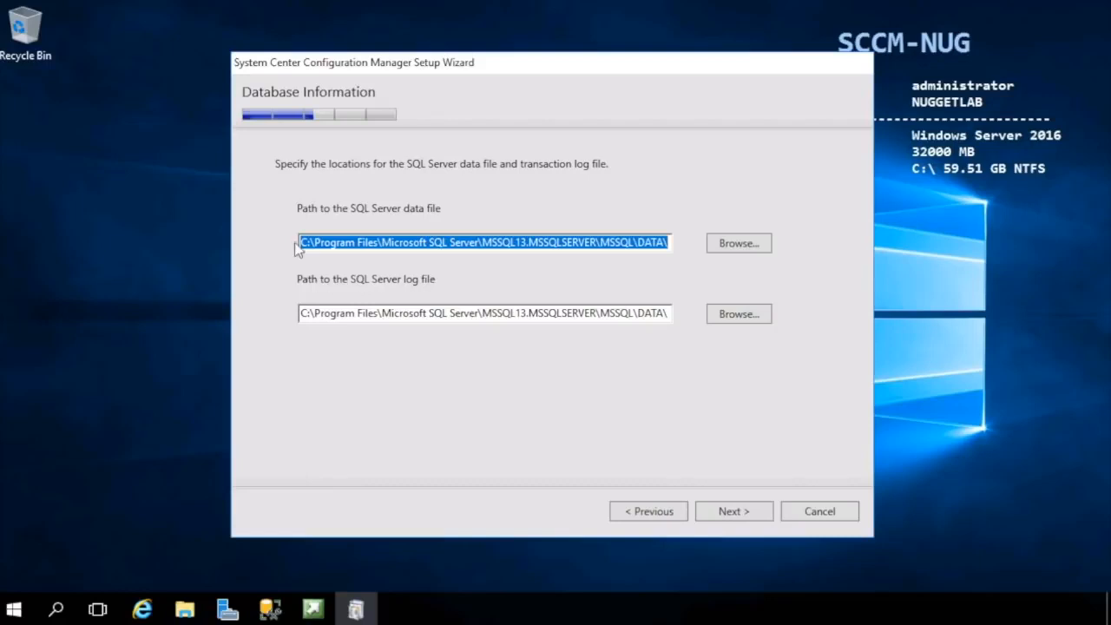
mouse_move(482, 351)
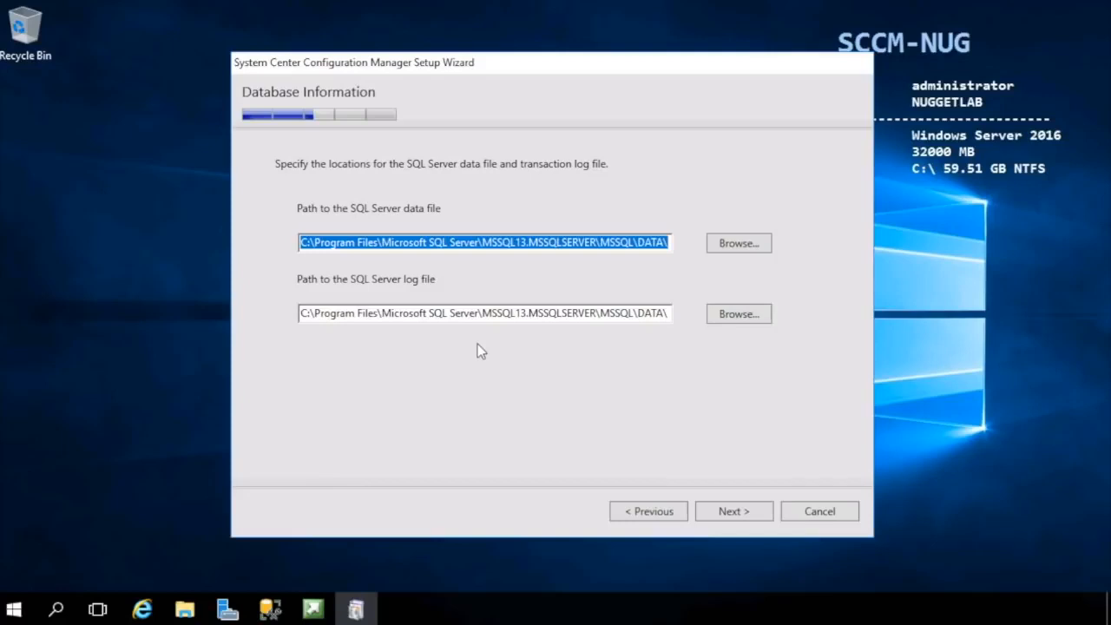
mouse_move(505, 302)
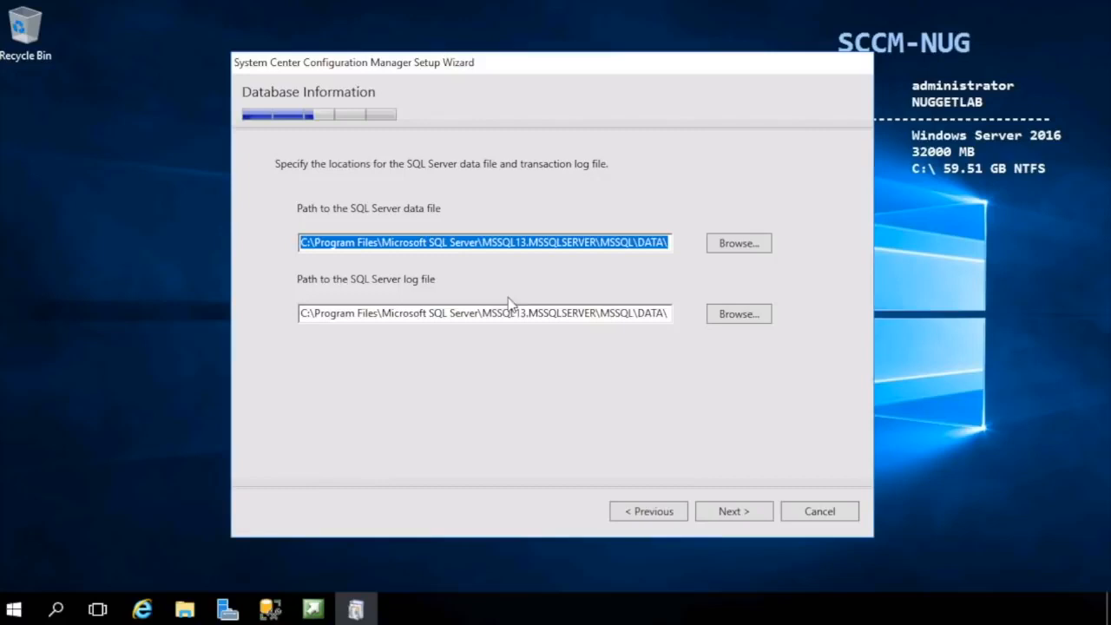
Step: Accept the default SQL Server data and log file locations
left_click(733, 511)
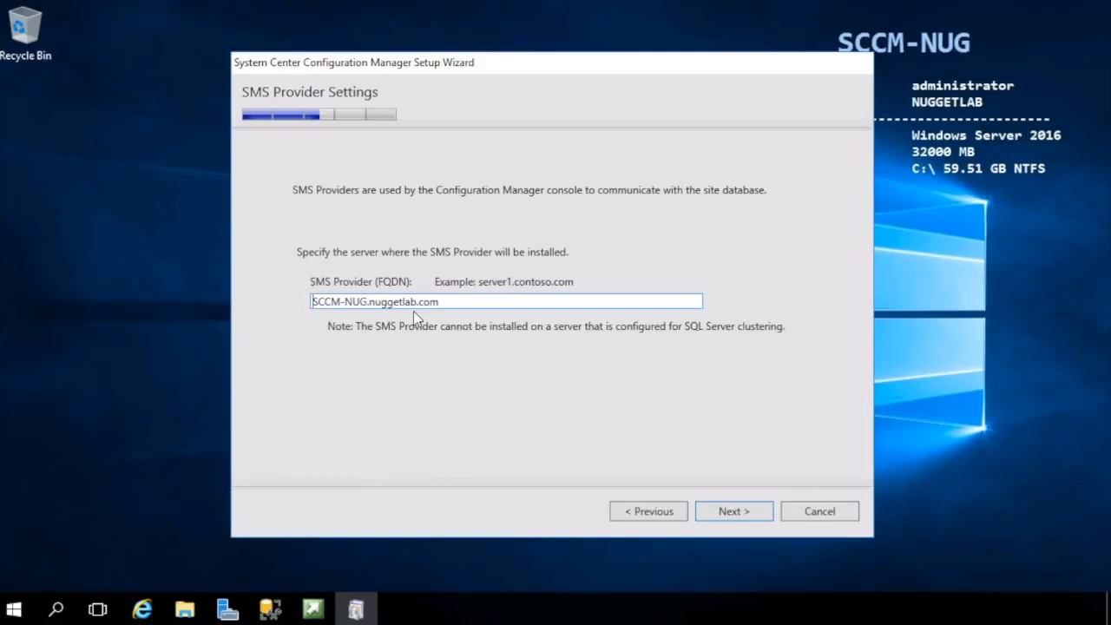
mouse_move(450, 336)
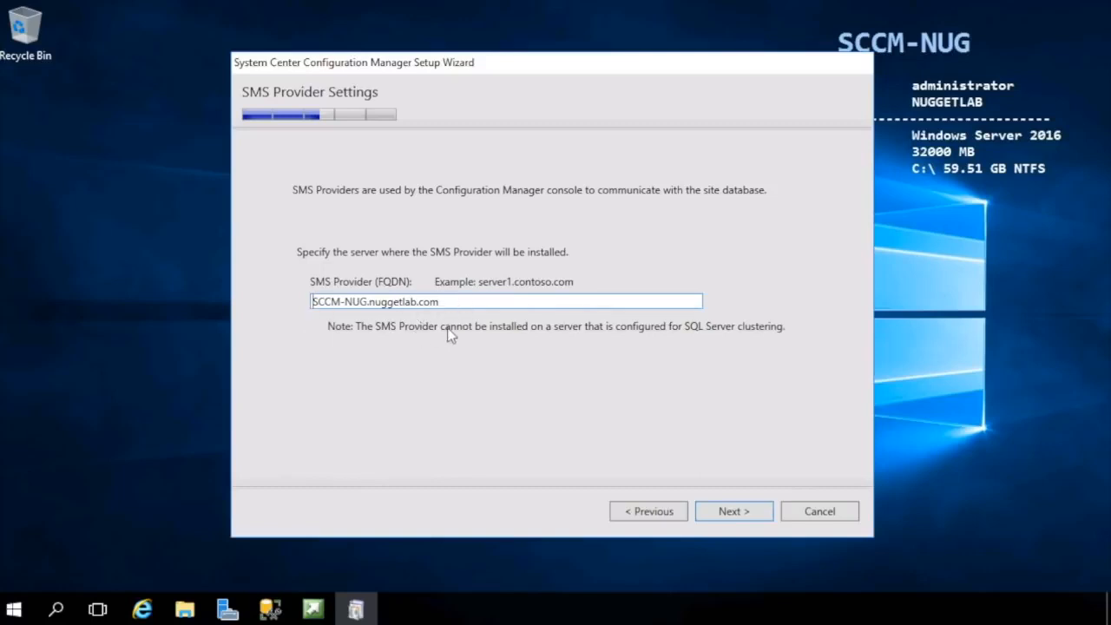
mouse_move(592, 339)
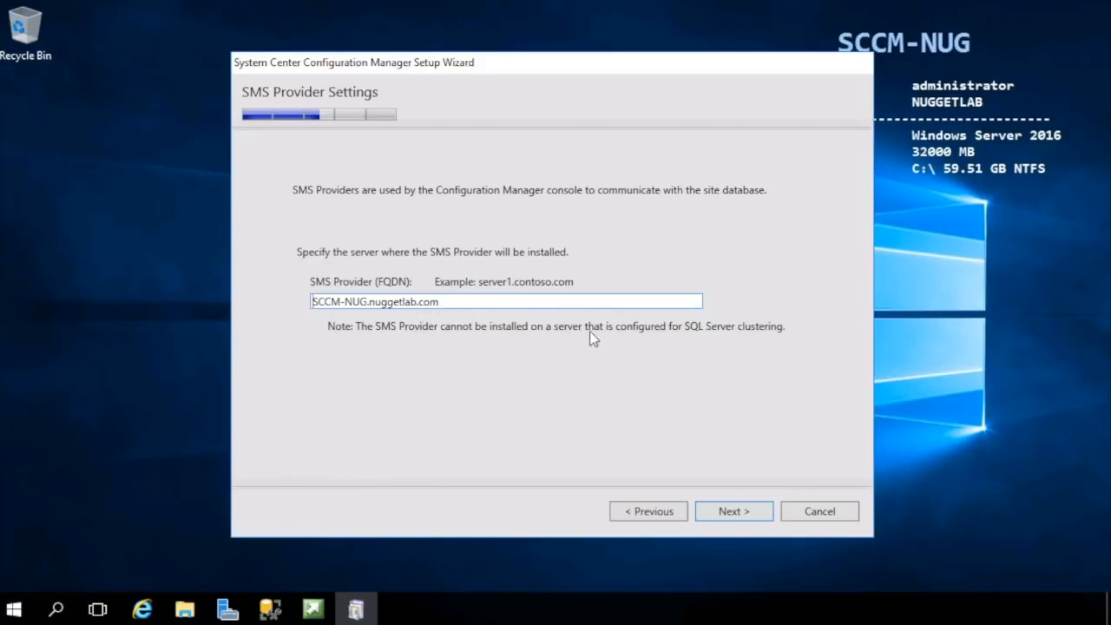
mouse_move(688, 330)
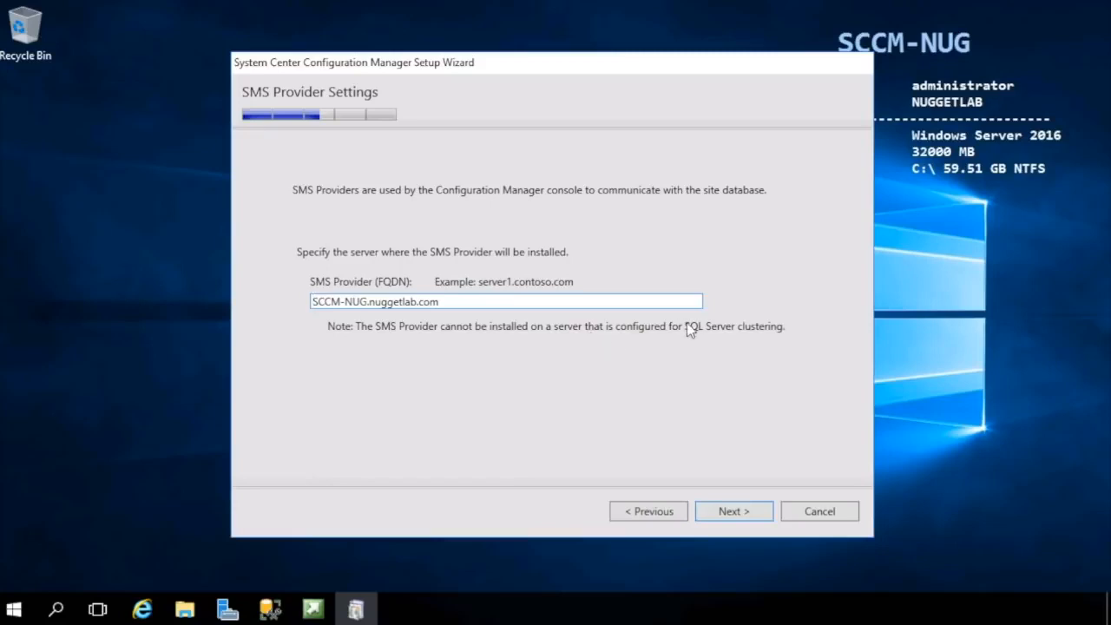
mouse_move(725, 332)
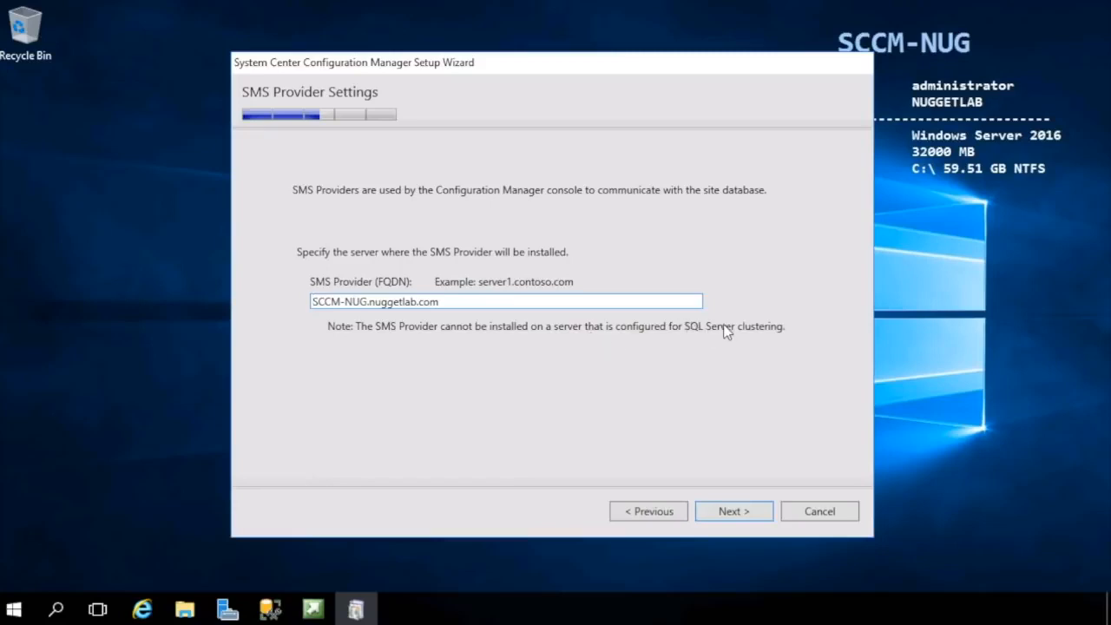
mouse_move(822, 566)
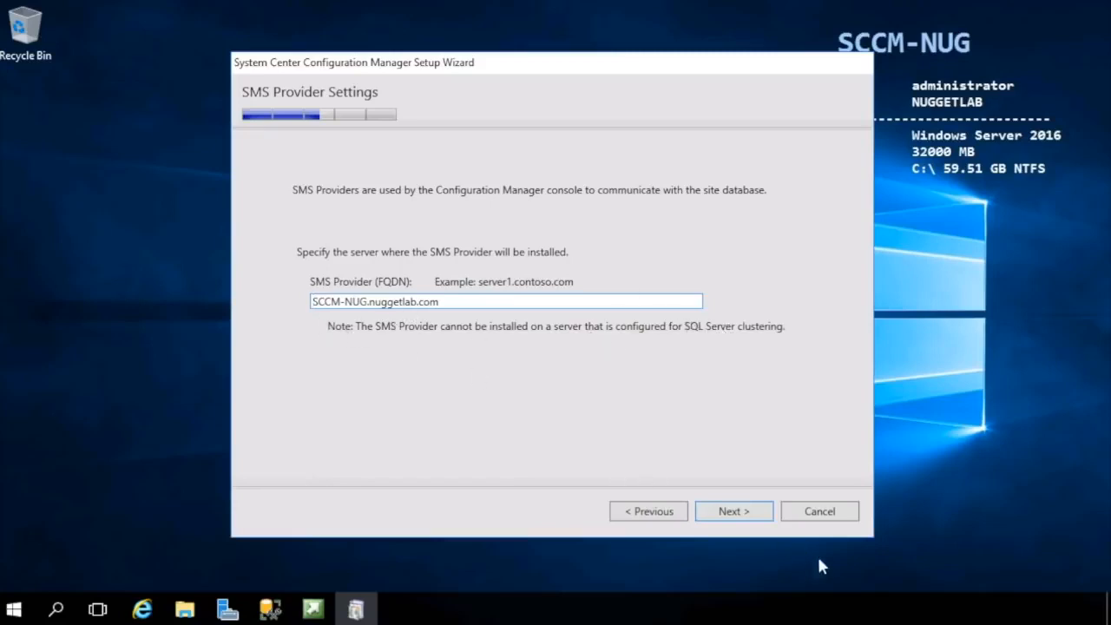
Step: Keep SCCM-NUG.nuggetlab.com as the SMS Provider server and continue
left_click(733, 510)
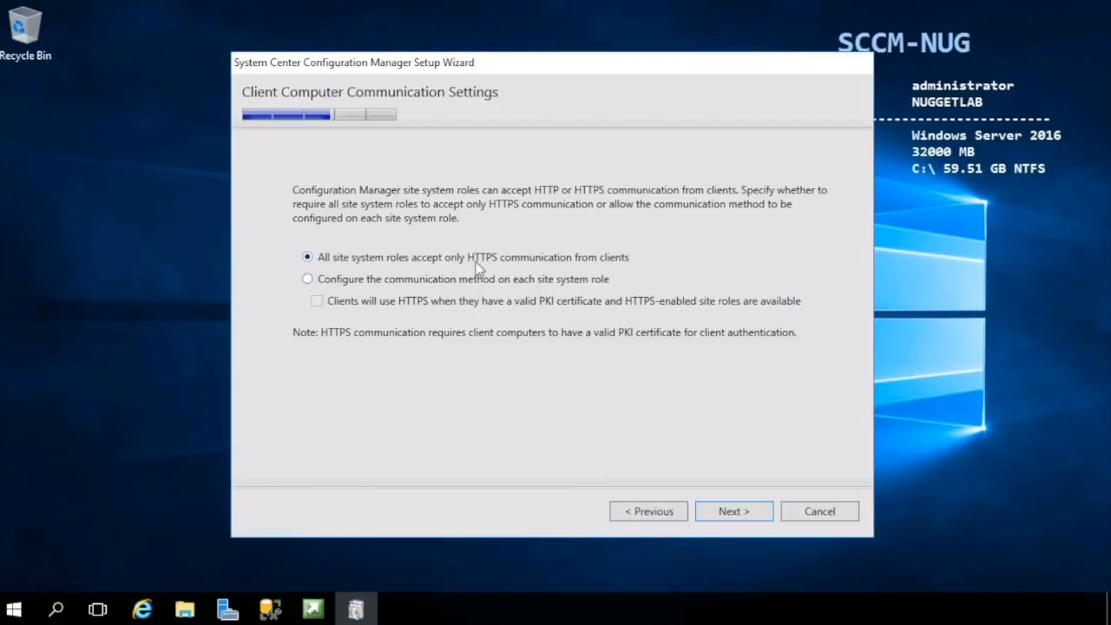
Step: Configure communication per site system role, keeping HTTPS for clients with PKI certificates
left_click(308, 278)
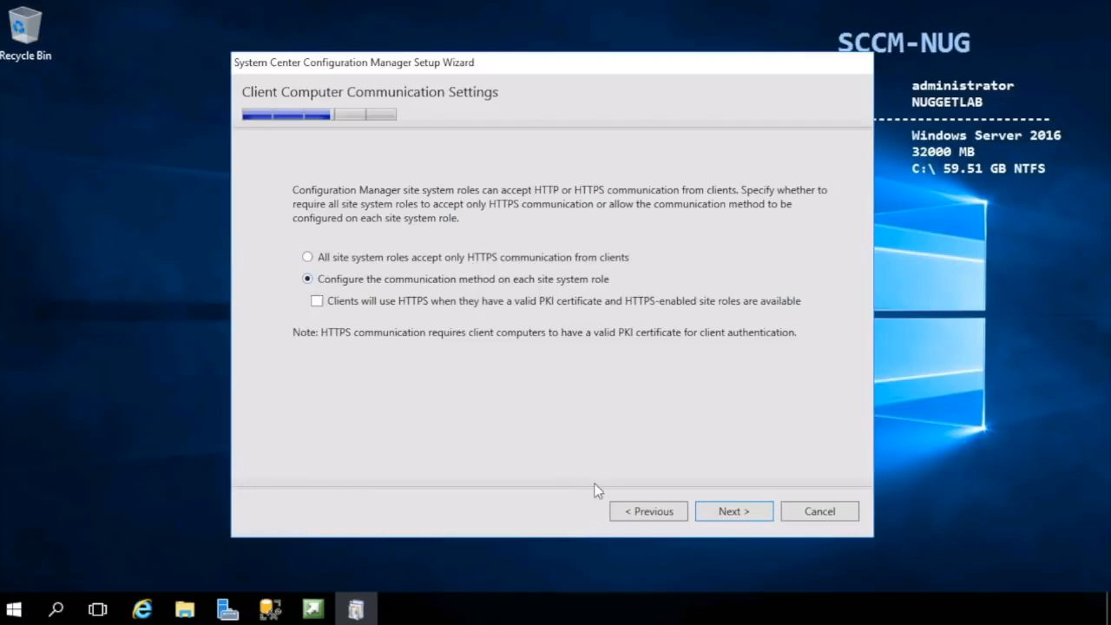
left_click(317, 301)
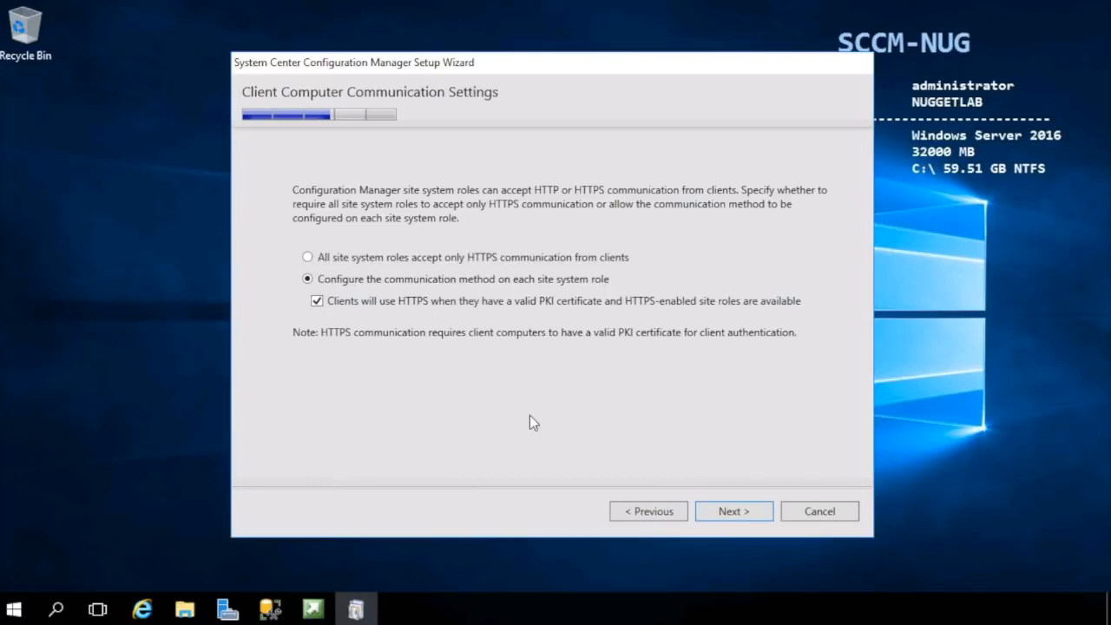
mouse_move(309, 289)
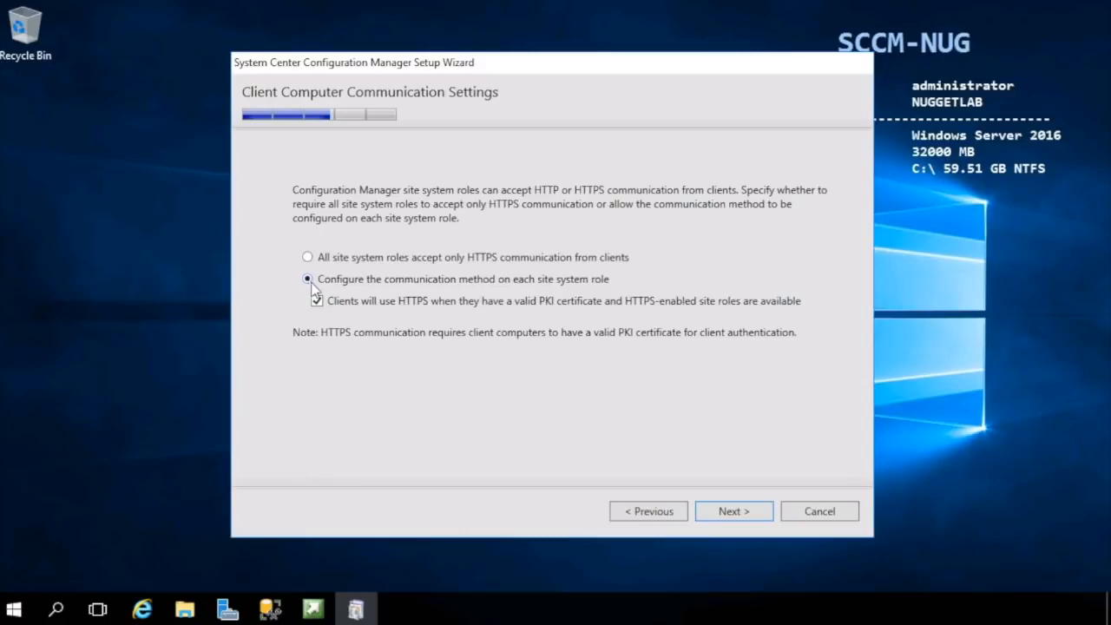
left_click(317, 300)
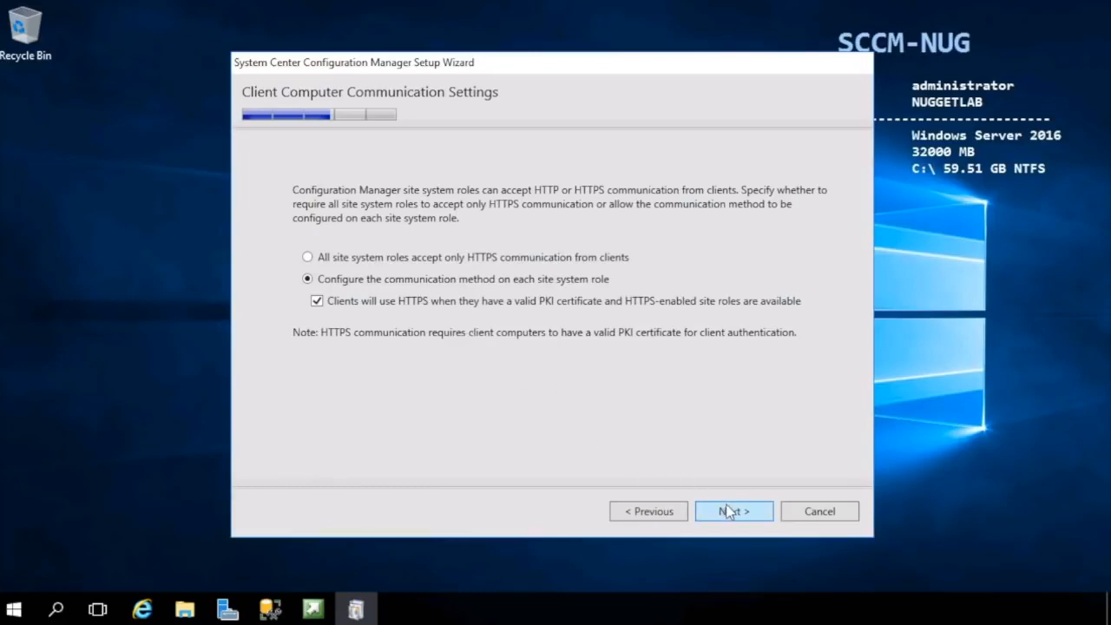
Step: Set the management point and distribution point client connections to HTTP
left_click(733, 510)
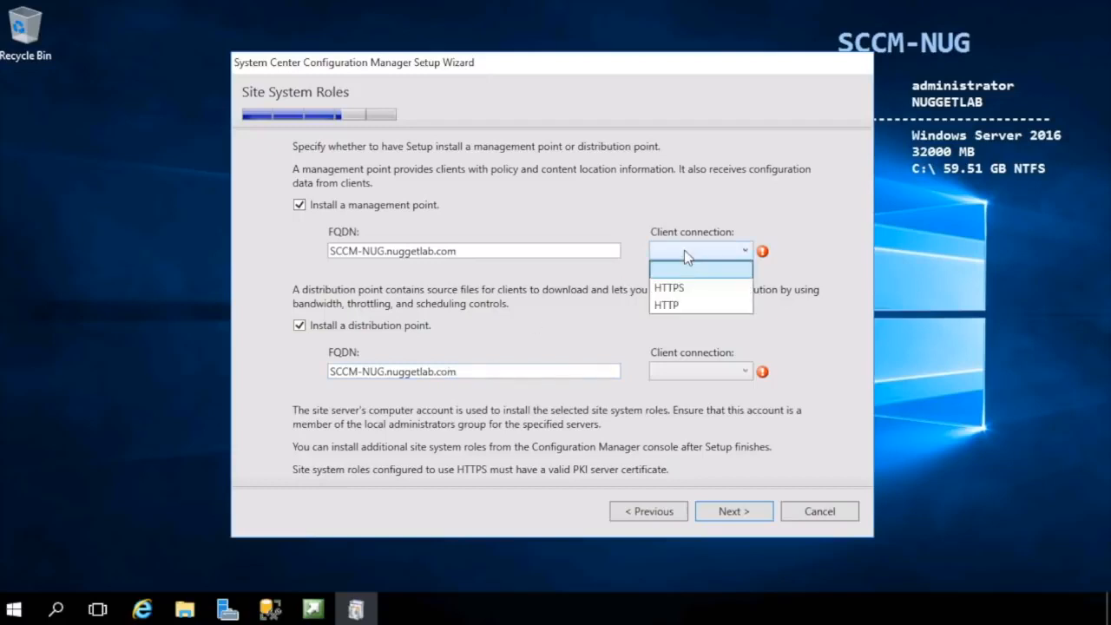
left_click(665, 305)
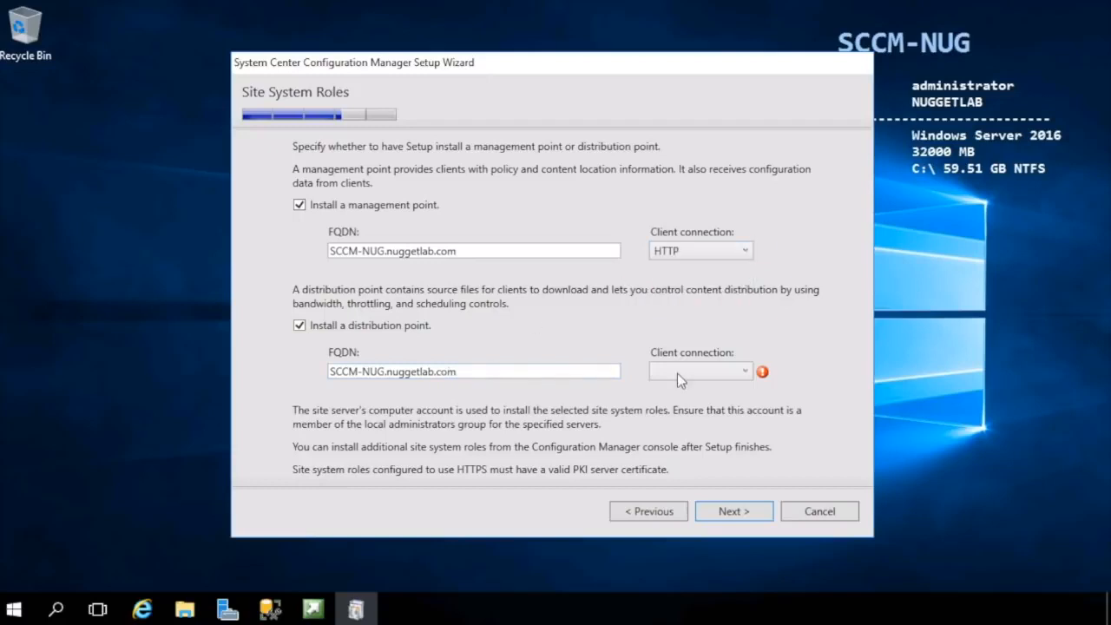
left_click(700, 371)
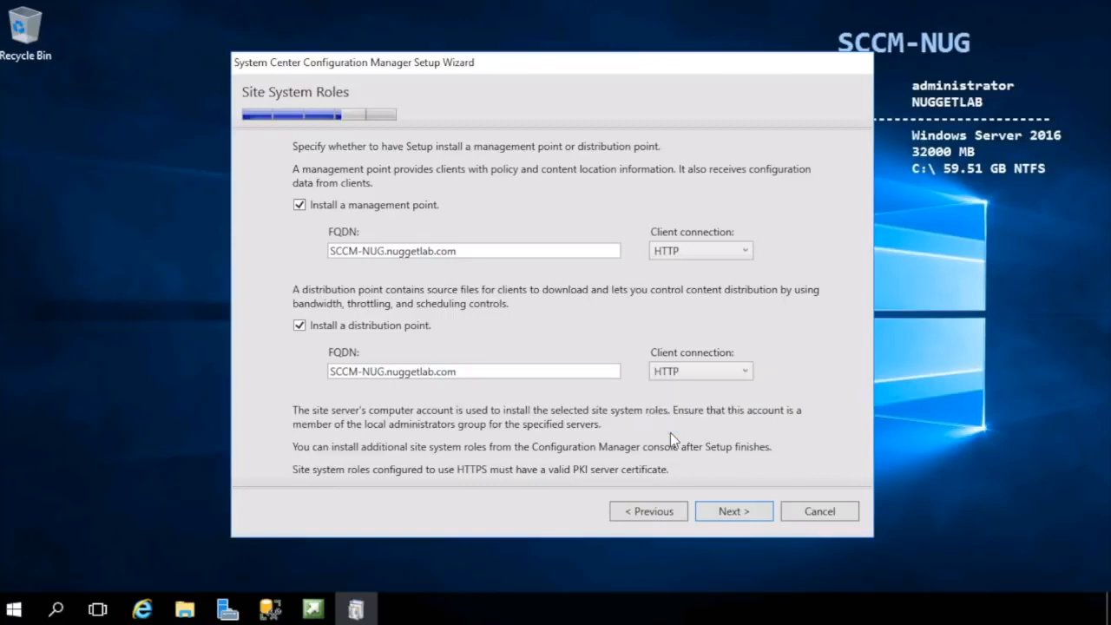
left_click(733, 510)
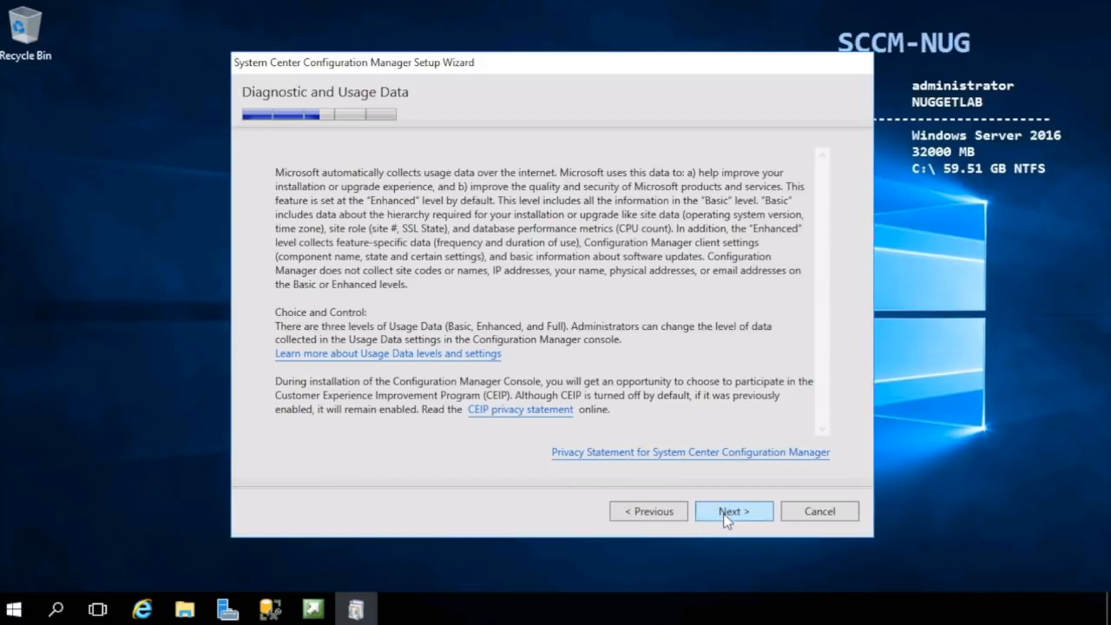
Step: Continue past the Diagnostic and Usage Data notice to Service Connection Point Setup
left_click(733, 510)
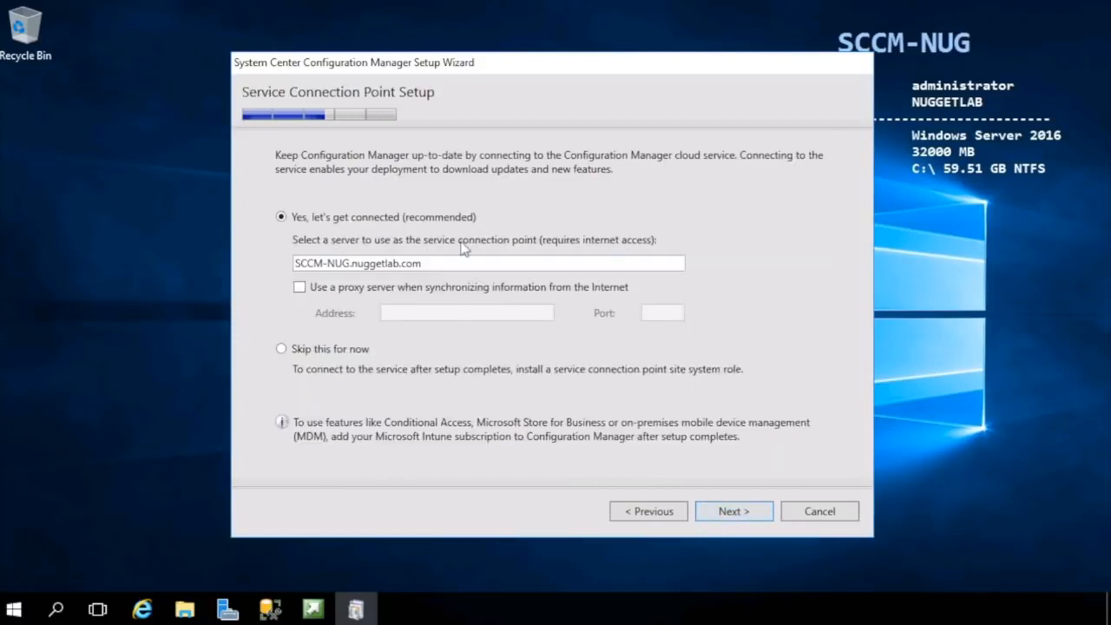
mouse_move(438, 191)
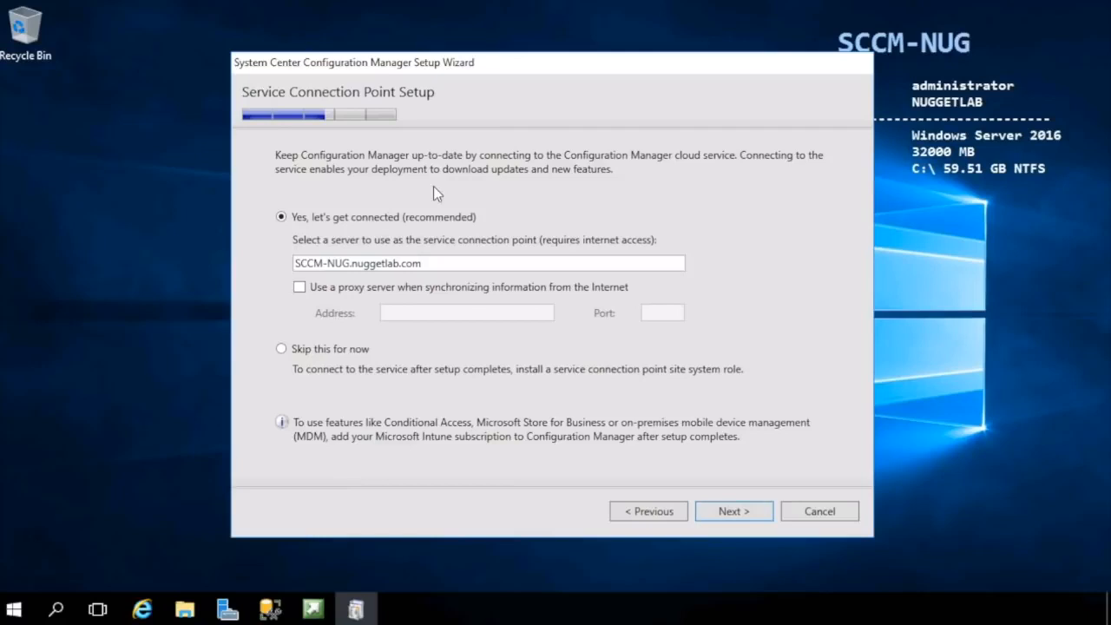
mouse_move(633, 169)
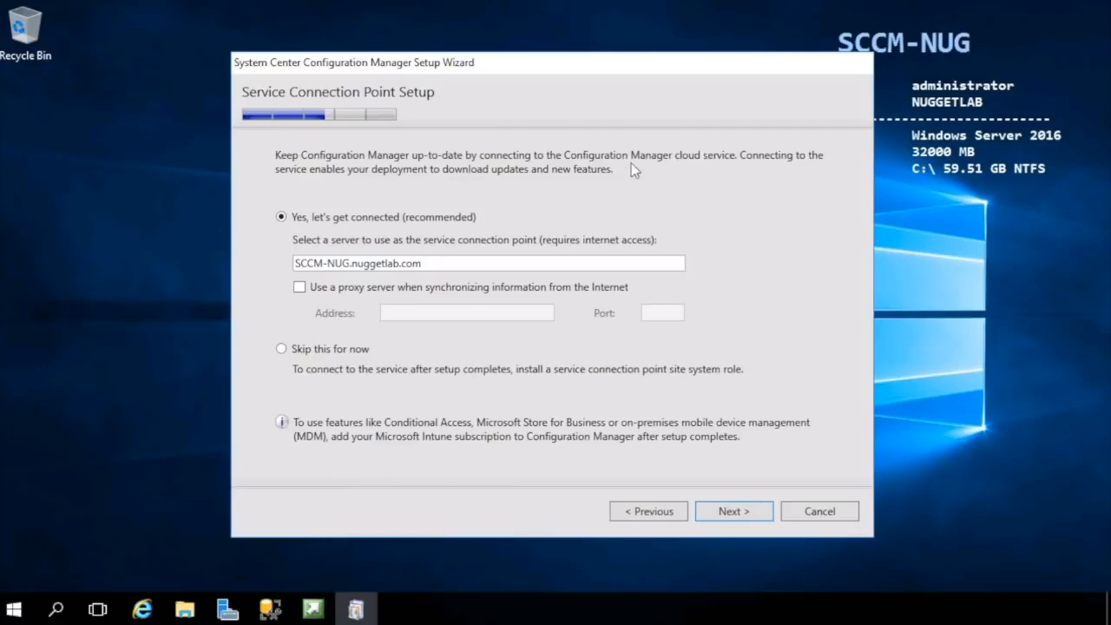
mouse_move(581, 241)
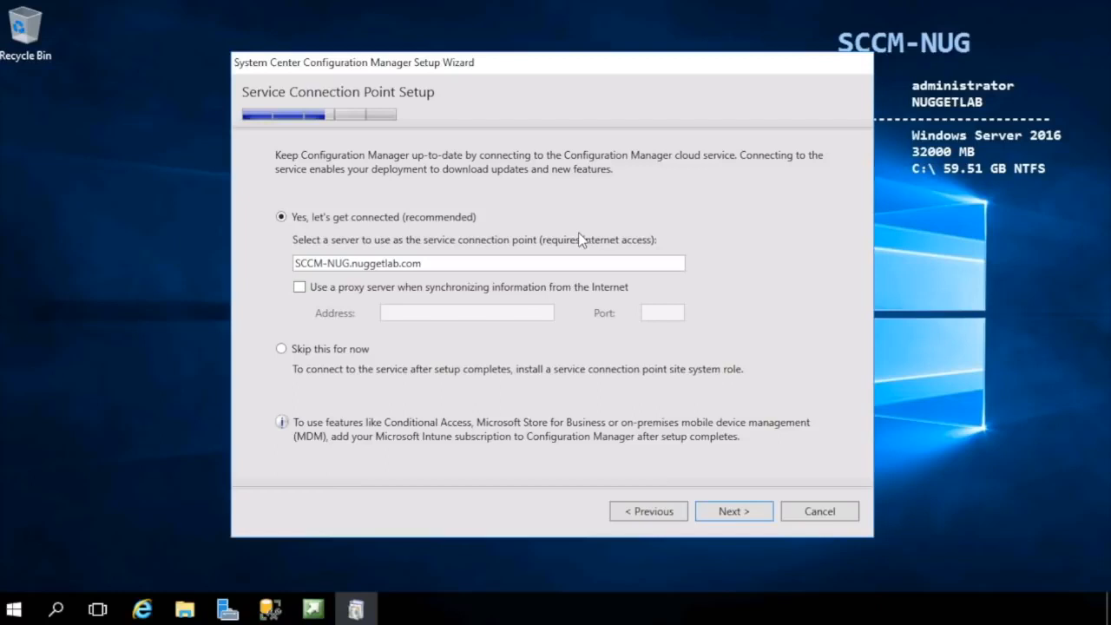
mouse_move(583, 181)
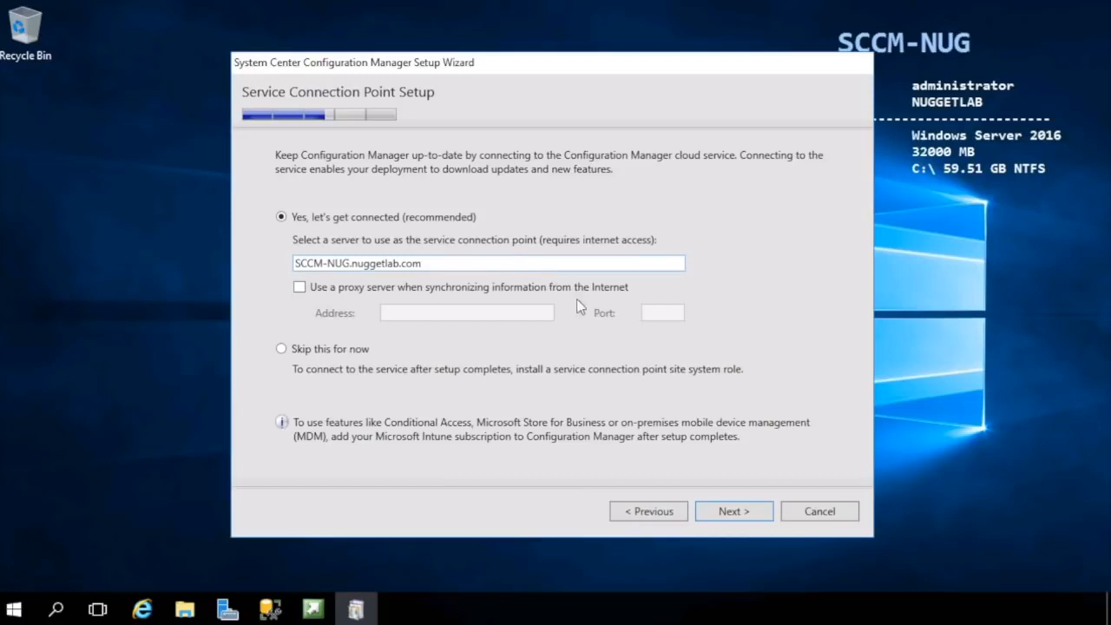
mouse_move(593, 310)
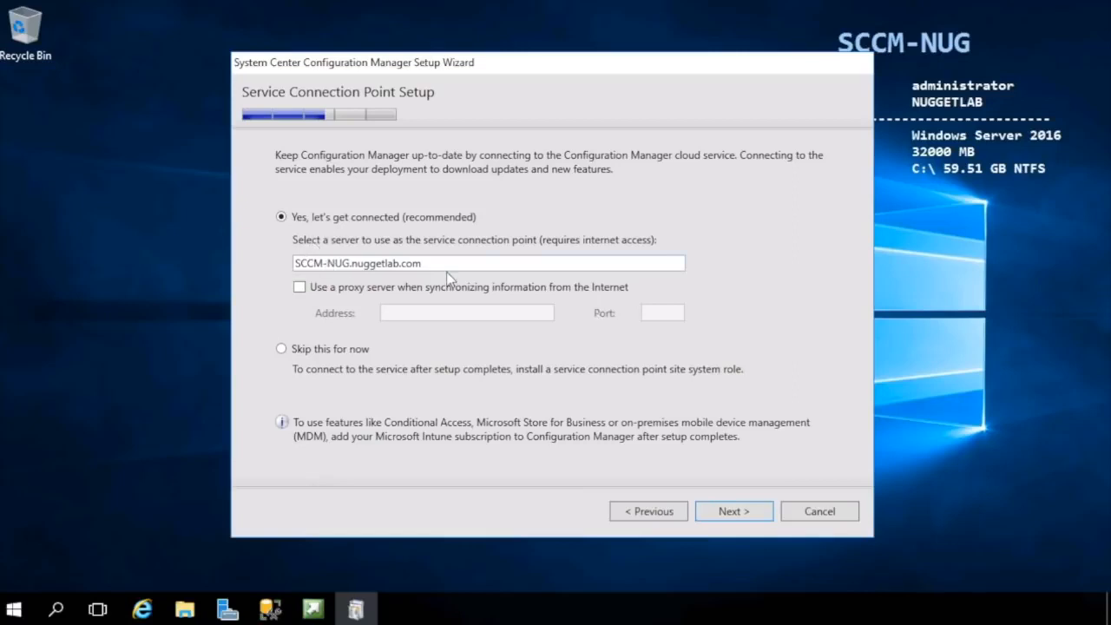
mouse_move(694, 492)
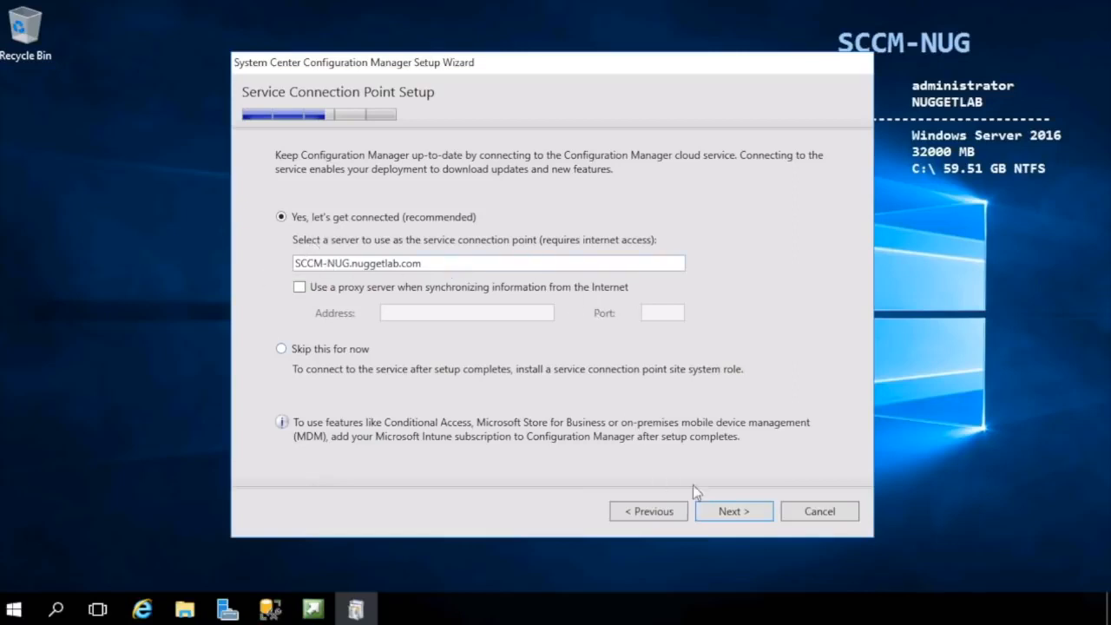
Step: Keep the service connection point on SCCM-NUG.nuggetlab.com and run the prerequisite check
left_click(733, 510)
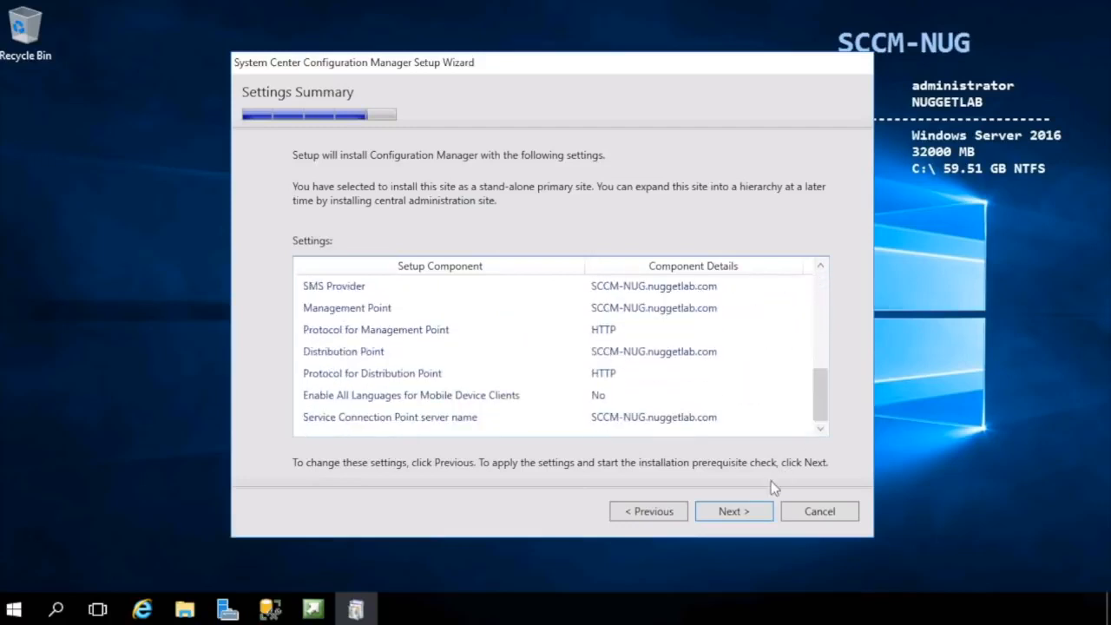
left_click(733, 510)
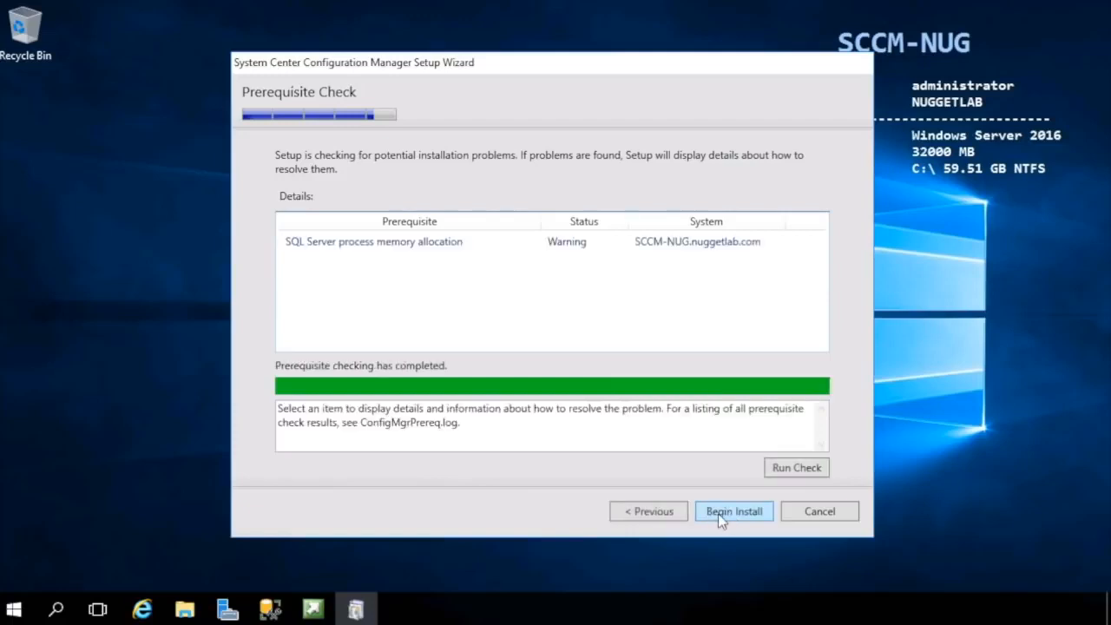
mouse_move(346, 265)
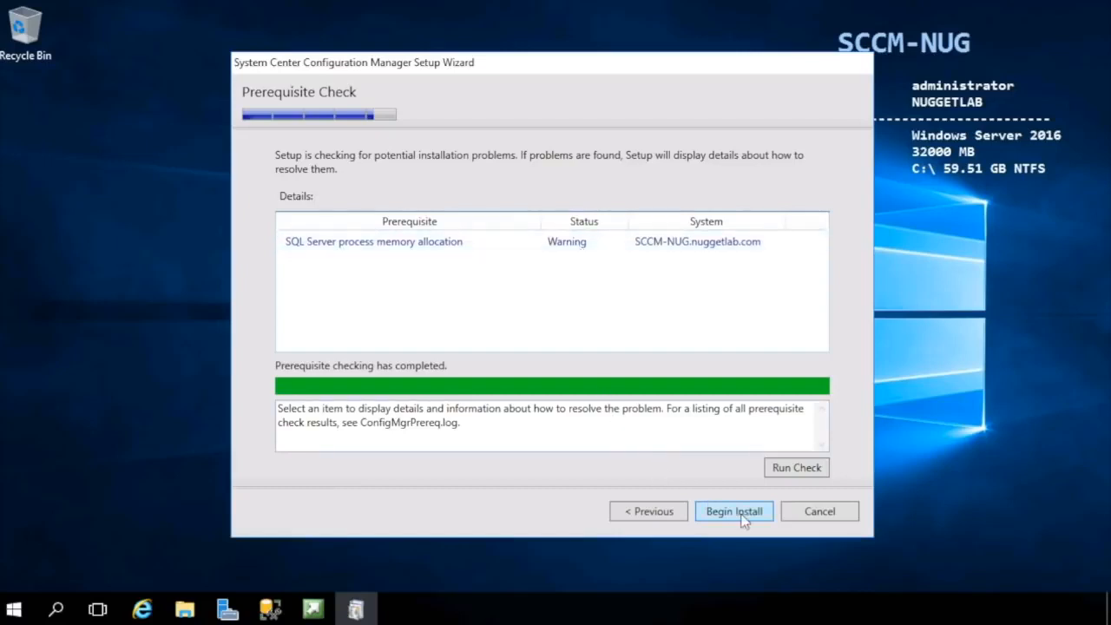
Step: Begin the install and let core setup finish
left_click(734, 510)
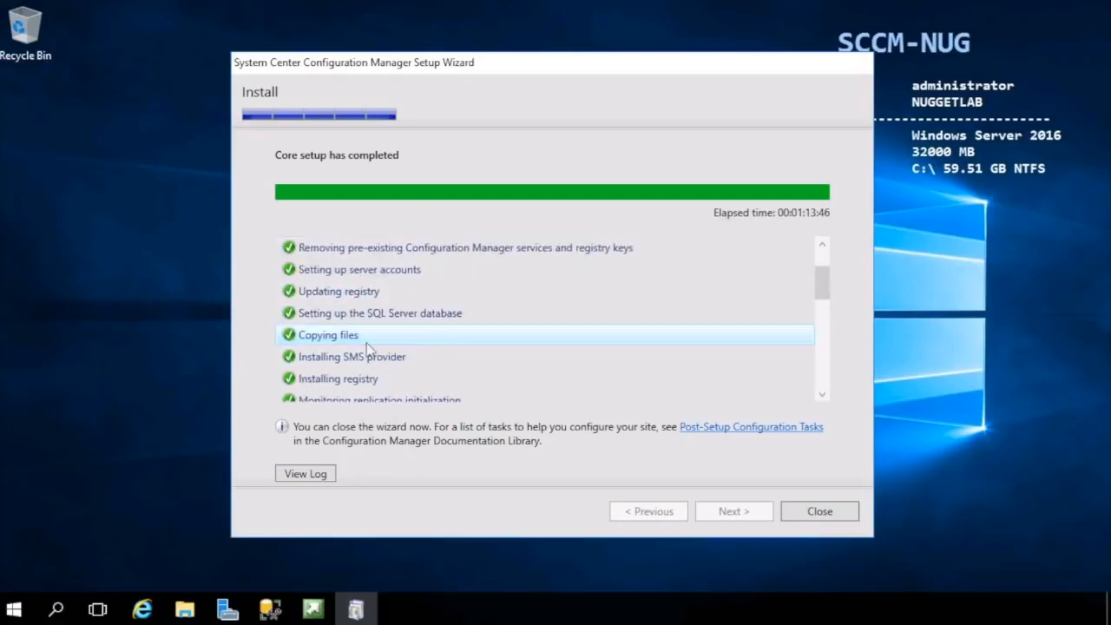
mouse_move(356, 338)
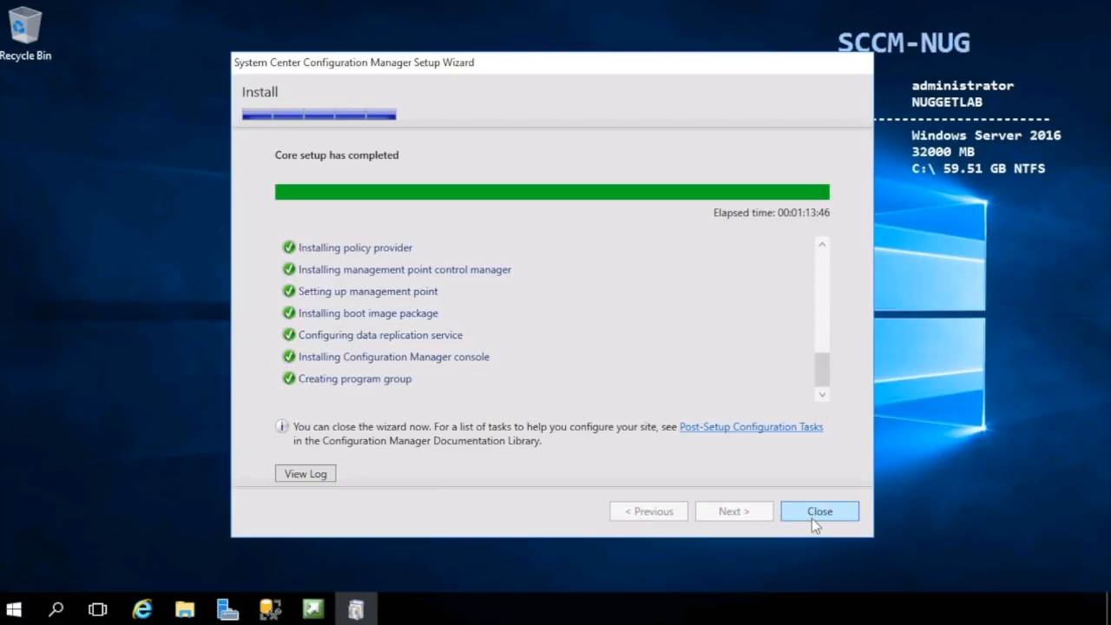
Step: Close the wizard and launch Configuration Manager Console from the Start menu
left_click(818, 510)
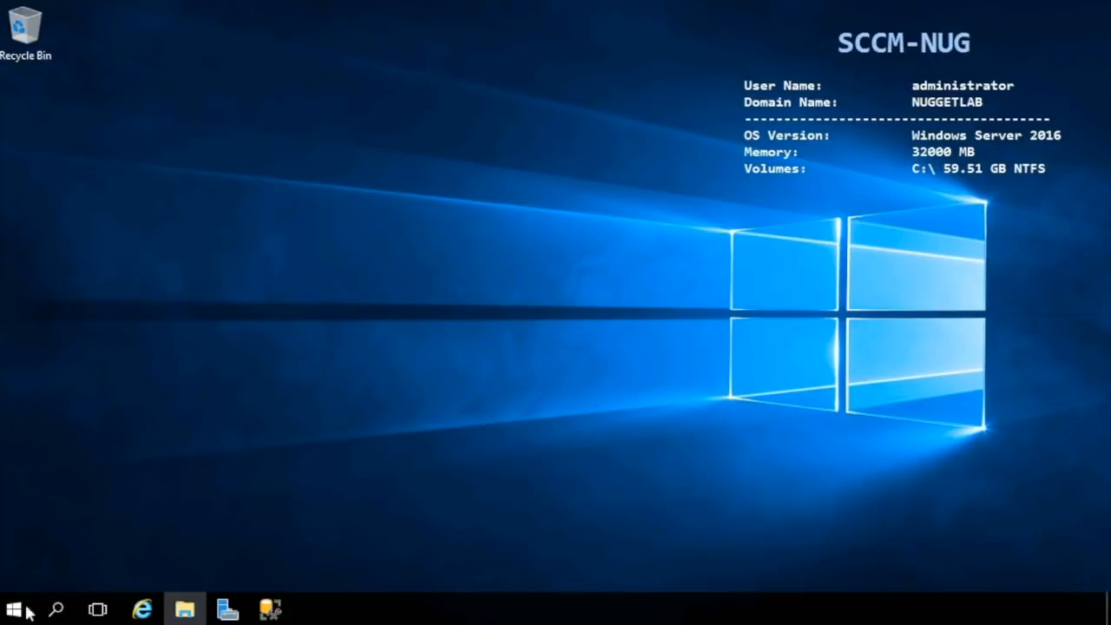
left_click(13, 609)
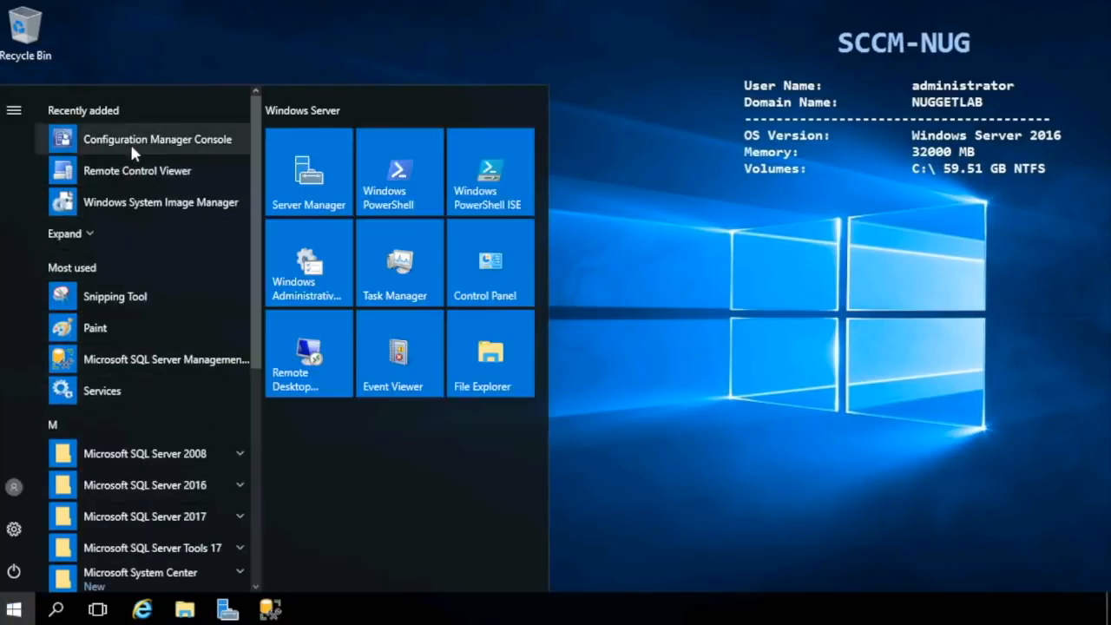
left_click(13, 607)
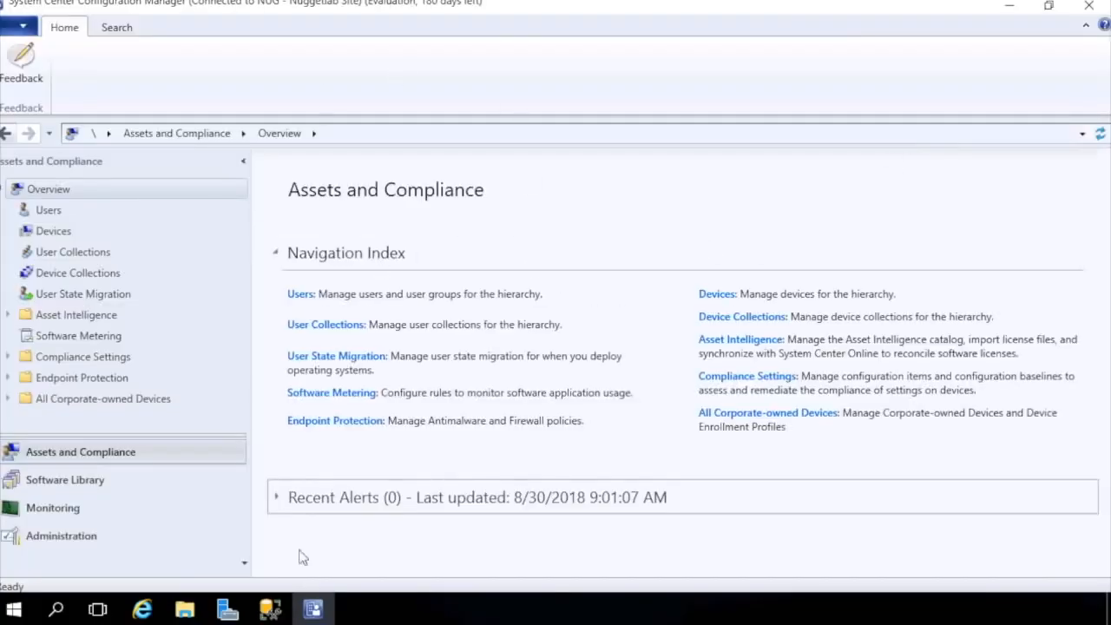
mouse_move(542, 153)
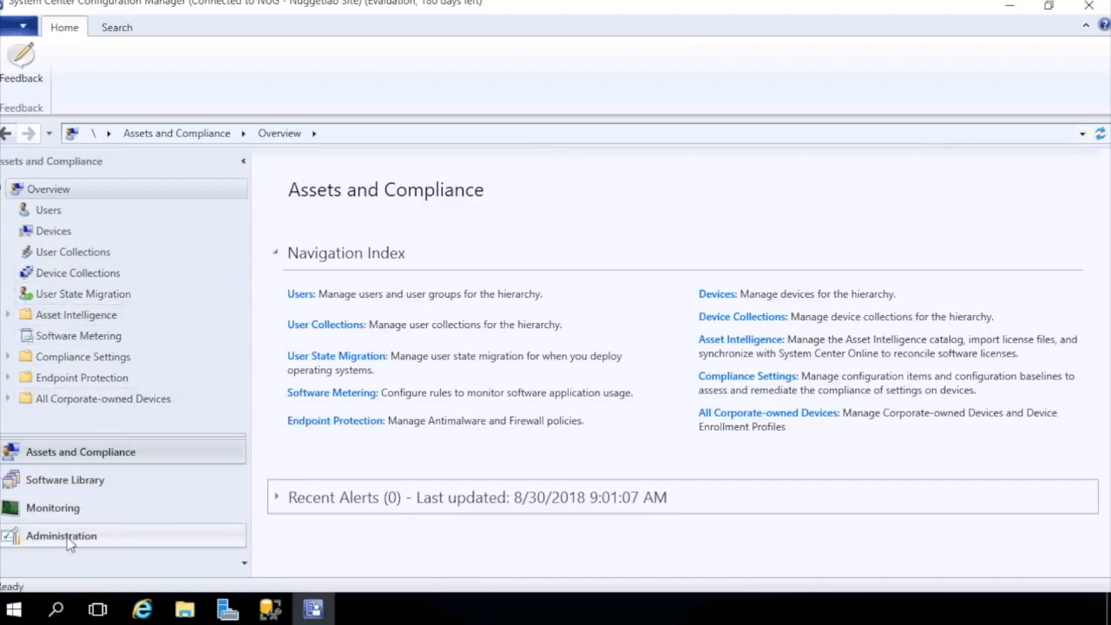
Step: Check the NUG site is active and list SCCM-NUG.nuggetlab.com's seven site system roles
left_click(60, 536)
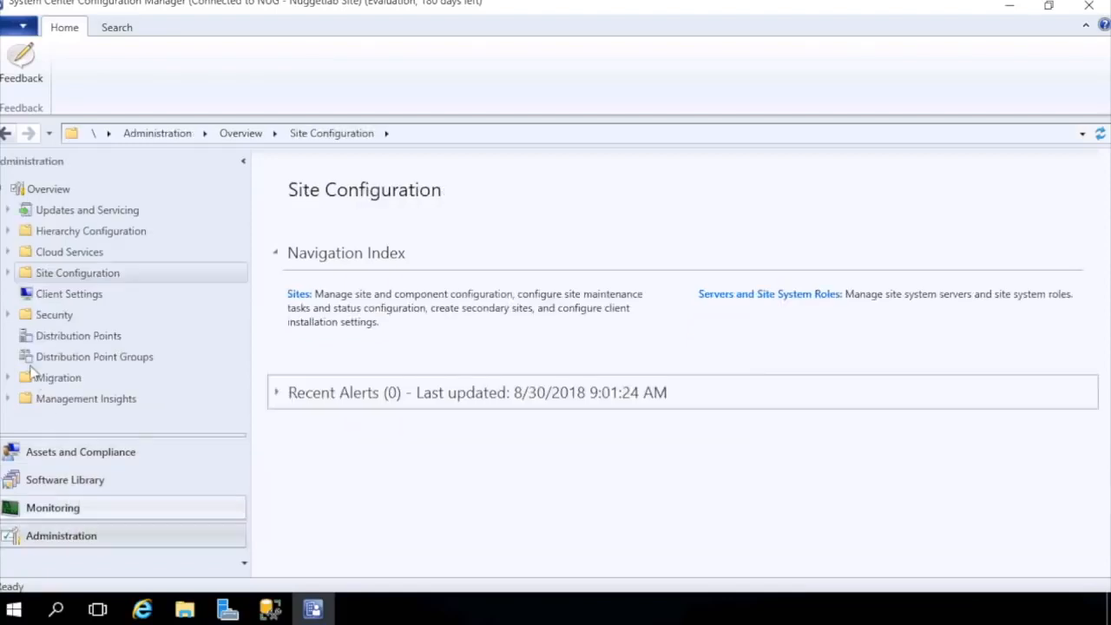
left_click(8, 273)
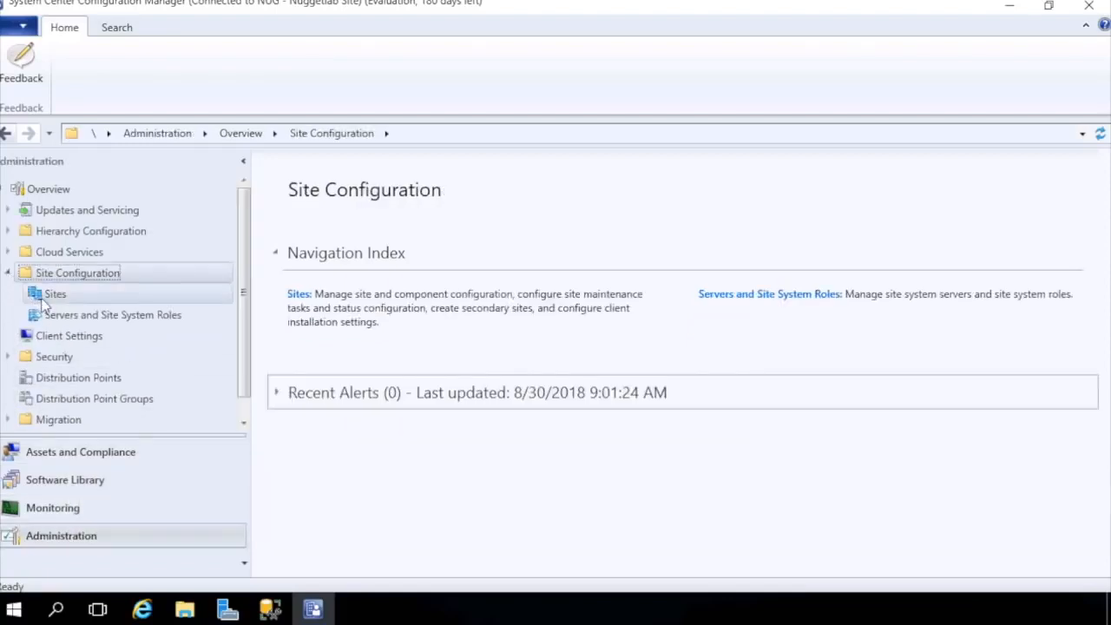
left_click(53, 293)
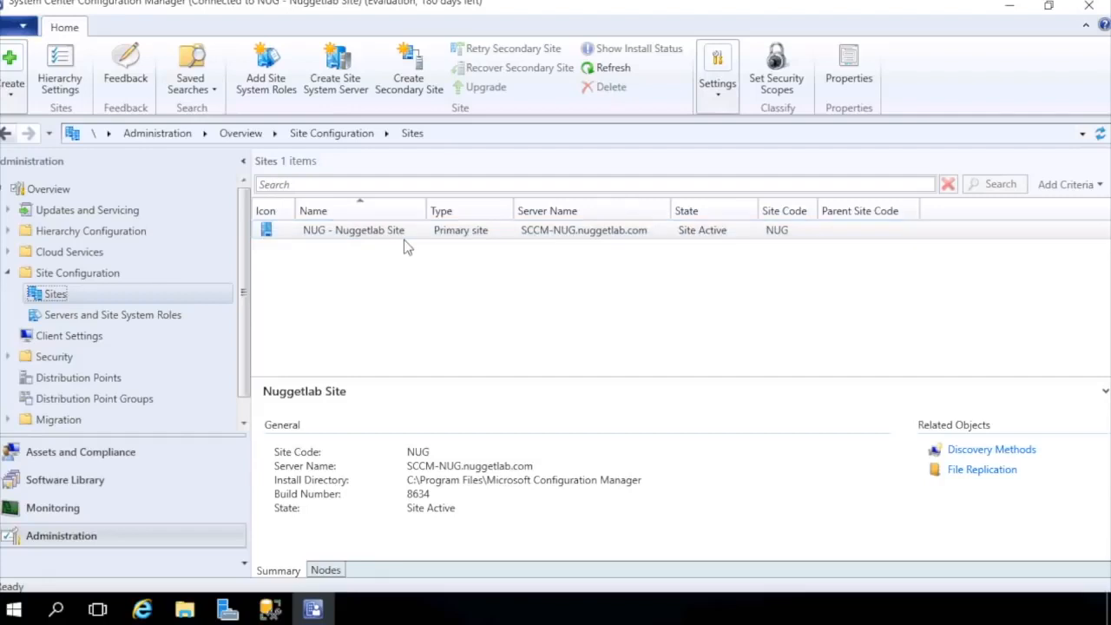
mouse_move(147, 306)
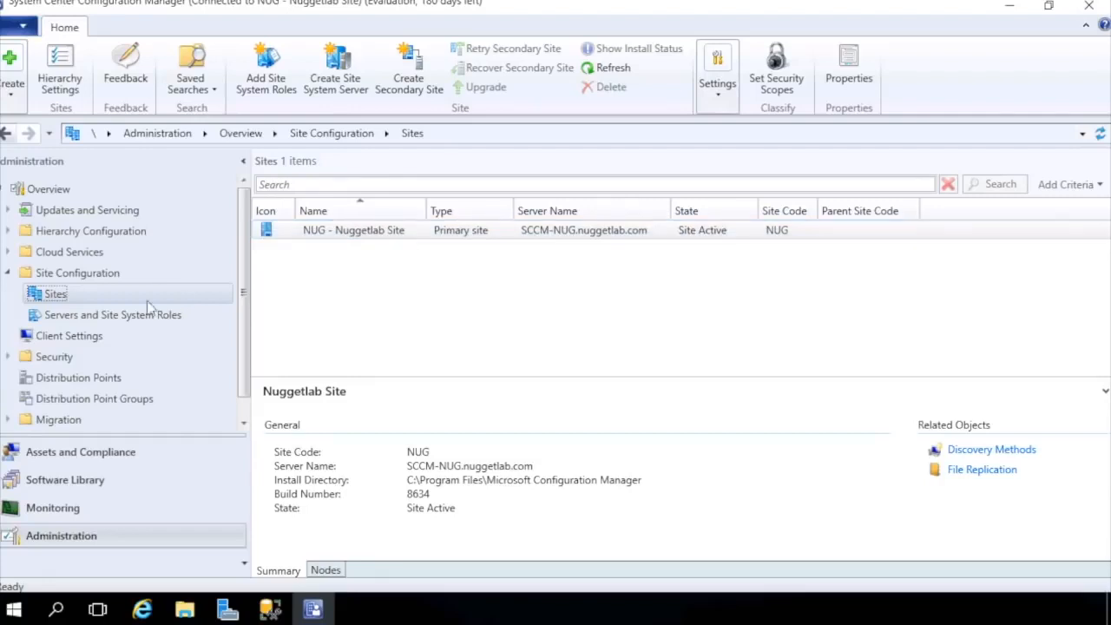
left_click(113, 314)
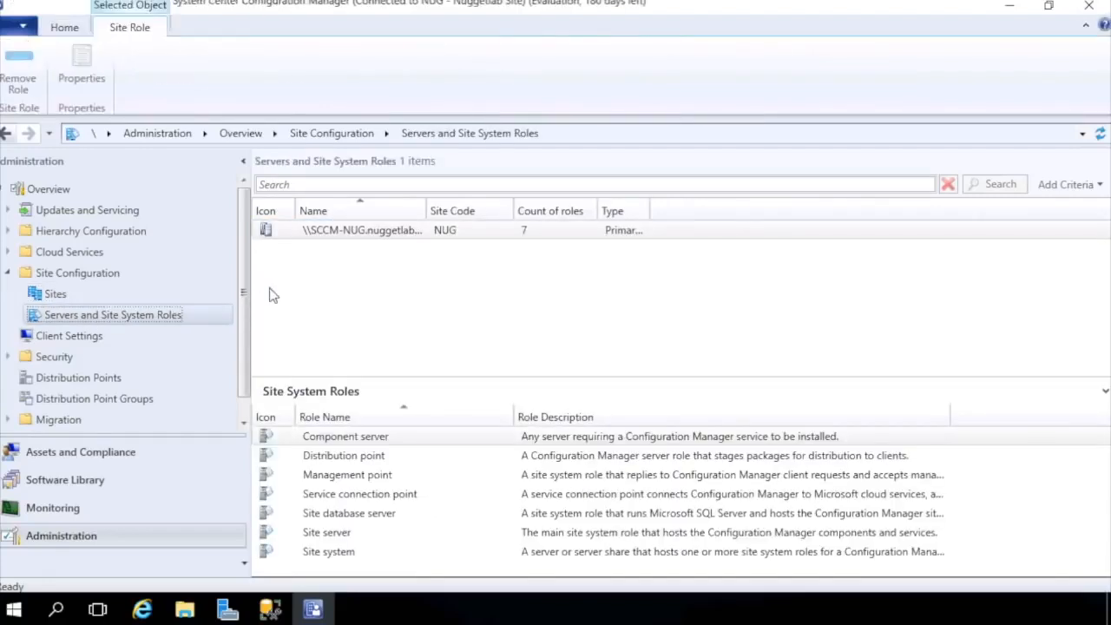